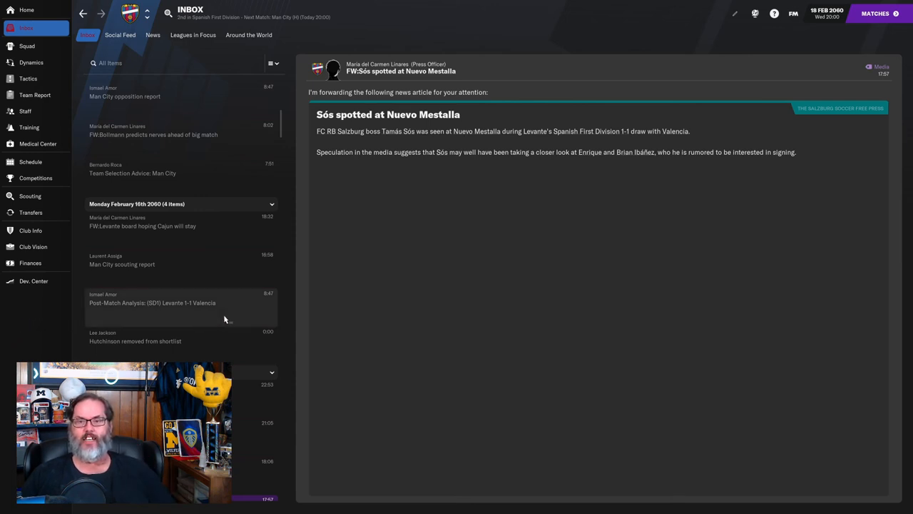
mouse_move(379, 296)
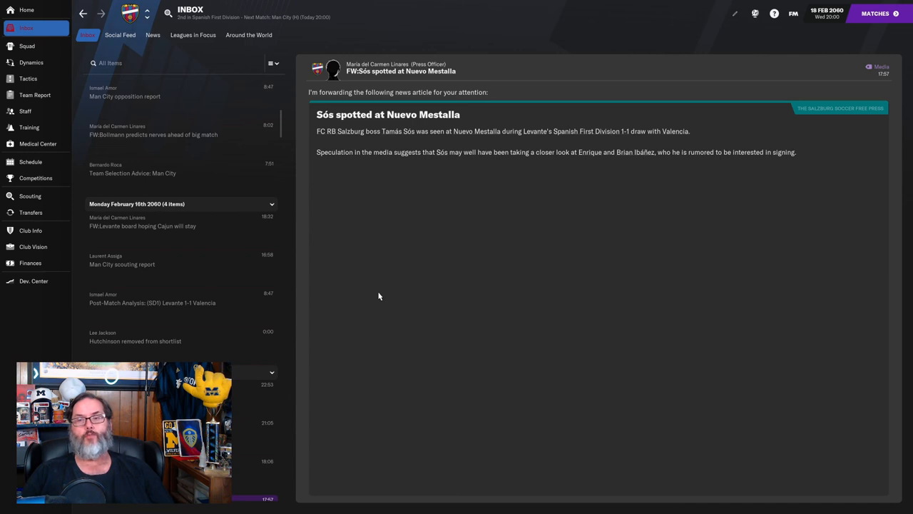
mouse_move(375, 300)
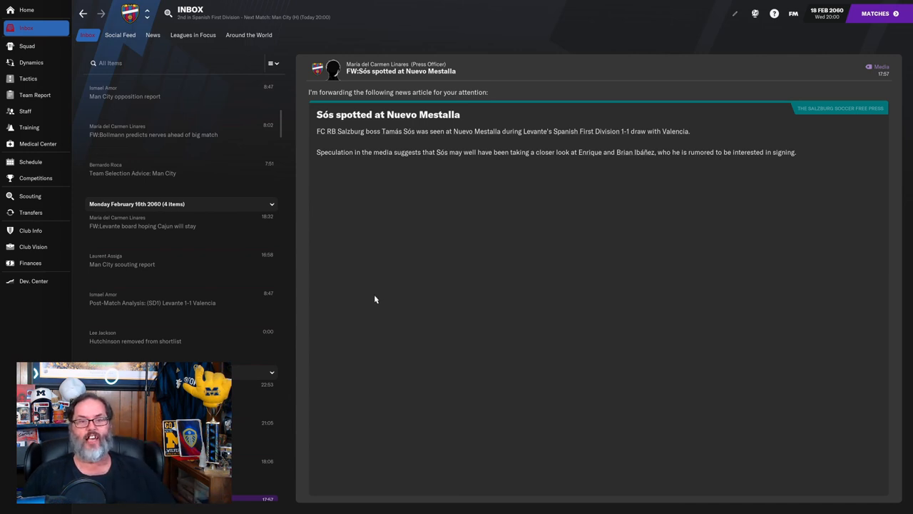
mouse_move(382, 323)
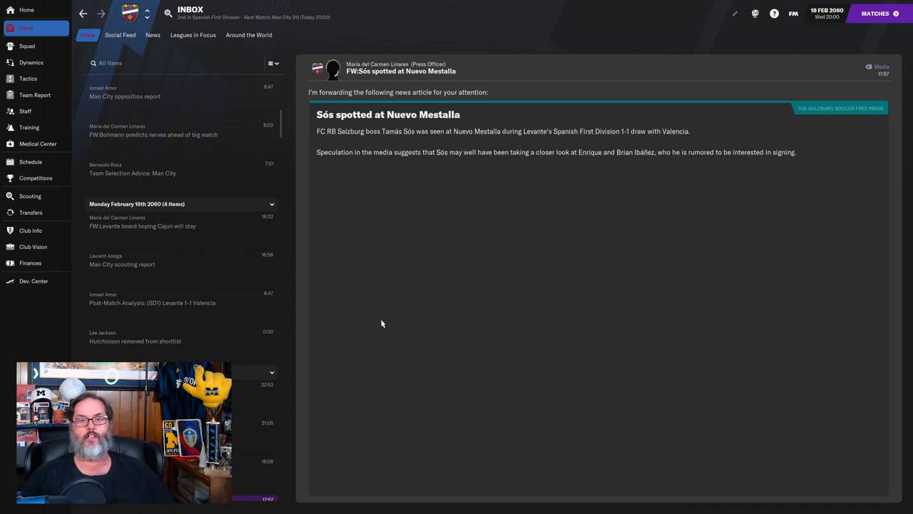
View the Levante v Valencia 1-1 highlights and return to the full match report
scroll(down, 3)
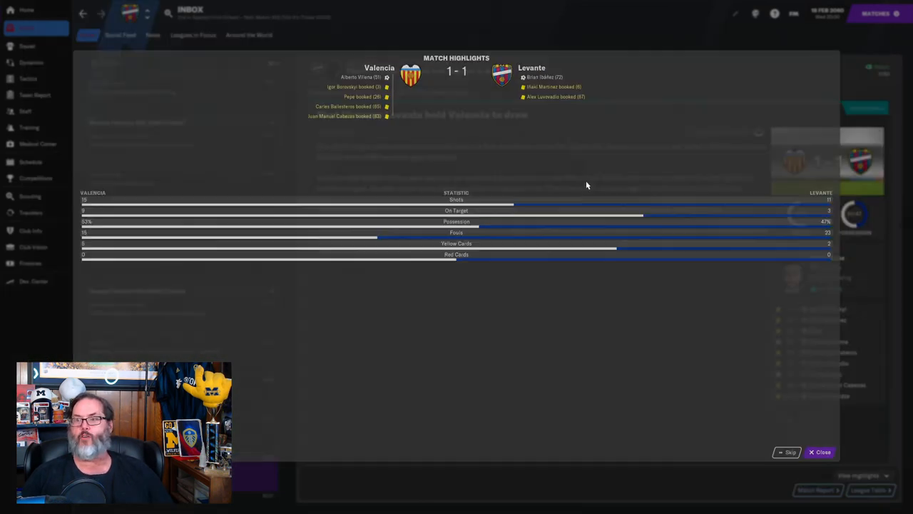
click(819, 451)
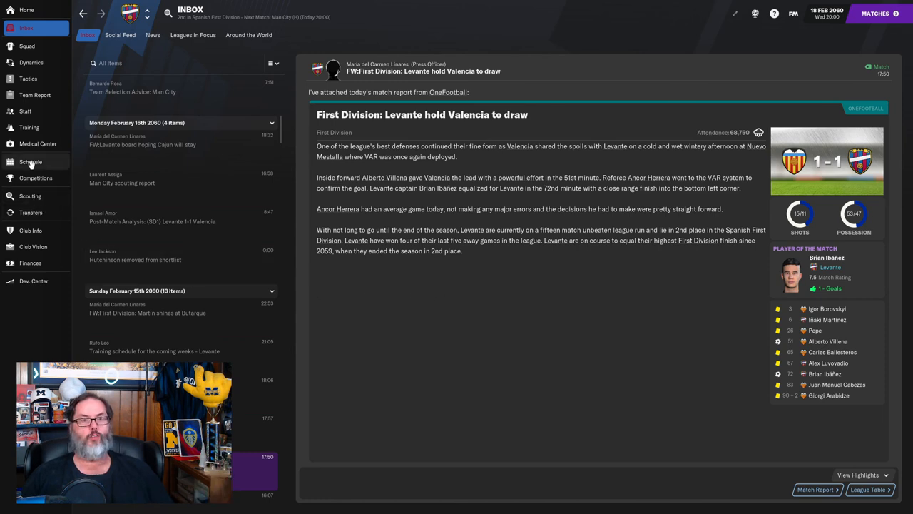
Review past results on the season schedule, ending on the 1-1 Valencia draw summary
click(30, 162)
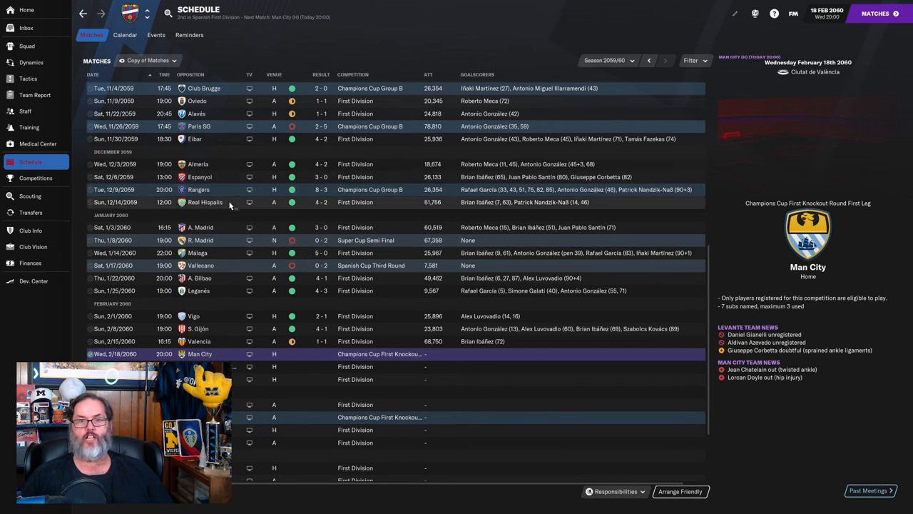
mouse_move(386, 206)
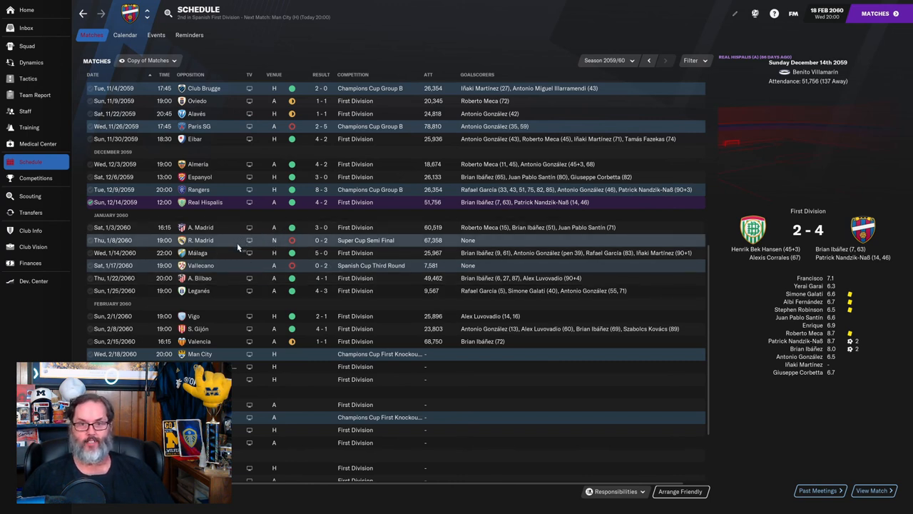
mouse_move(237, 246)
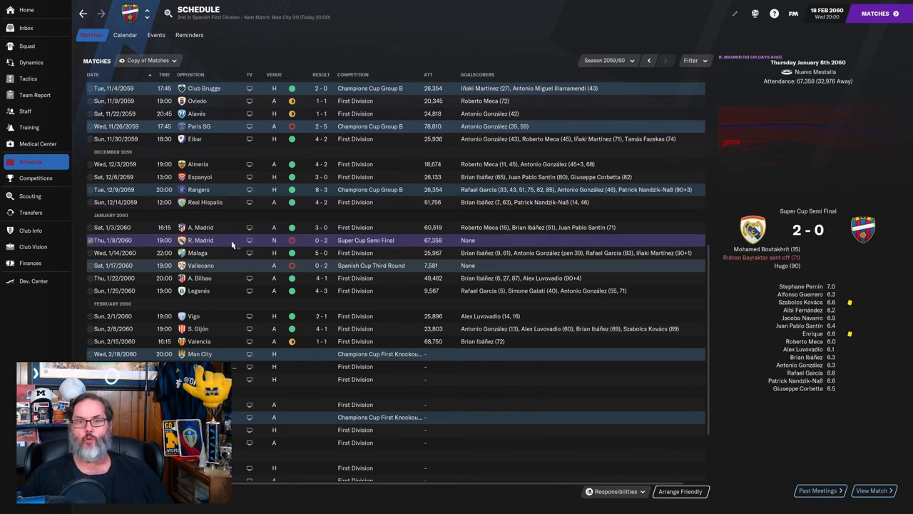
mouse_move(377, 252)
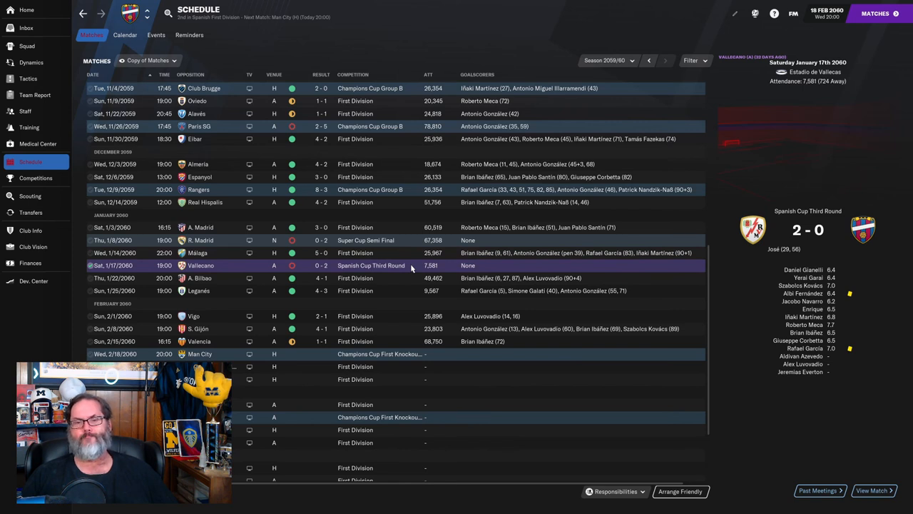
mouse_move(828, 272)
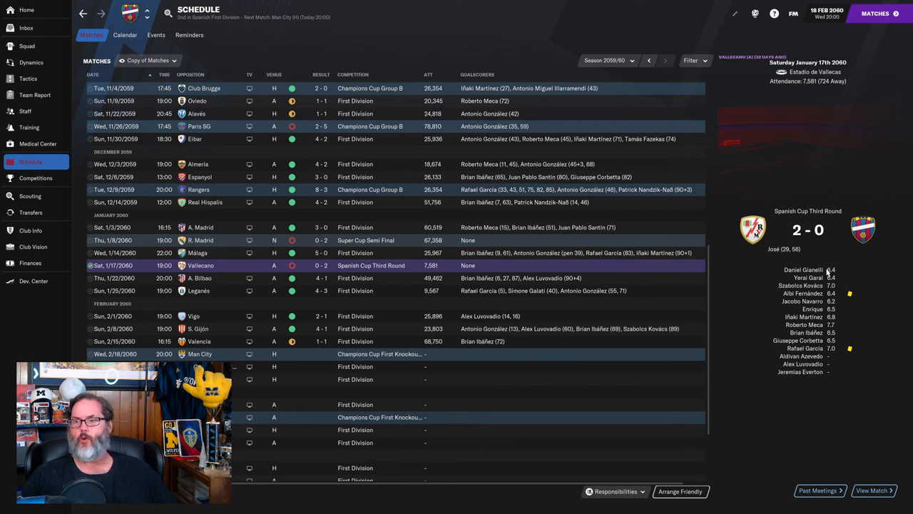
mouse_move(803, 270)
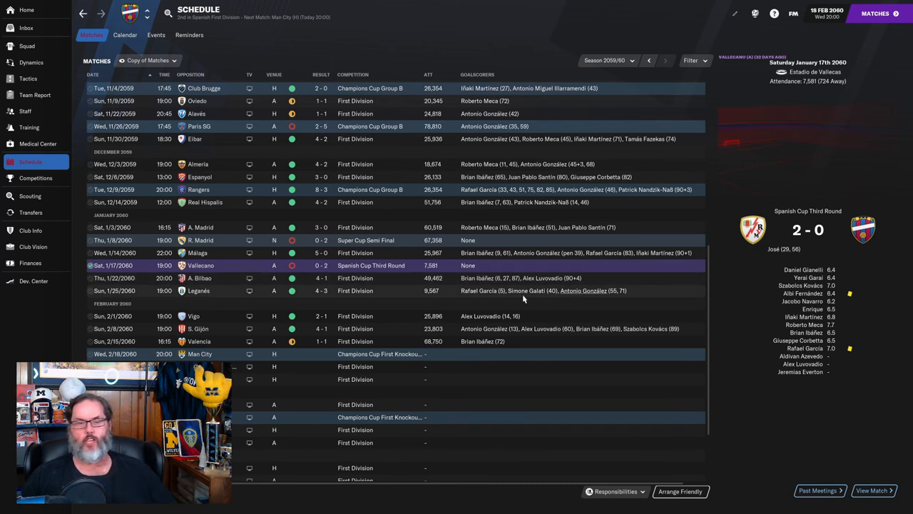
mouse_move(321, 283)
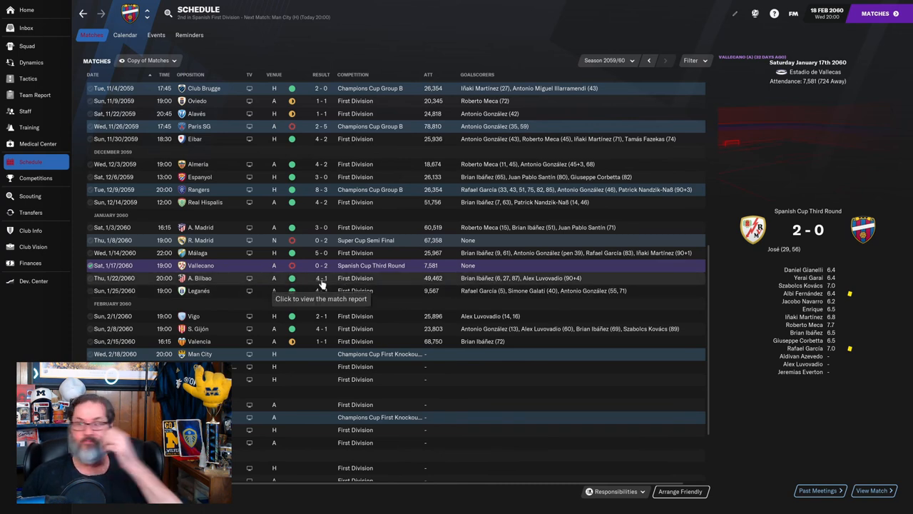
mouse_move(239, 298)
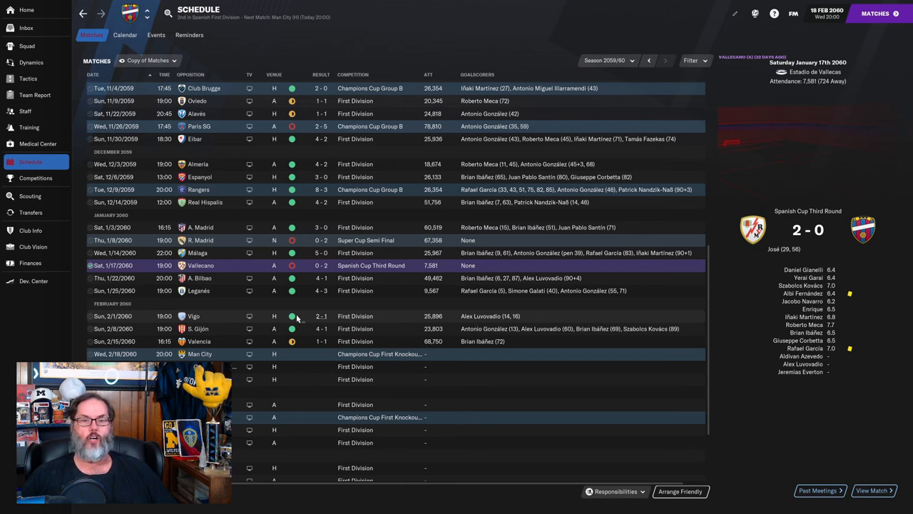
mouse_move(291, 329)
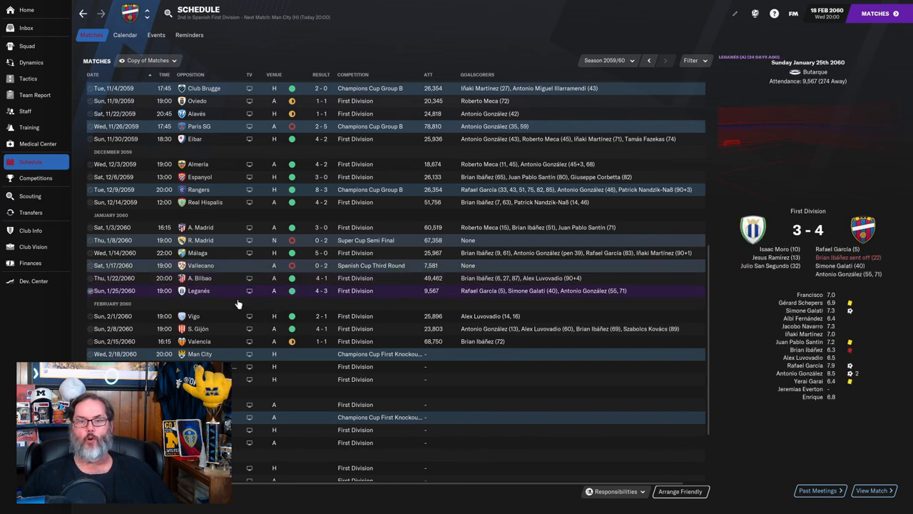
mouse_move(525, 306)
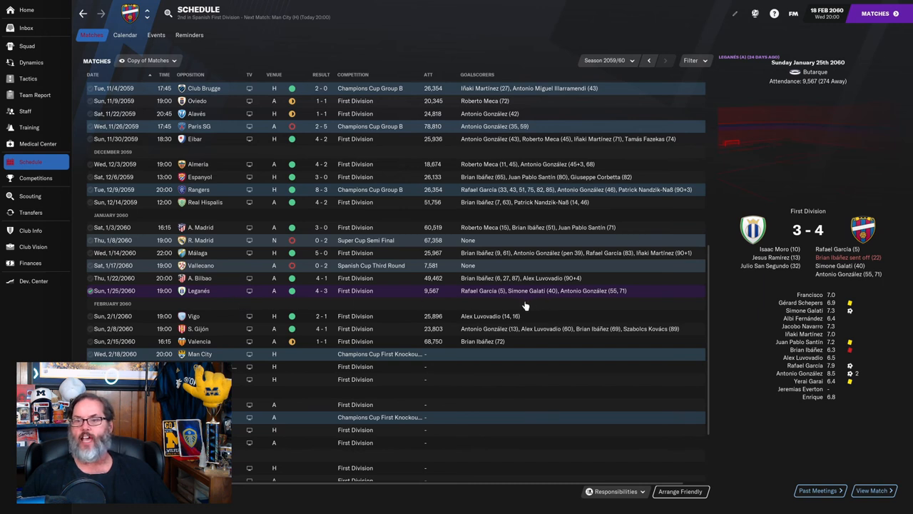
mouse_move(770, 348)
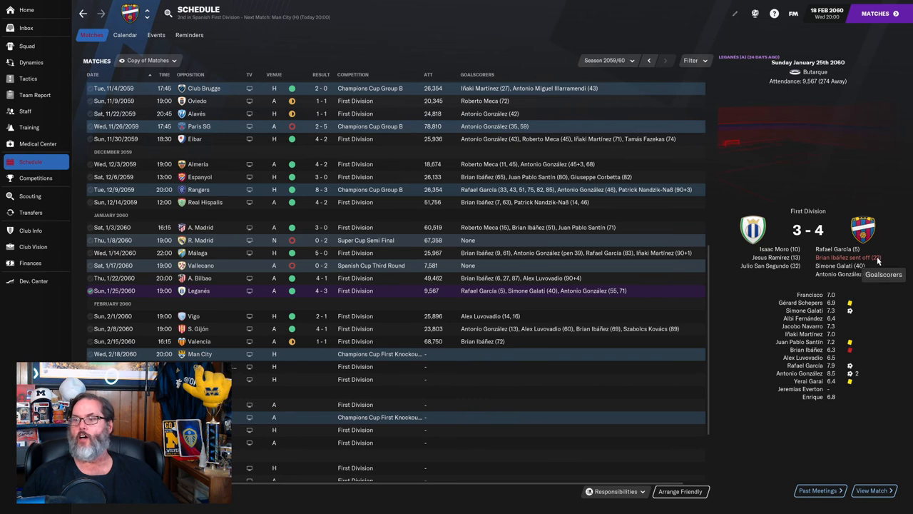
mouse_move(377, 459)
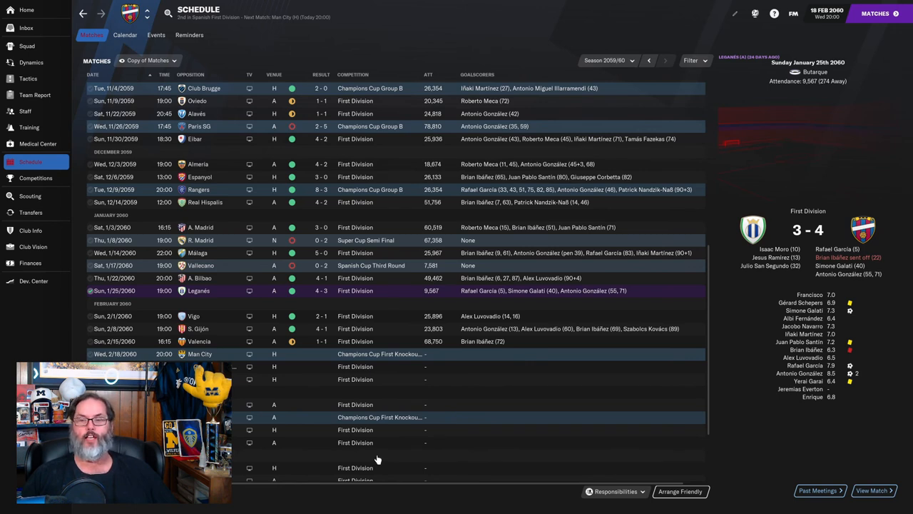
mouse_move(391, 448)
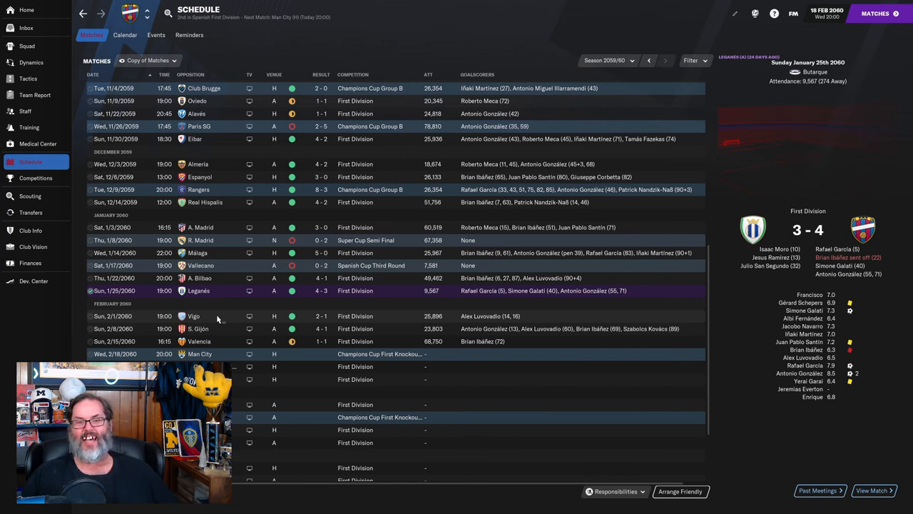
mouse_move(254, 370)
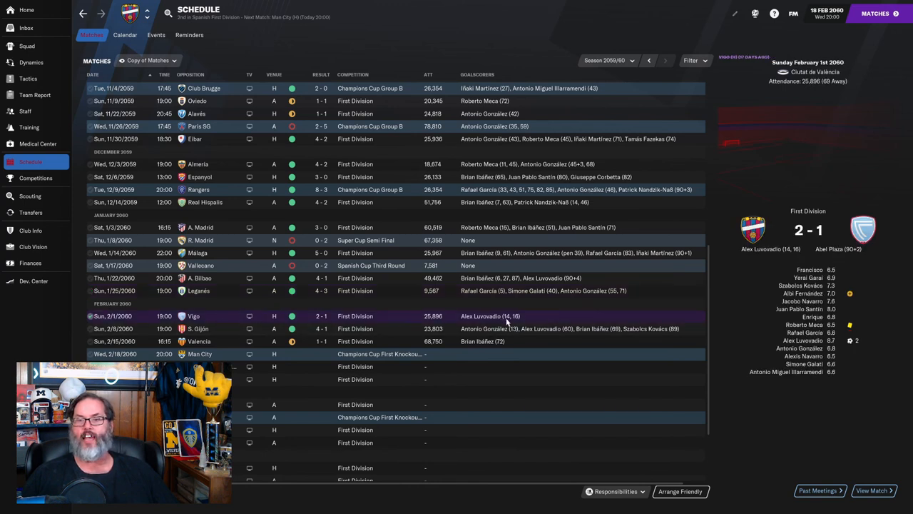
mouse_move(520, 321)
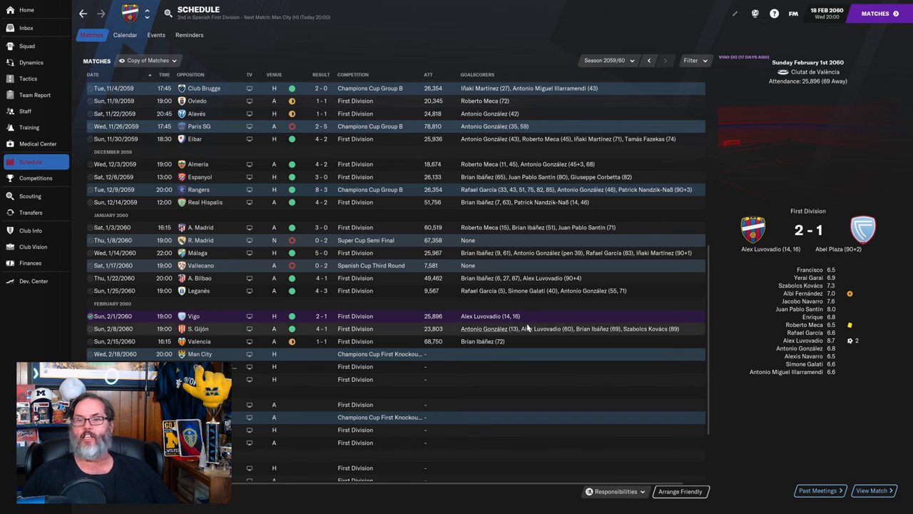
mouse_move(587, 278)
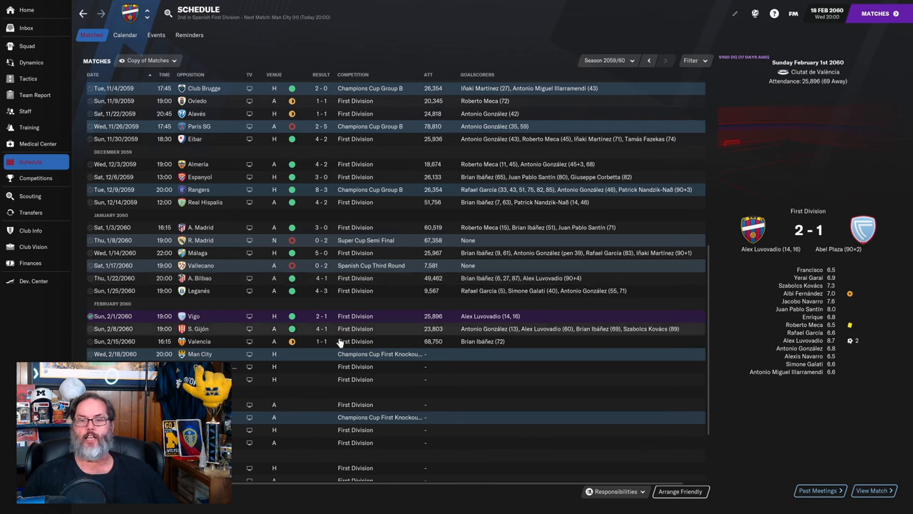
click(223, 328)
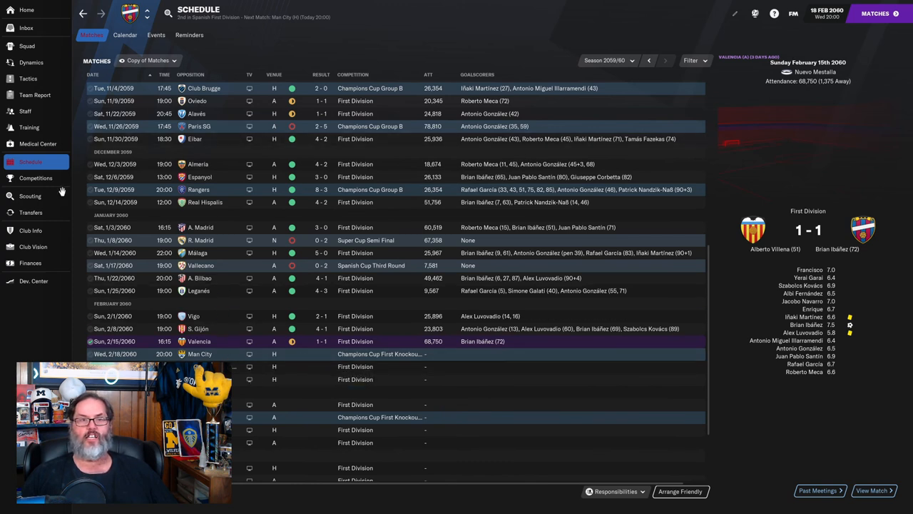
mouse_move(31, 213)
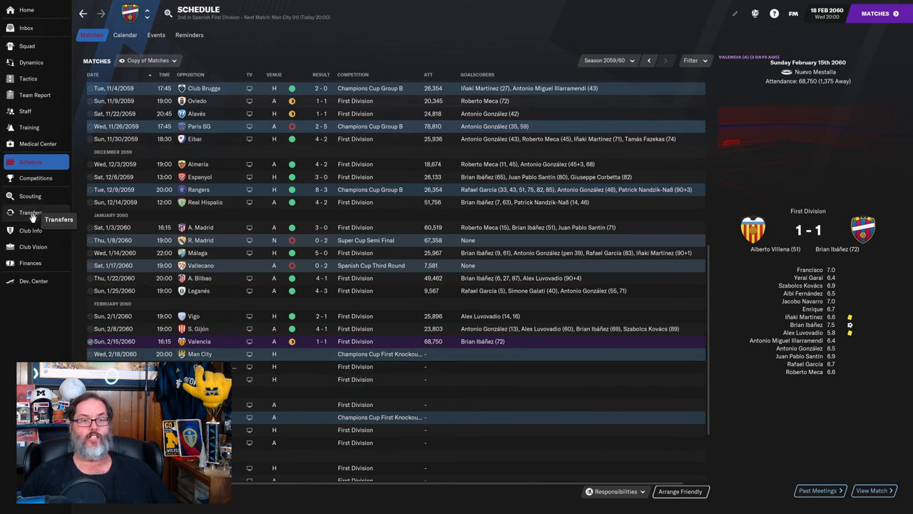
click(32, 213)
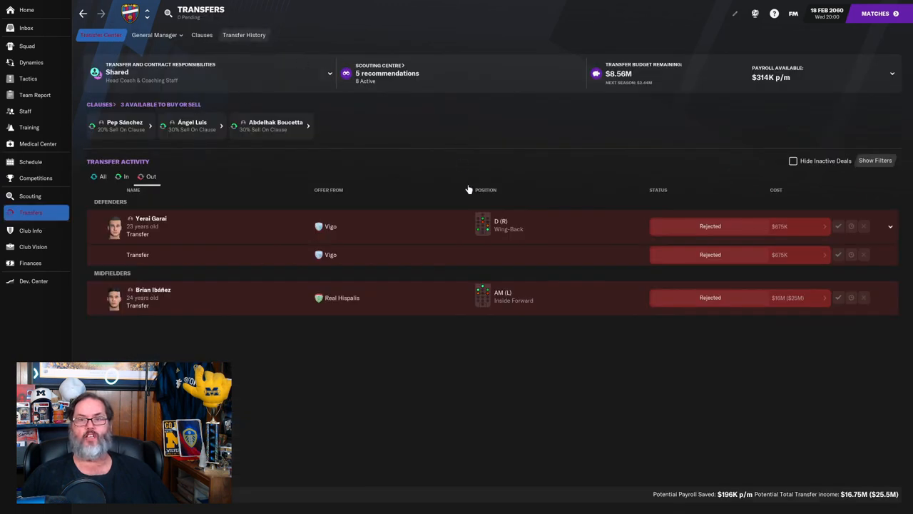
click(244, 34)
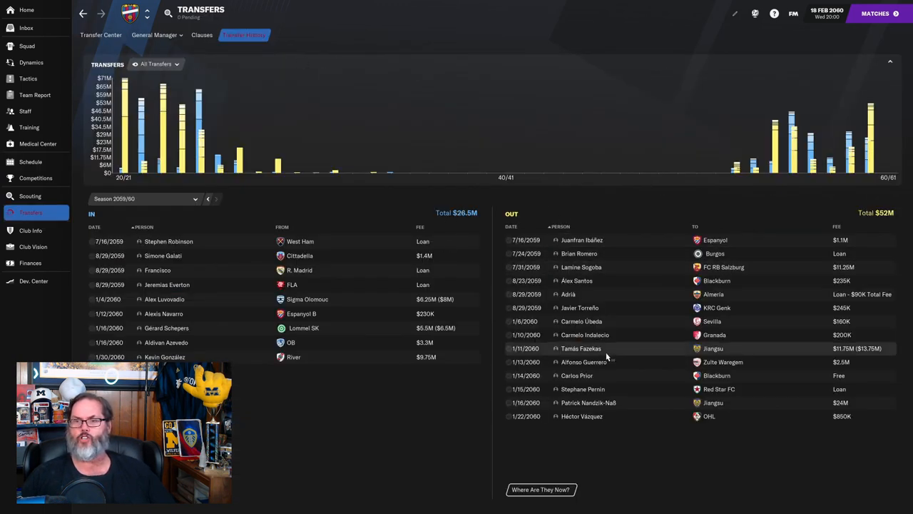
mouse_move(582, 321)
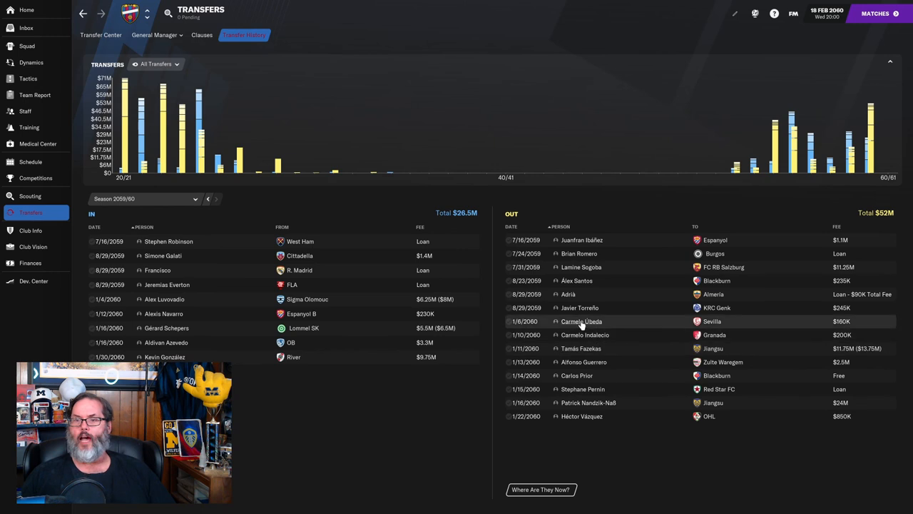
mouse_move(582, 321)
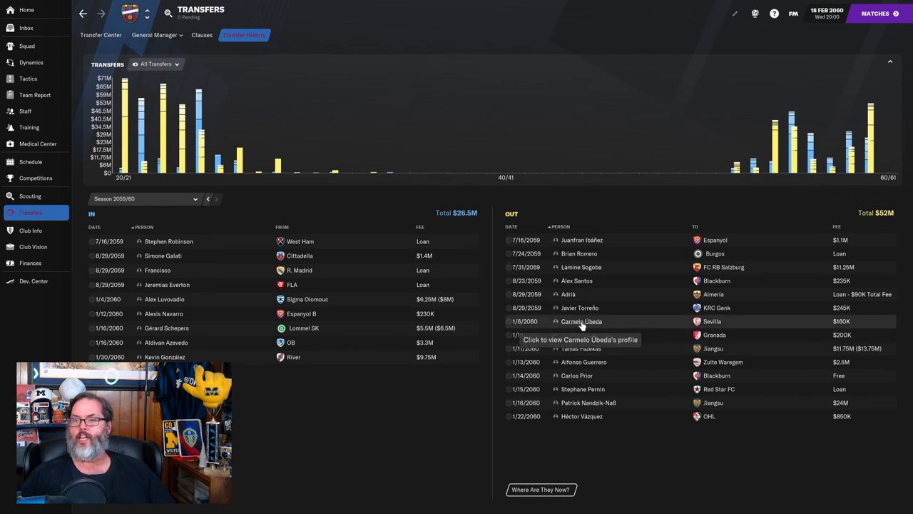
click(582, 321)
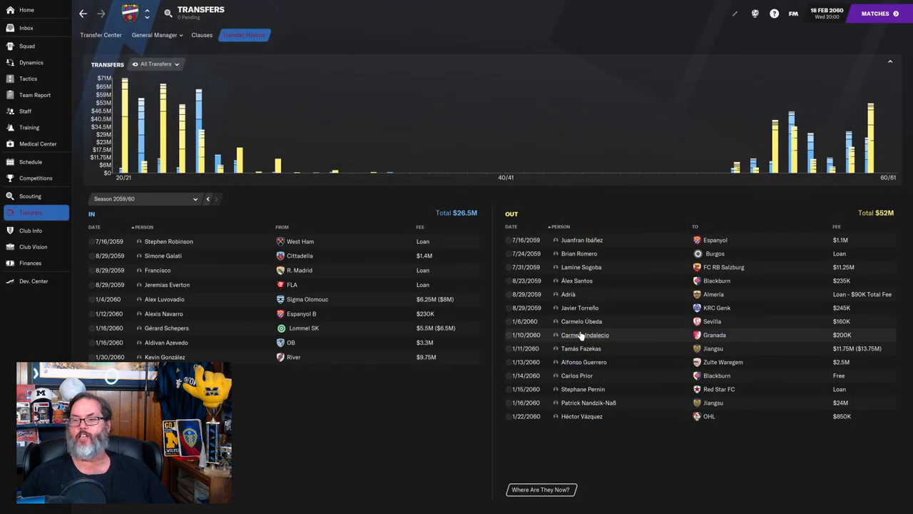
mouse_move(545, 342)
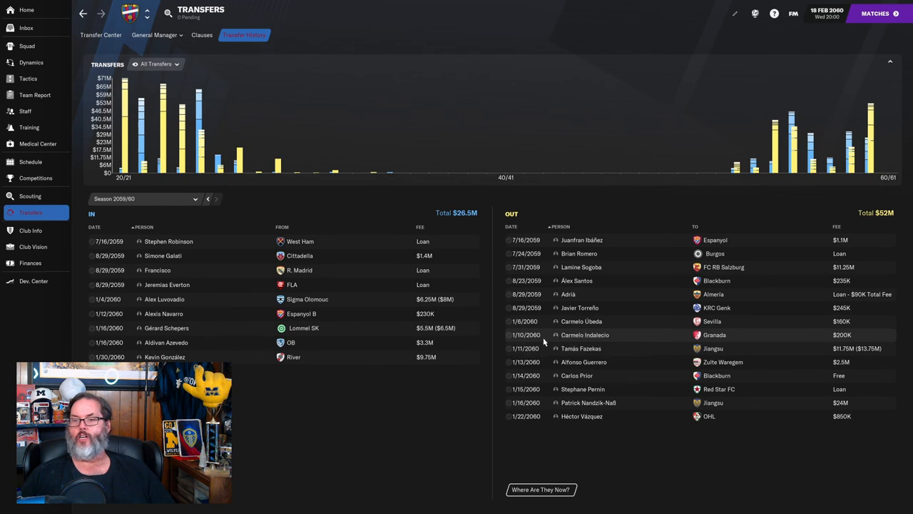
mouse_move(582, 348)
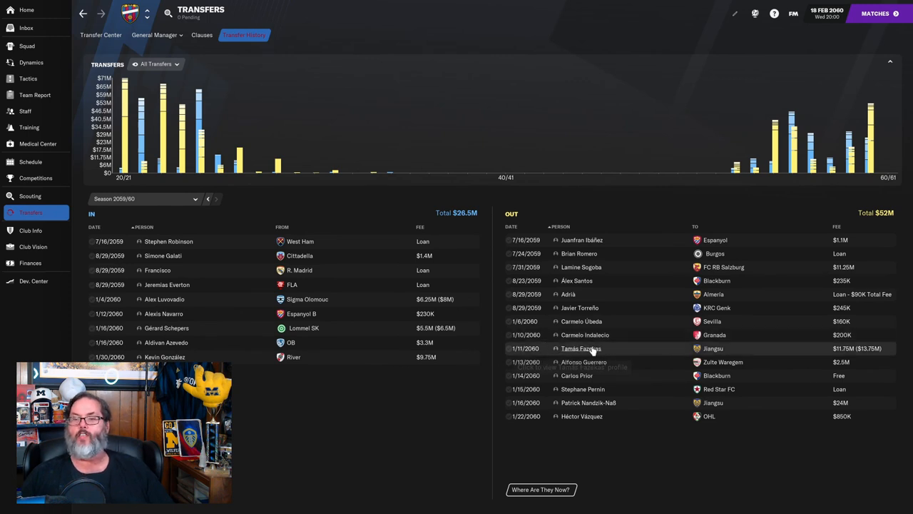
mouse_move(581, 348)
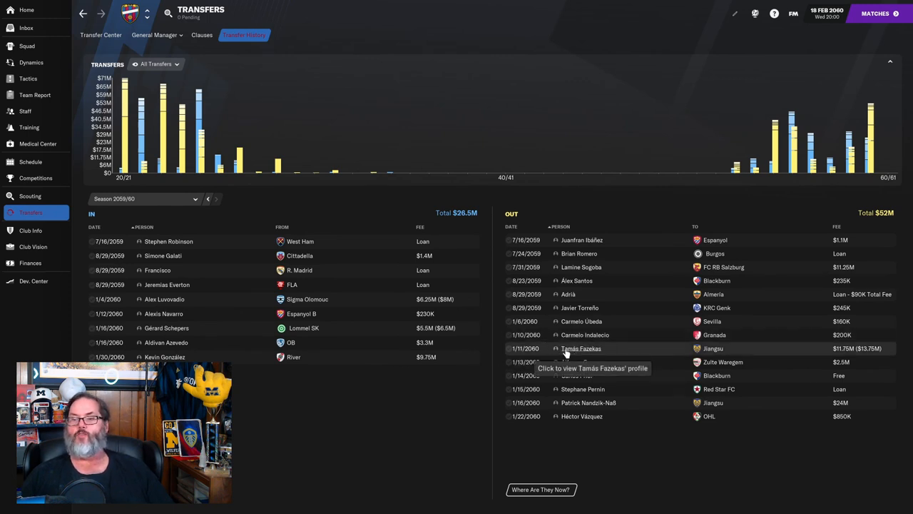
click(582, 348)
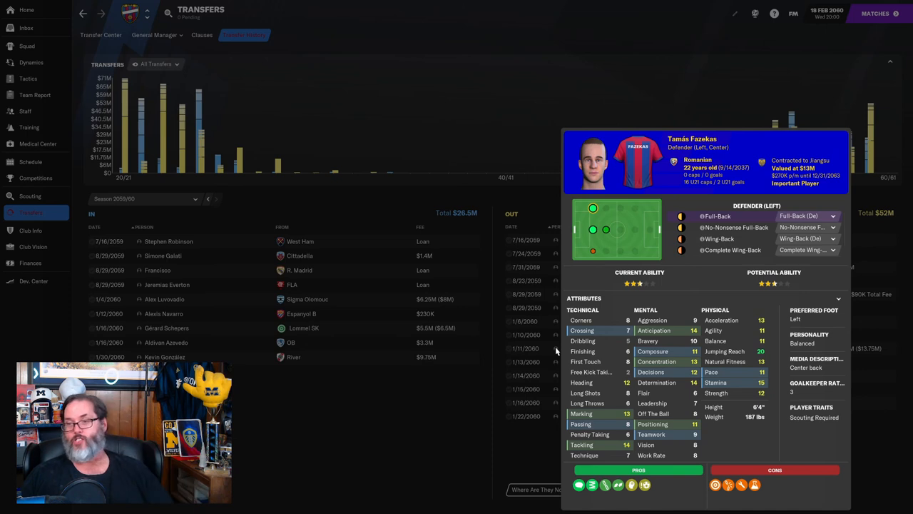
mouse_move(556, 349)
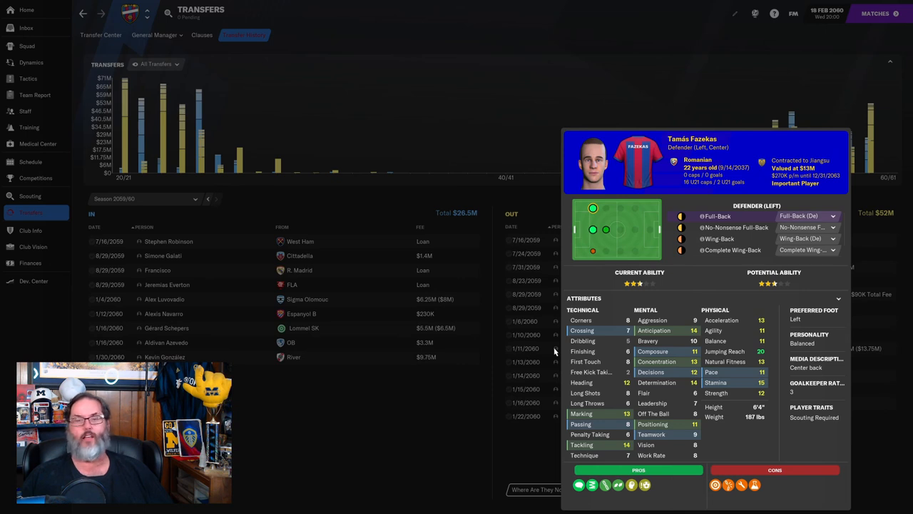
mouse_move(553, 354)
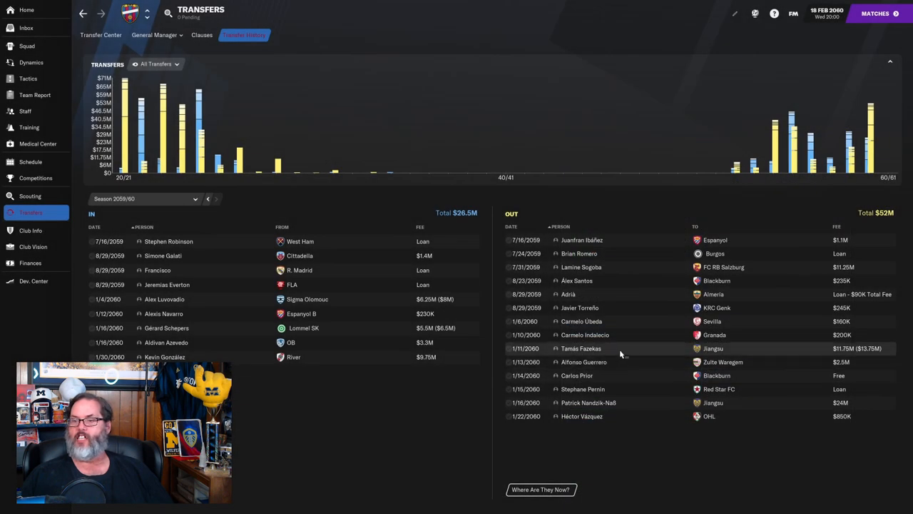
mouse_move(616, 354)
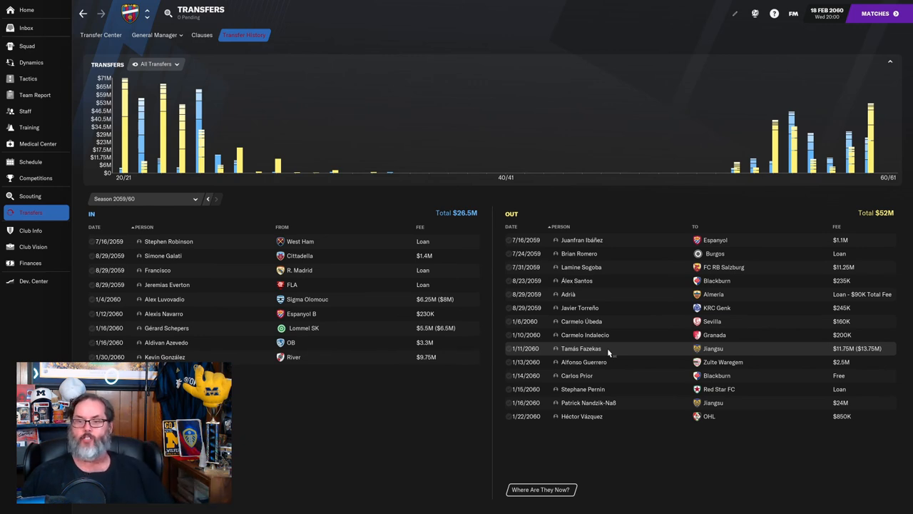
mouse_move(726, 356)
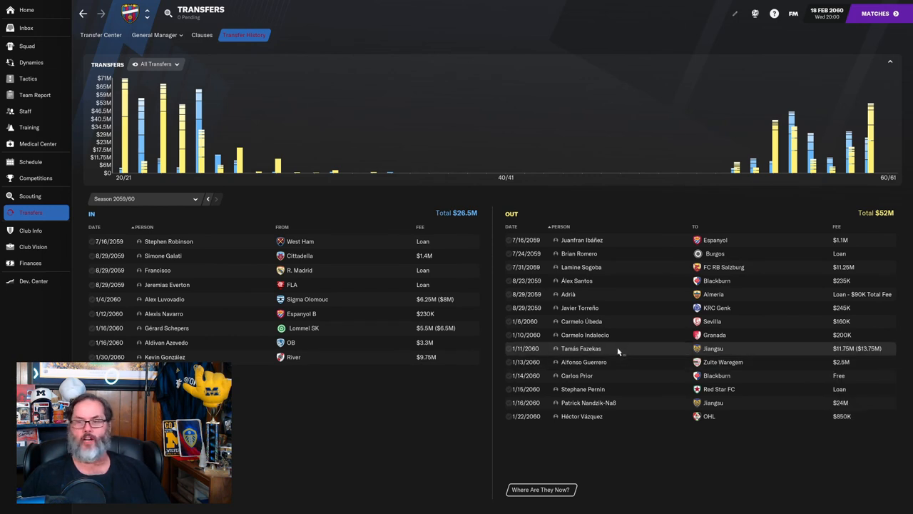
mouse_move(584, 351)
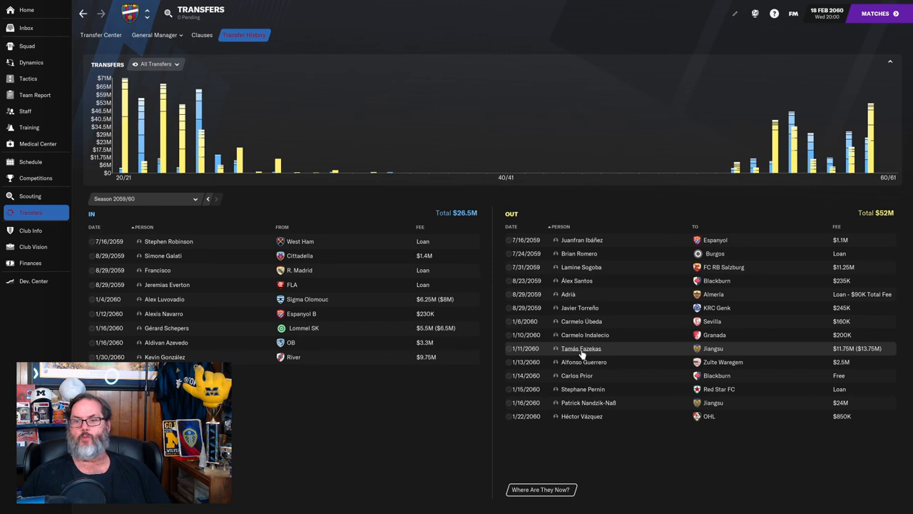
click(581, 348)
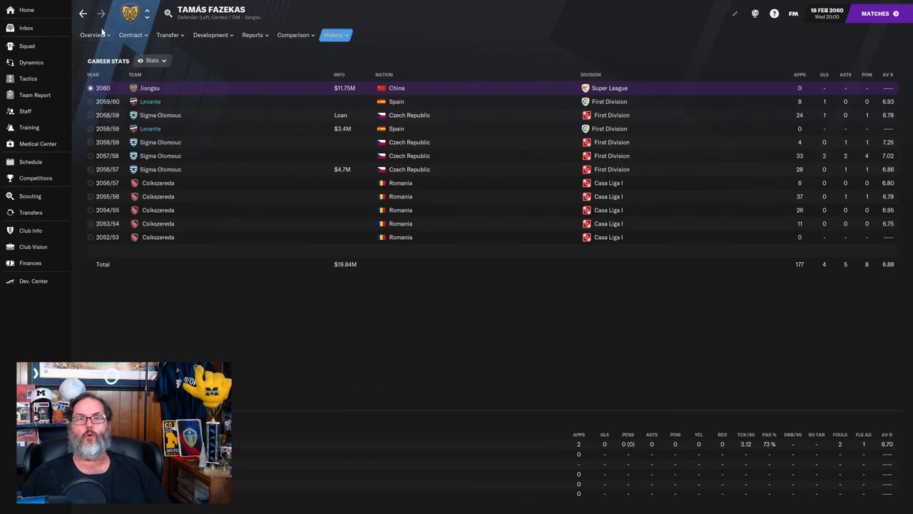
mouse_move(608, 383)
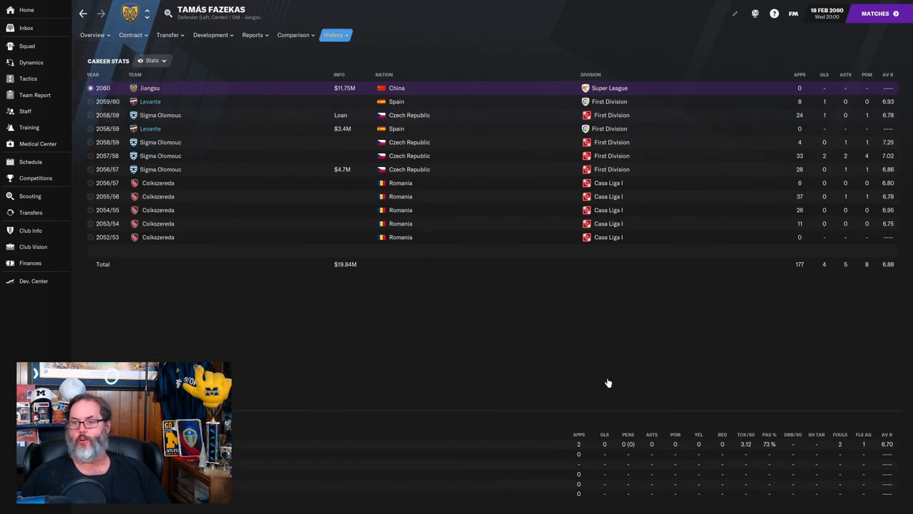
click(32, 212)
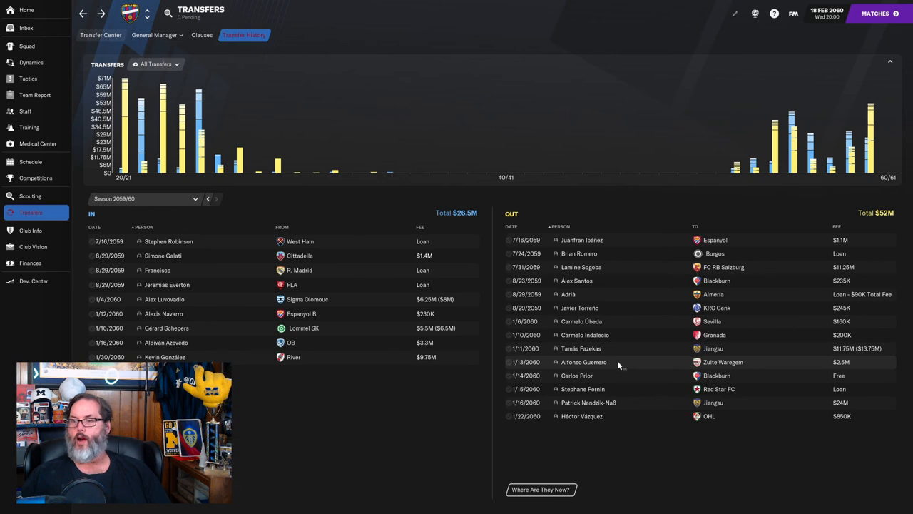
mouse_move(584, 363)
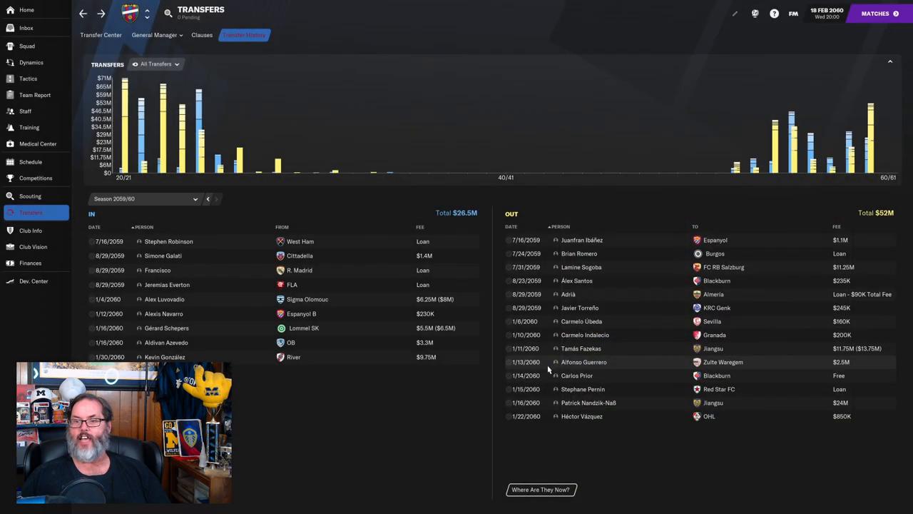
mouse_move(597, 375)
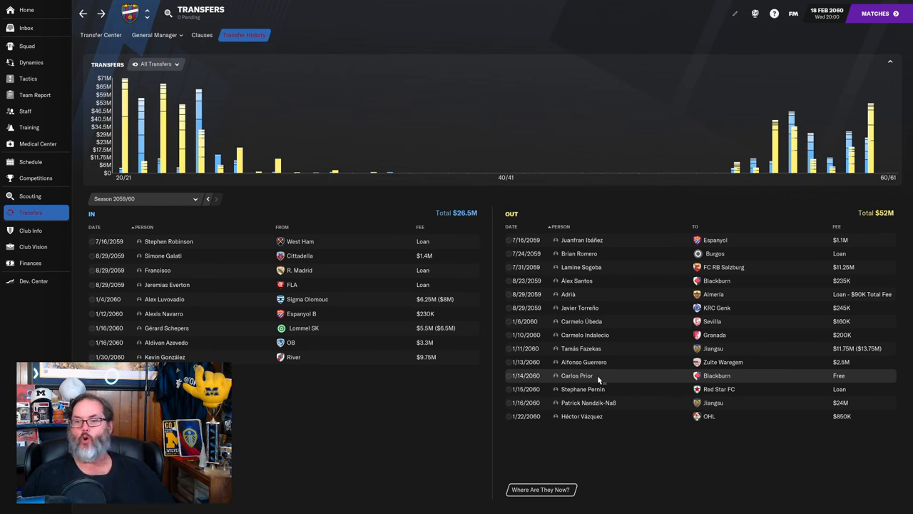
mouse_move(616, 388)
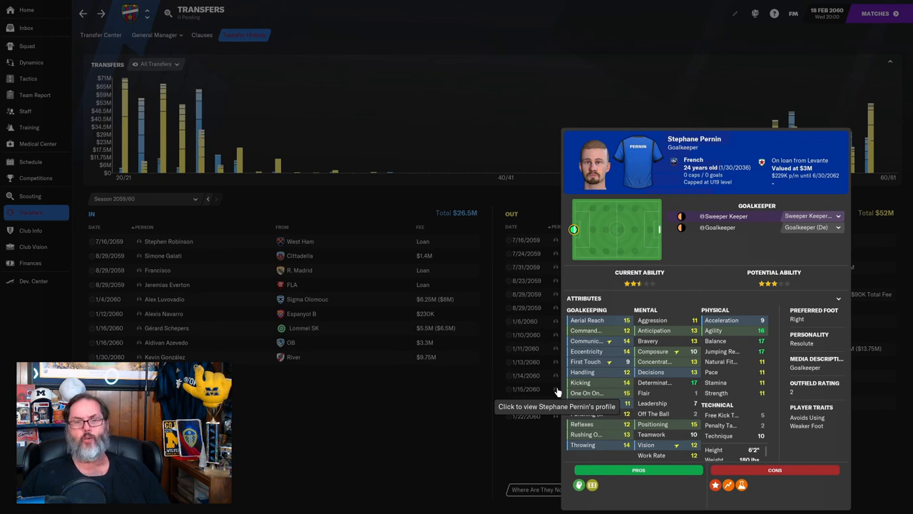
mouse_move(499, 442)
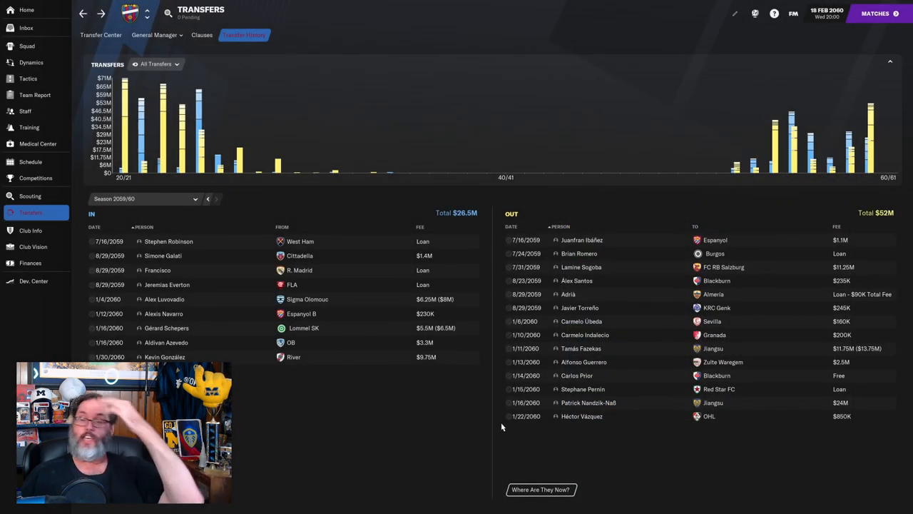
mouse_move(556, 431)
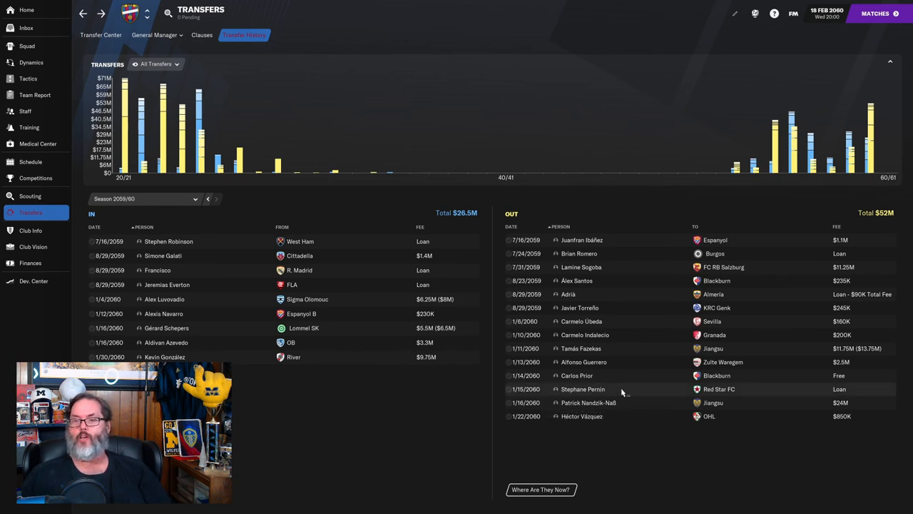
mouse_move(638, 396)
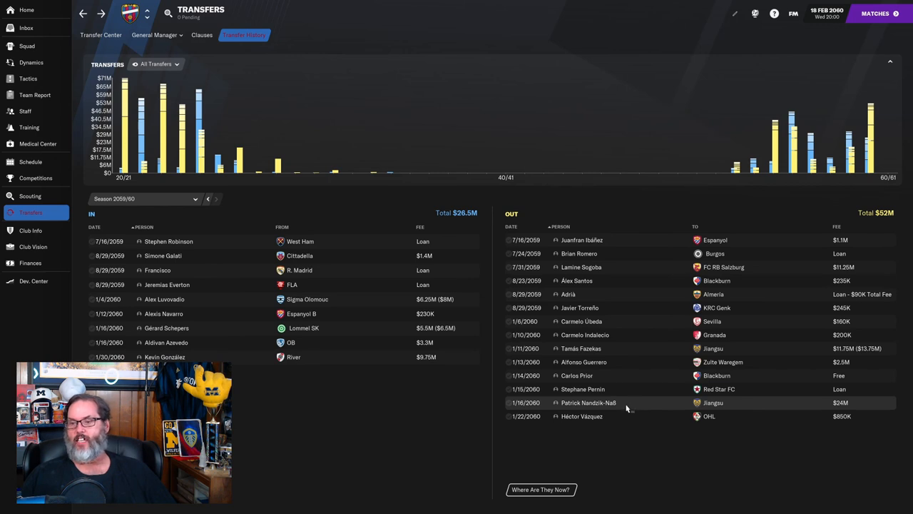
mouse_move(578, 402)
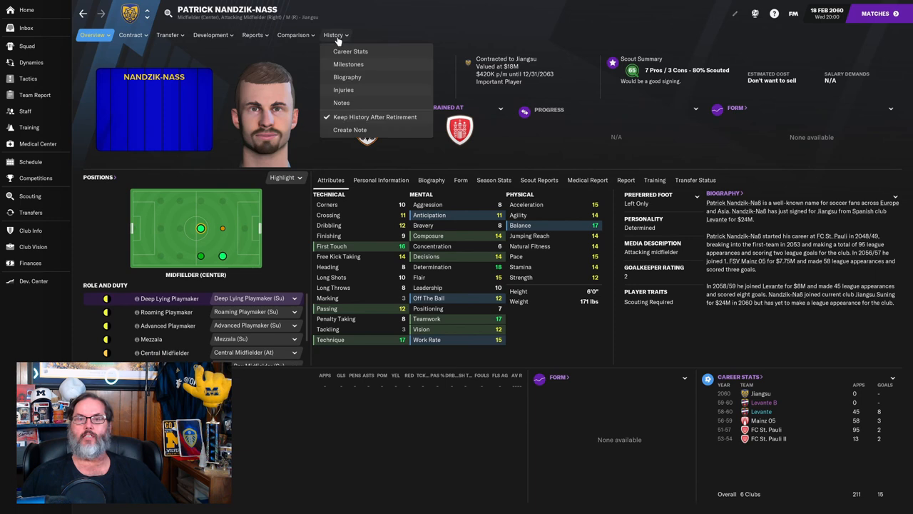
click(351, 52)
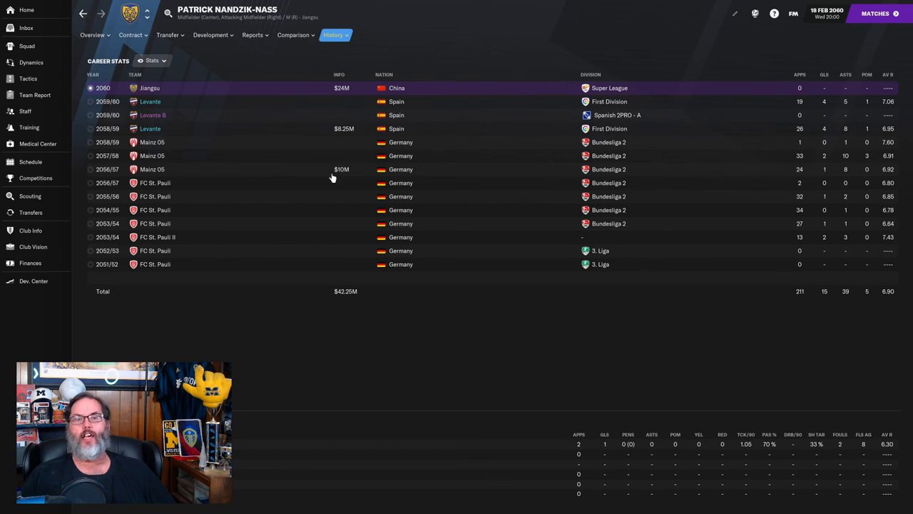
click(32, 211)
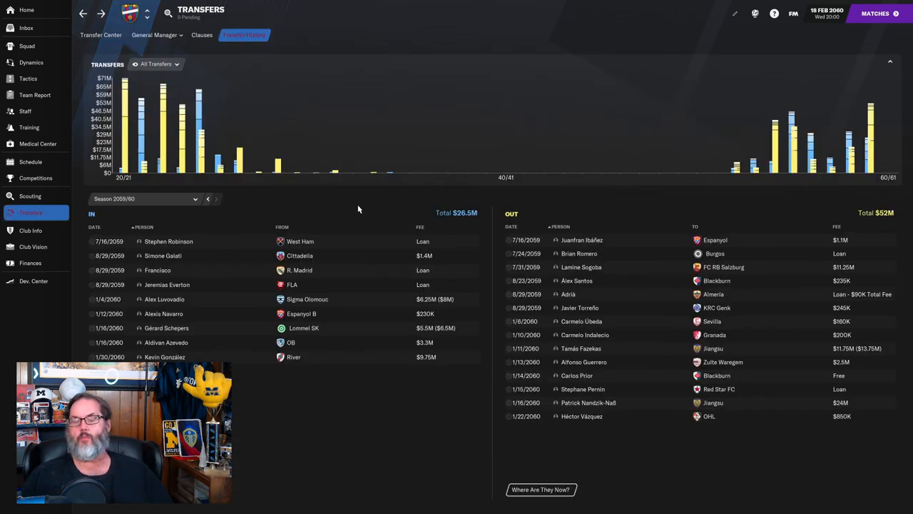
mouse_move(328, 409)
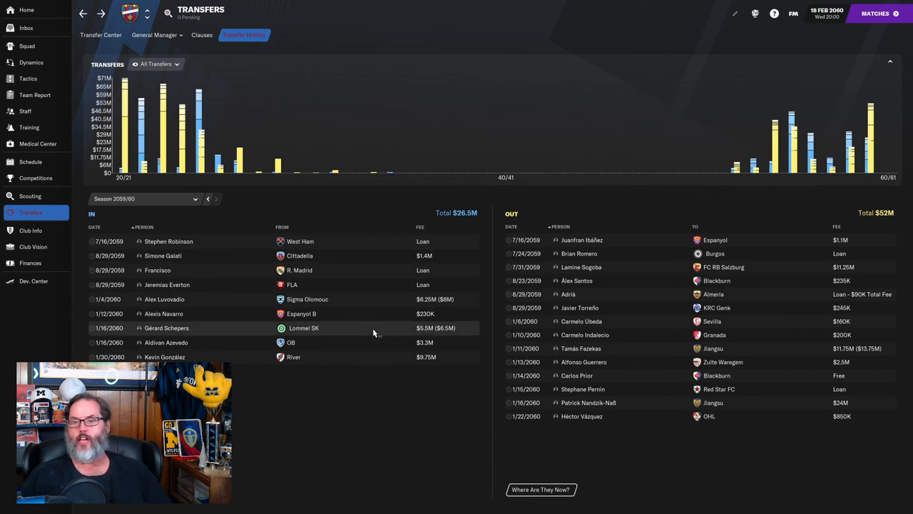
mouse_move(621, 334)
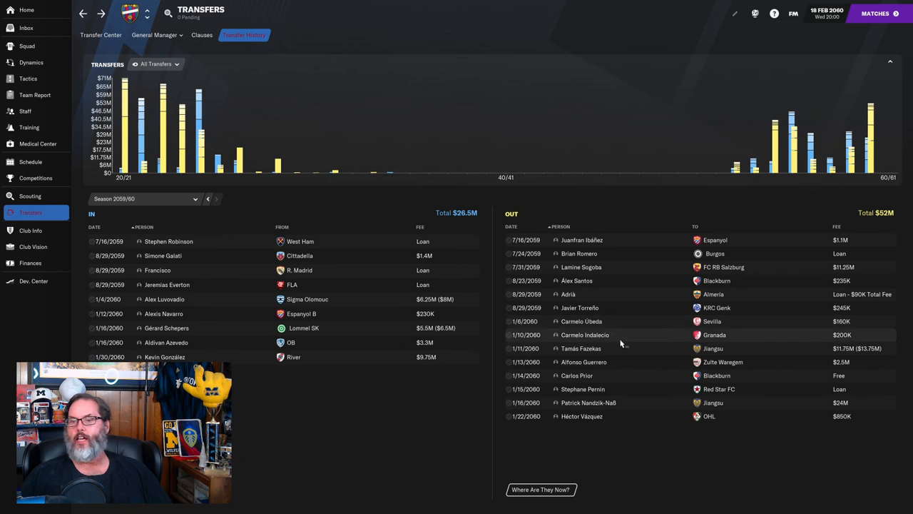
mouse_move(622, 388)
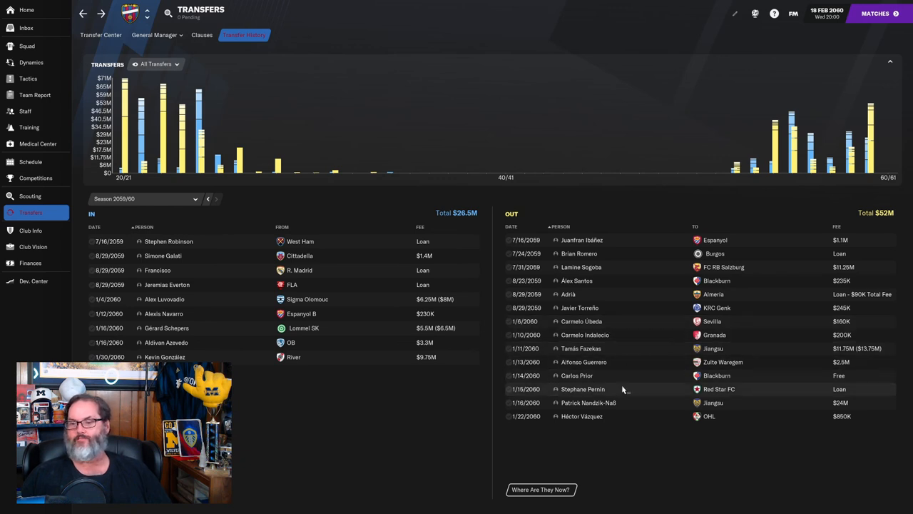
mouse_move(626, 402)
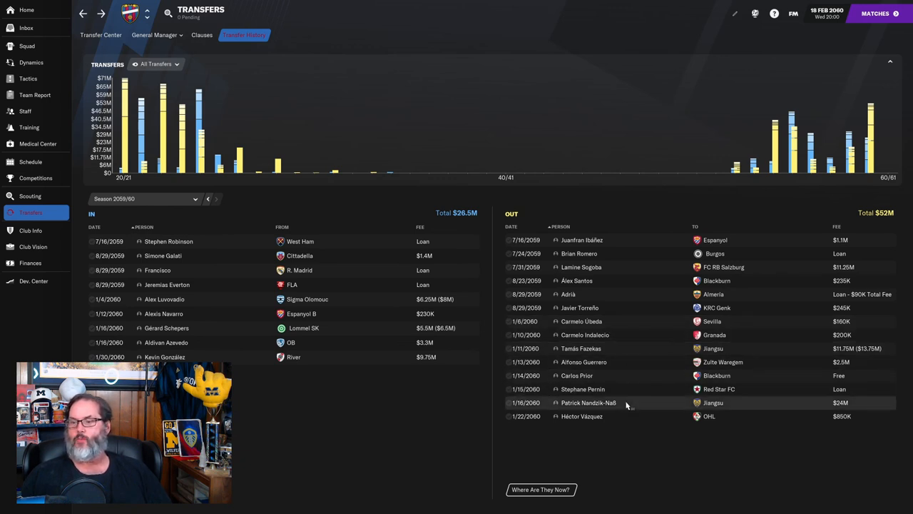
mouse_move(648, 416)
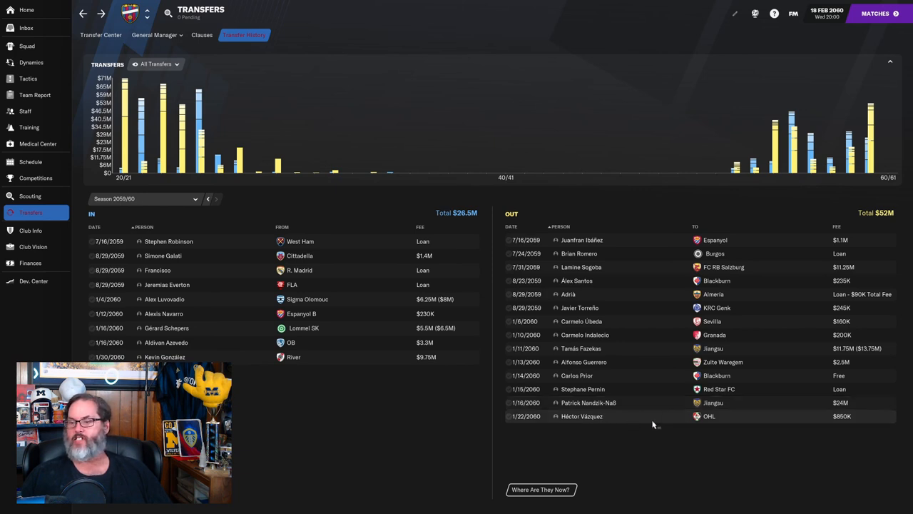
mouse_move(582, 416)
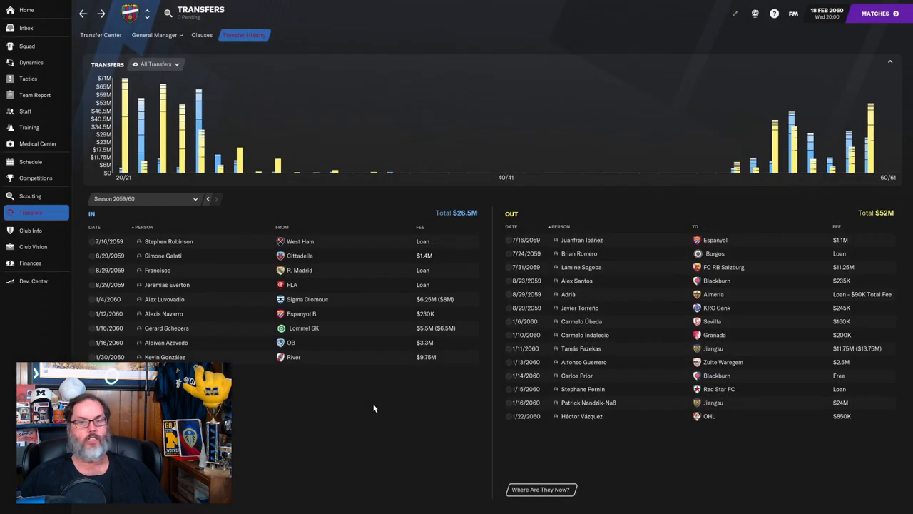
mouse_move(148, 255)
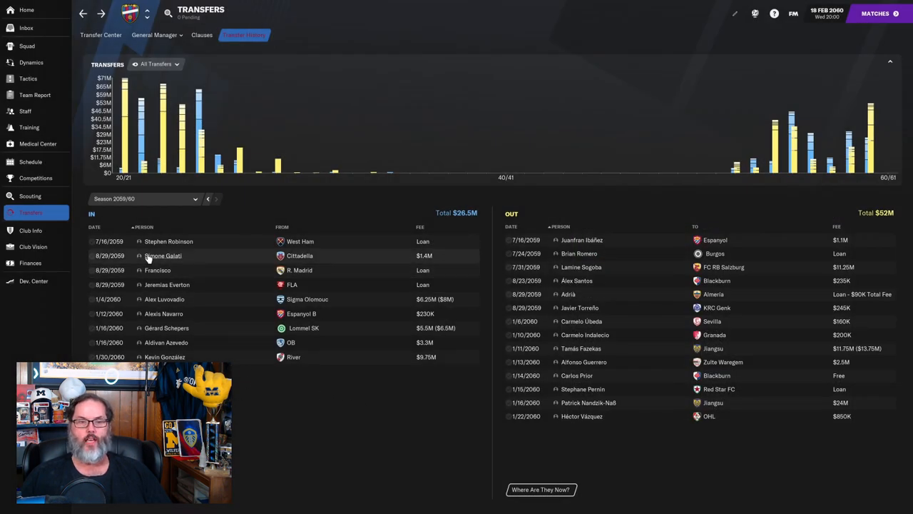
mouse_move(206, 296)
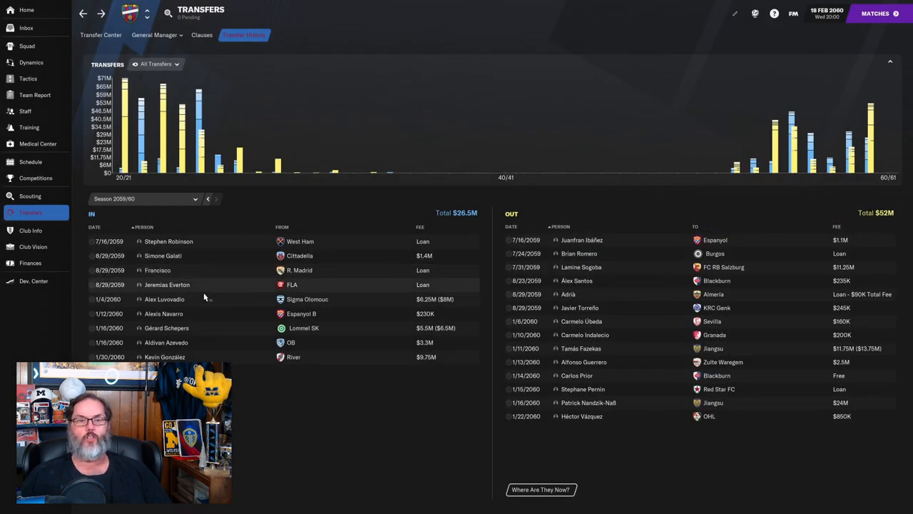
mouse_move(167, 285)
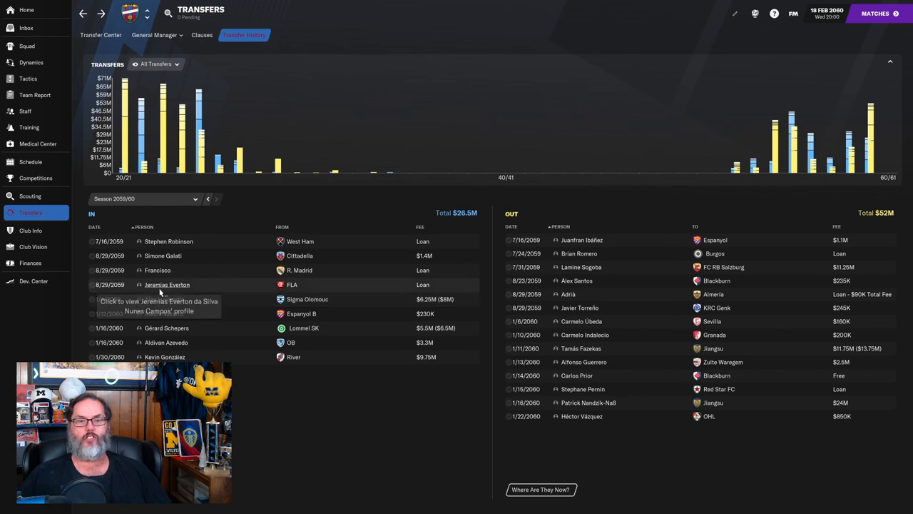
mouse_move(164, 299)
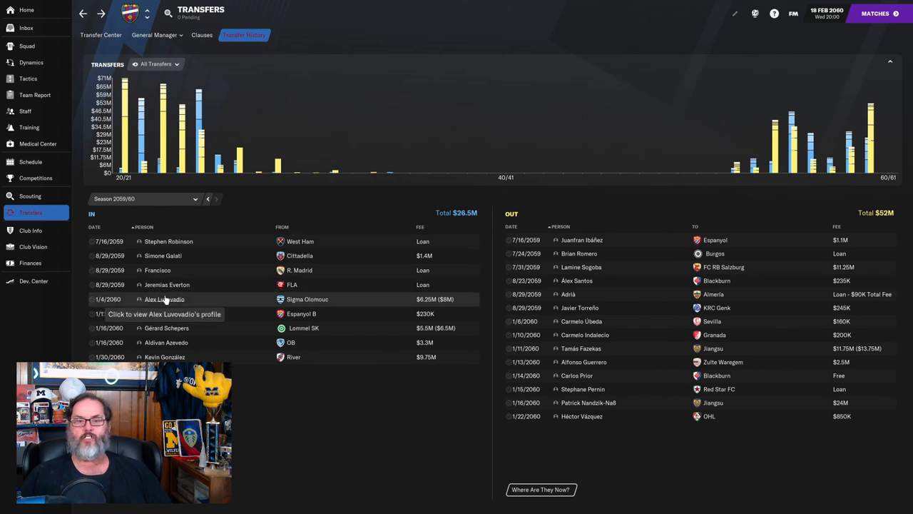
click(165, 299)
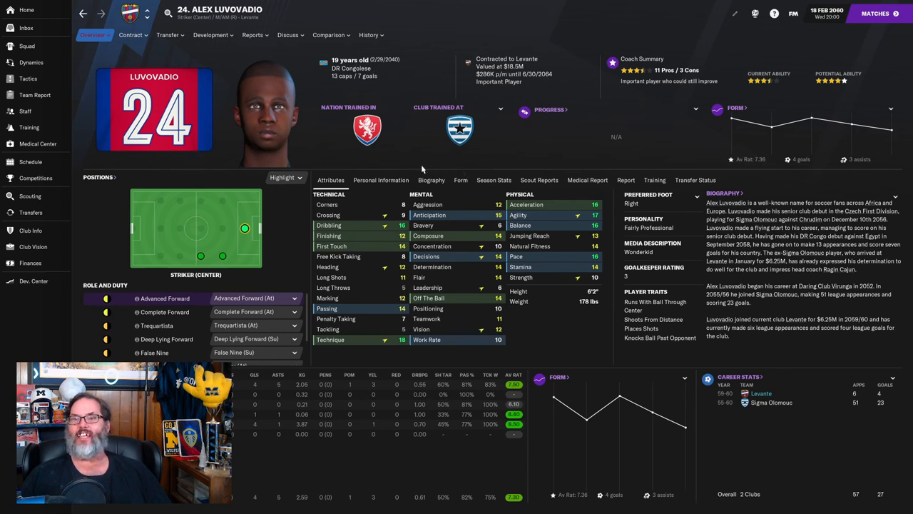
mouse_move(808, 98)
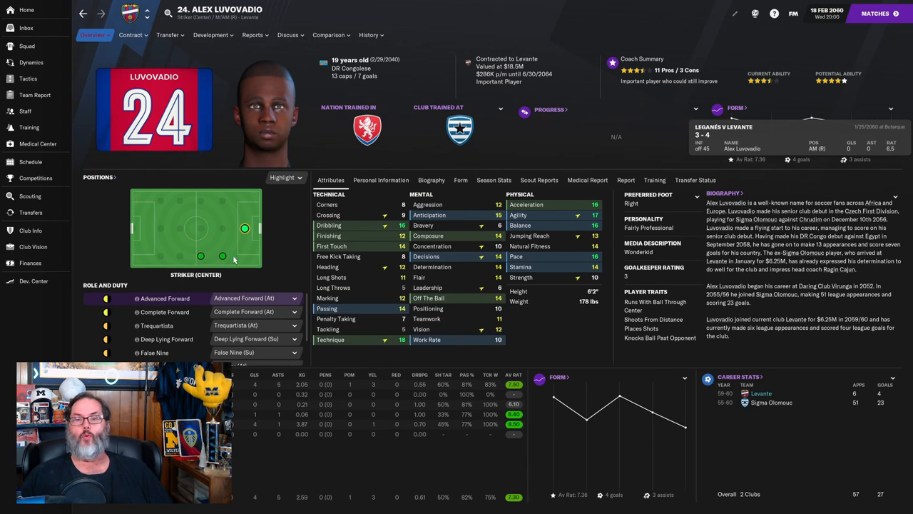
mouse_move(394, 216)
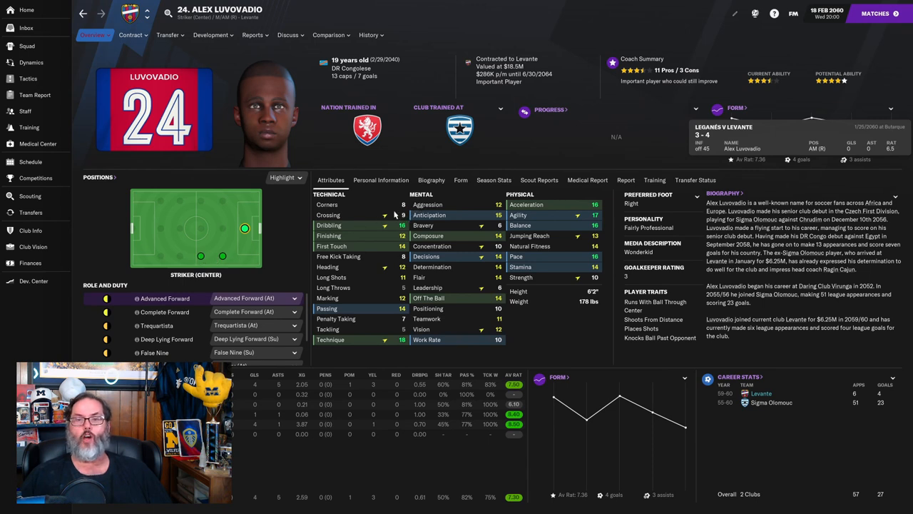
mouse_move(405, 217)
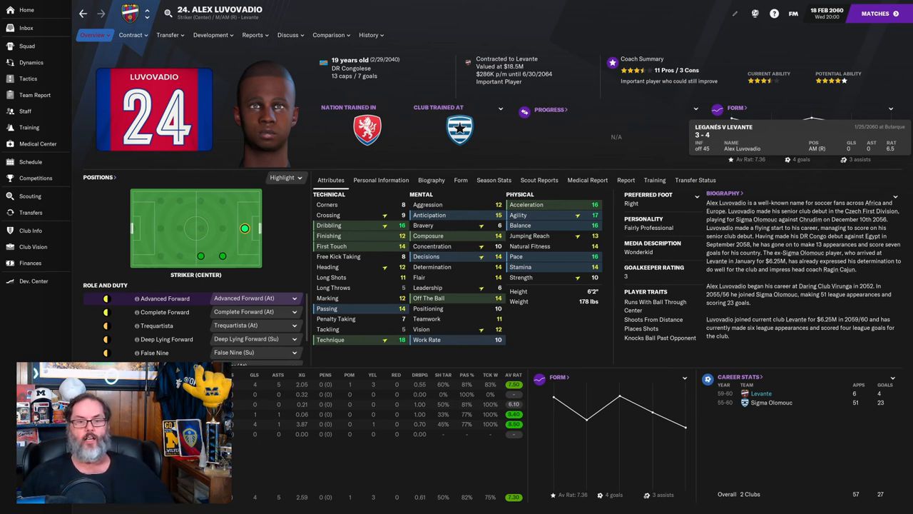
mouse_move(240, 391)
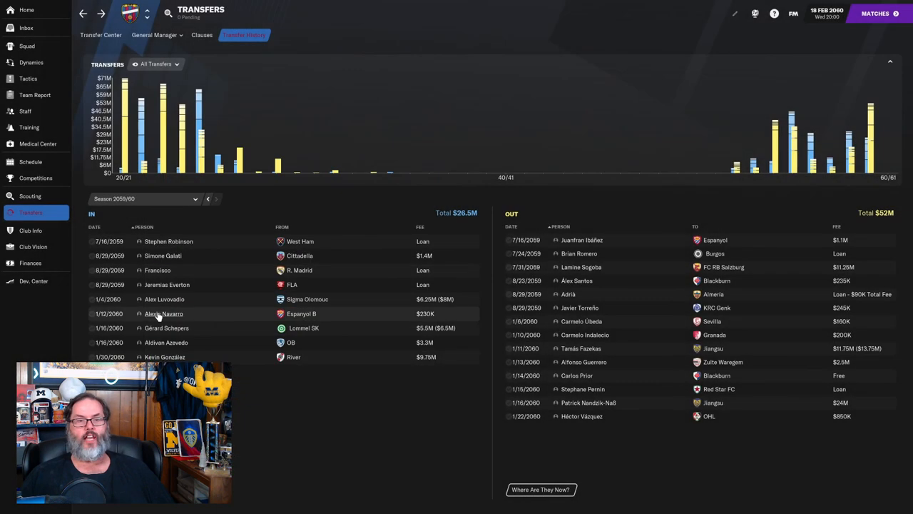
click(370, 34)
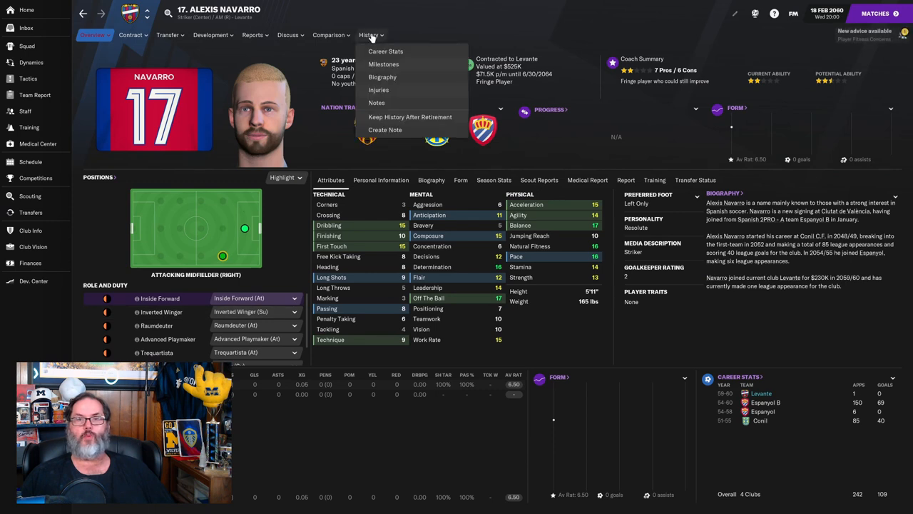
click(385, 51)
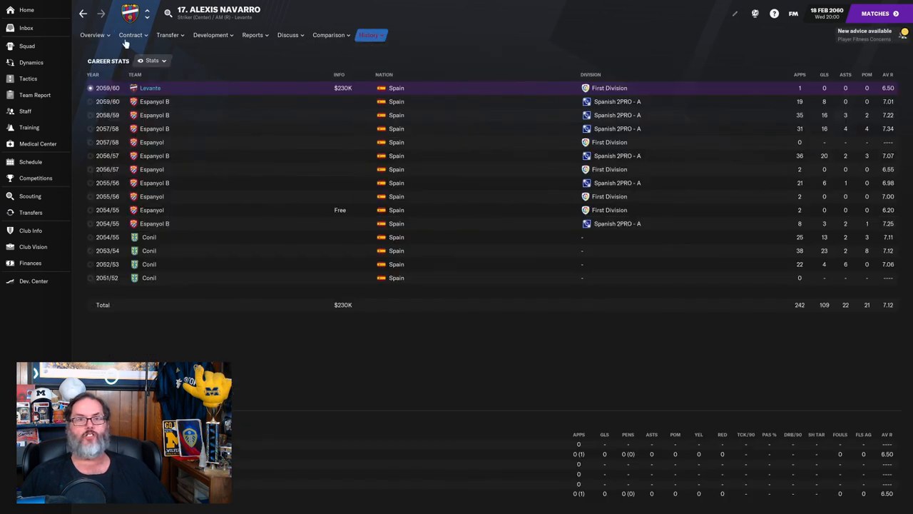
click(91, 34)
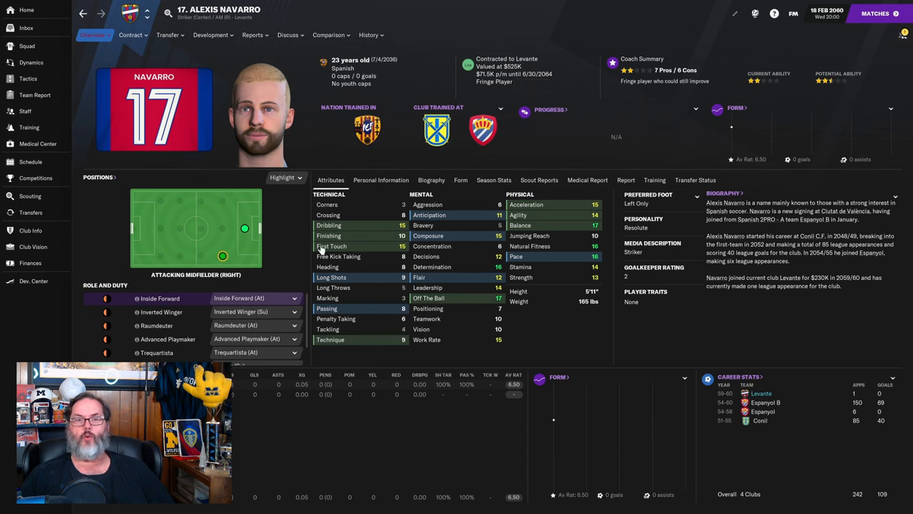
click(32, 211)
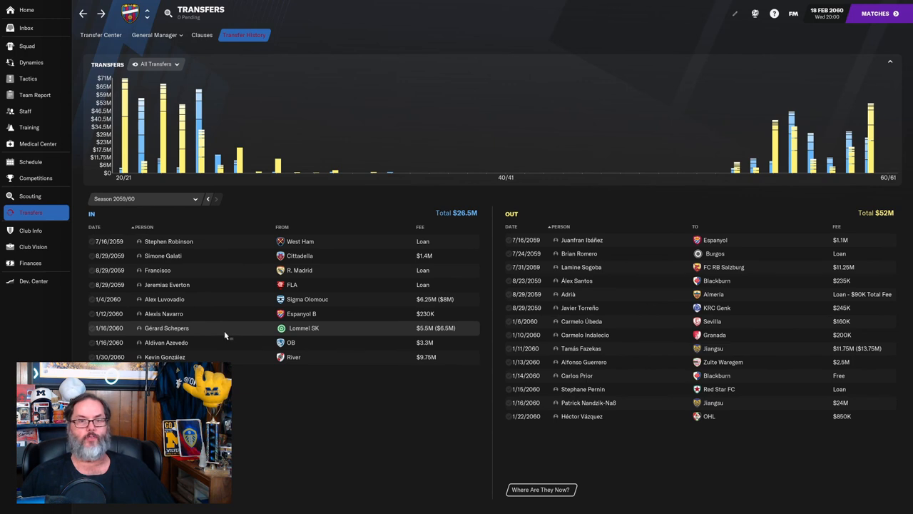
mouse_move(283, 357)
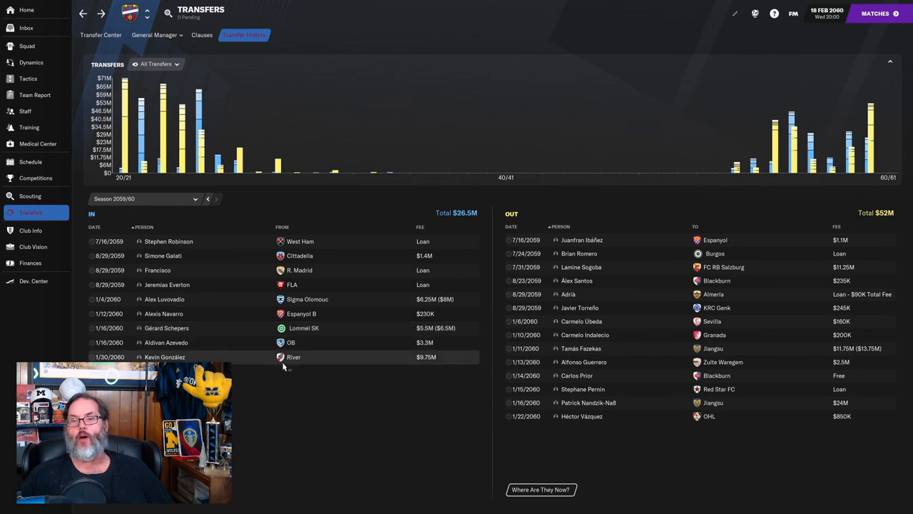
mouse_move(264, 369)
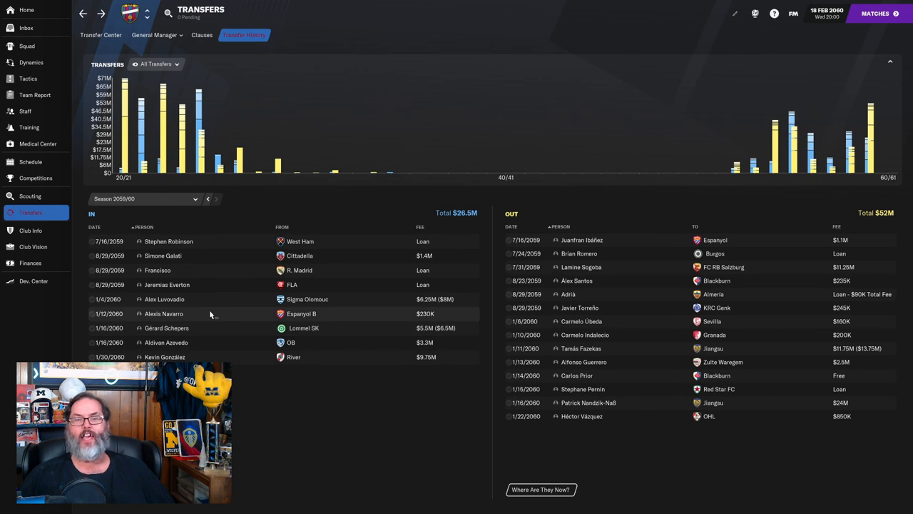
mouse_move(207, 331)
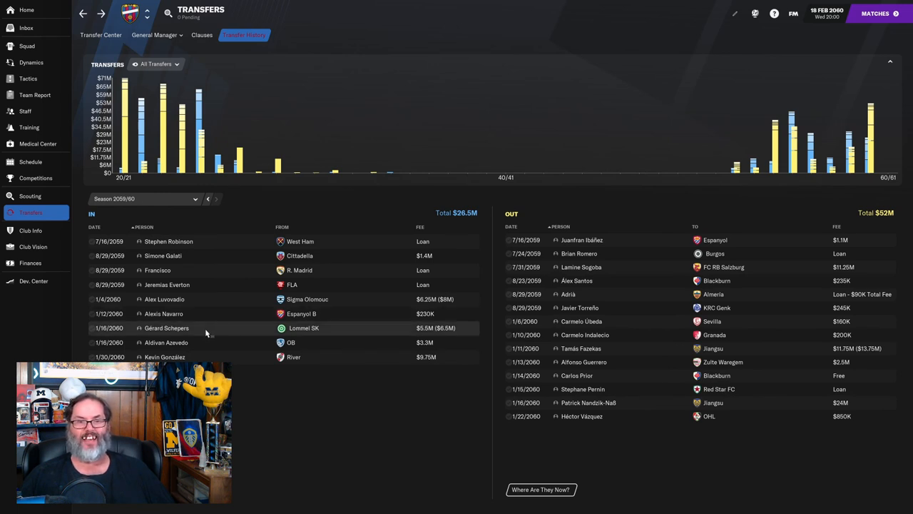
mouse_move(174, 331)
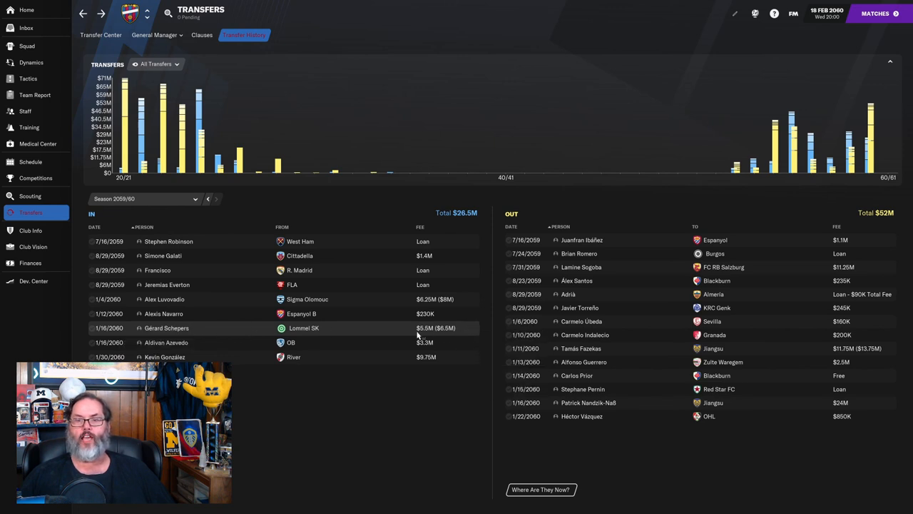
mouse_move(186, 314)
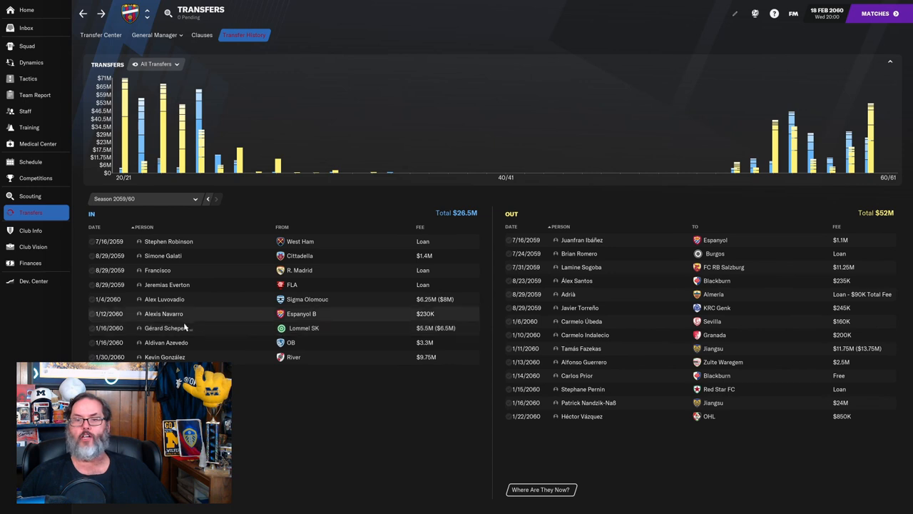
click(163, 326)
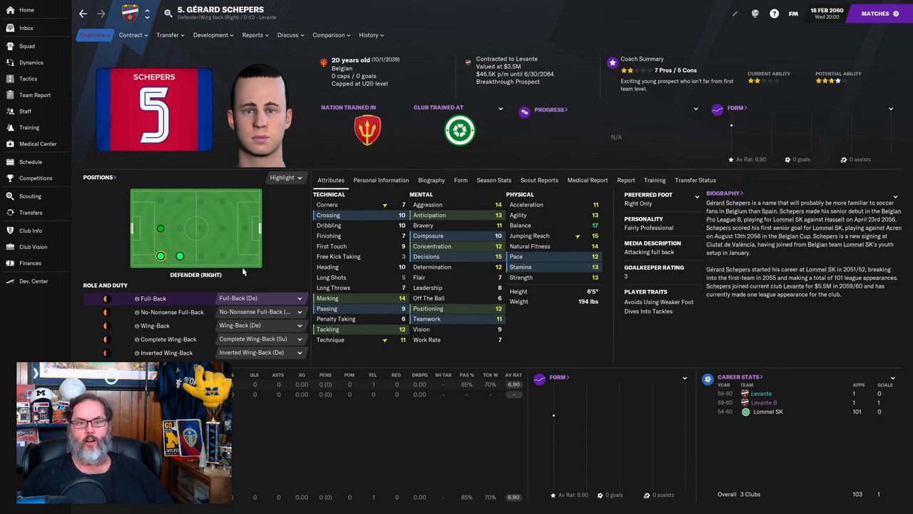
mouse_move(288, 298)
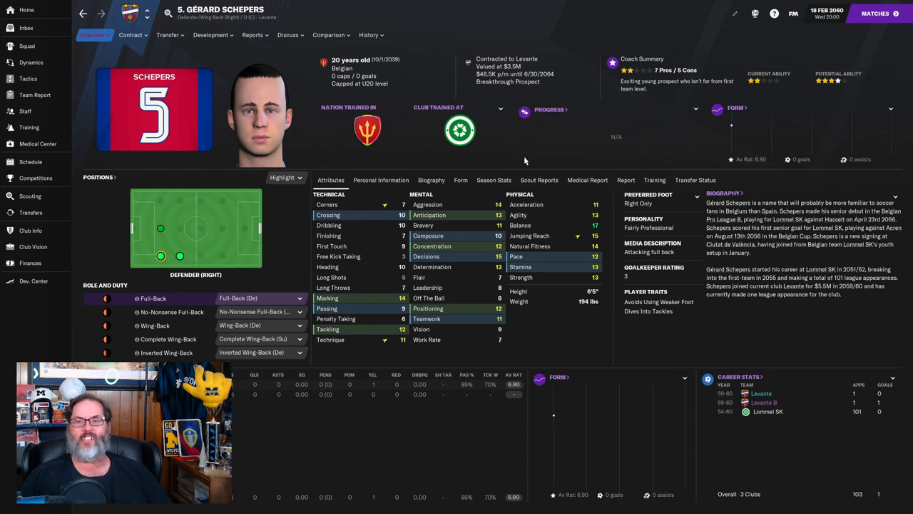
mouse_move(602, 226)
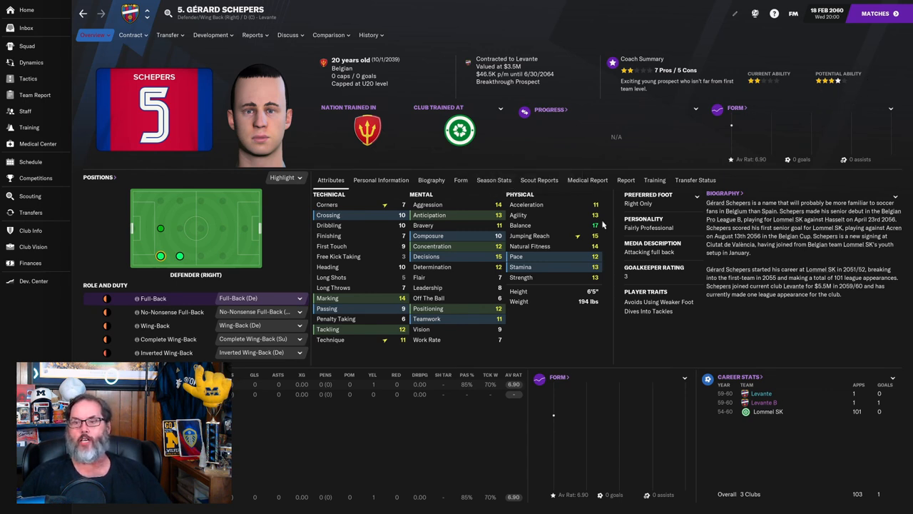
click(368, 34)
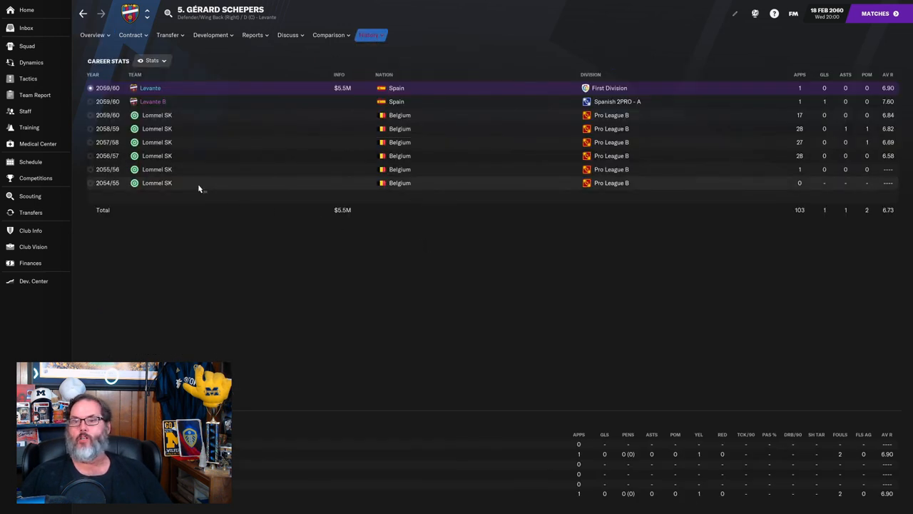
mouse_move(433, 187)
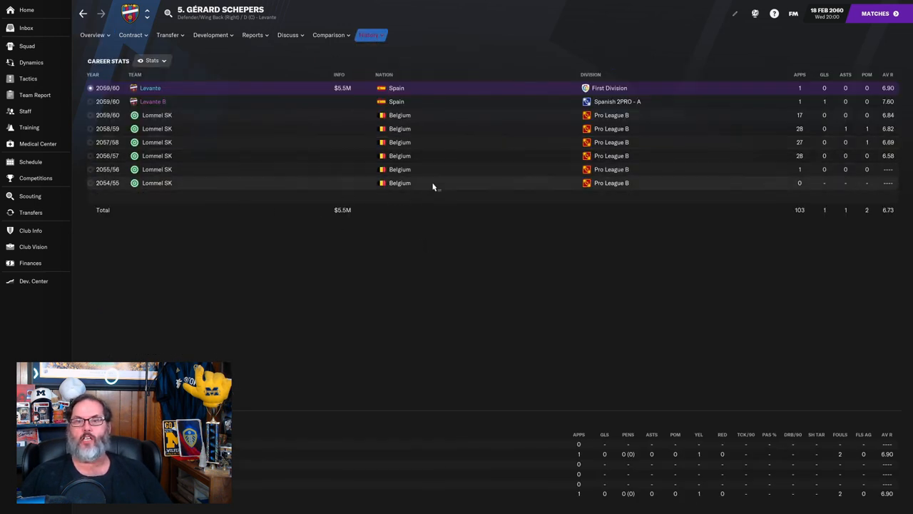
mouse_move(716, 123)
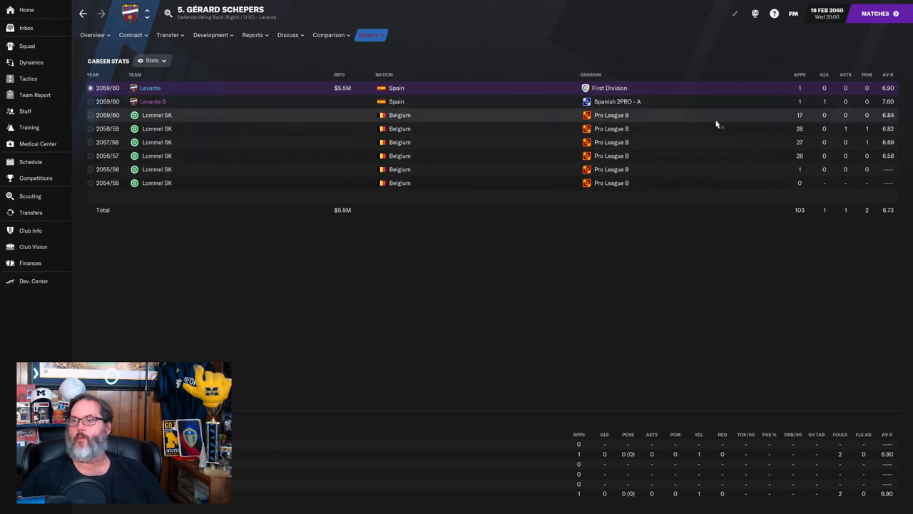
mouse_move(200, 100)
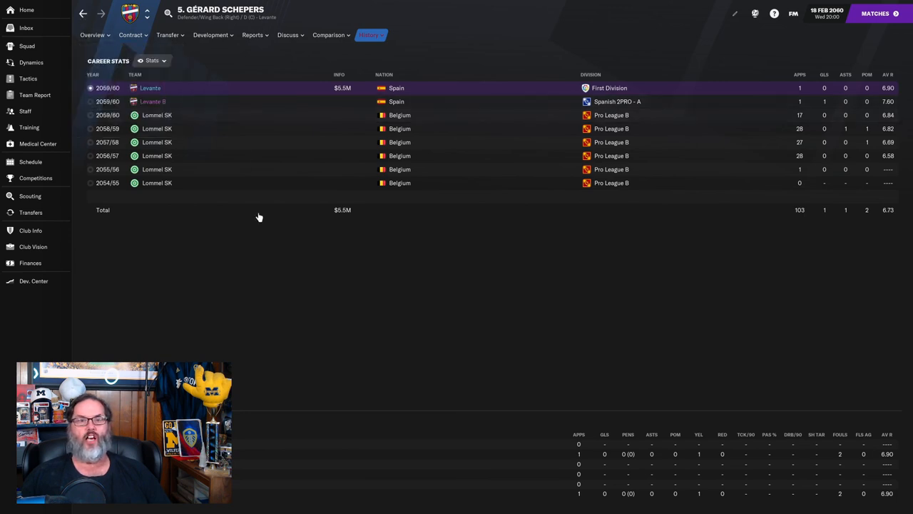
click(30, 211)
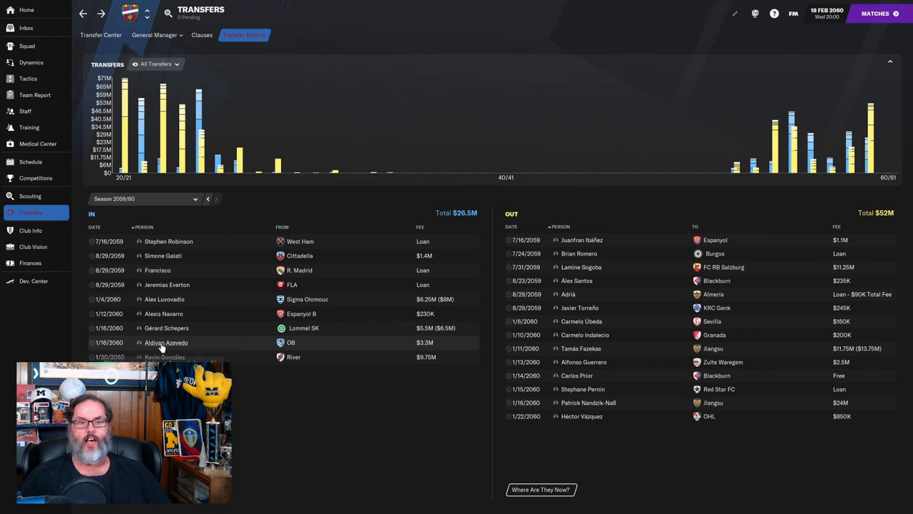
click(165, 342)
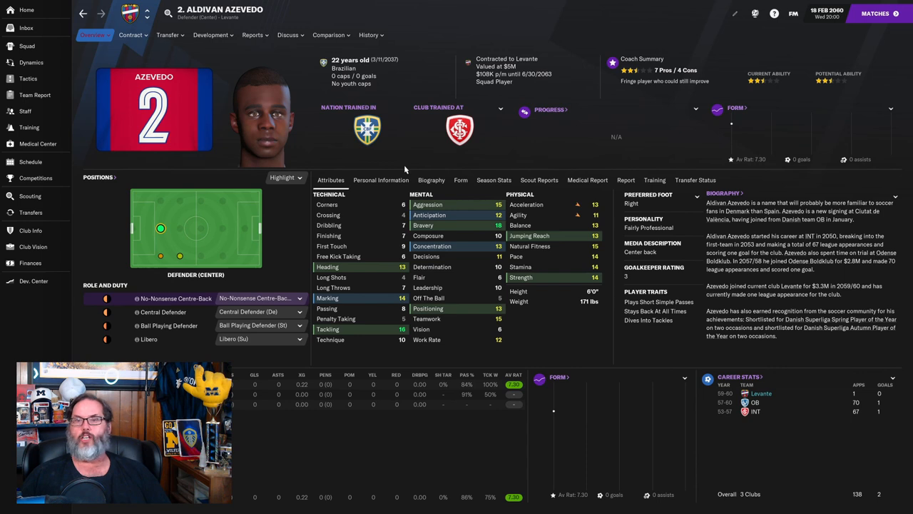
mouse_move(839, 100)
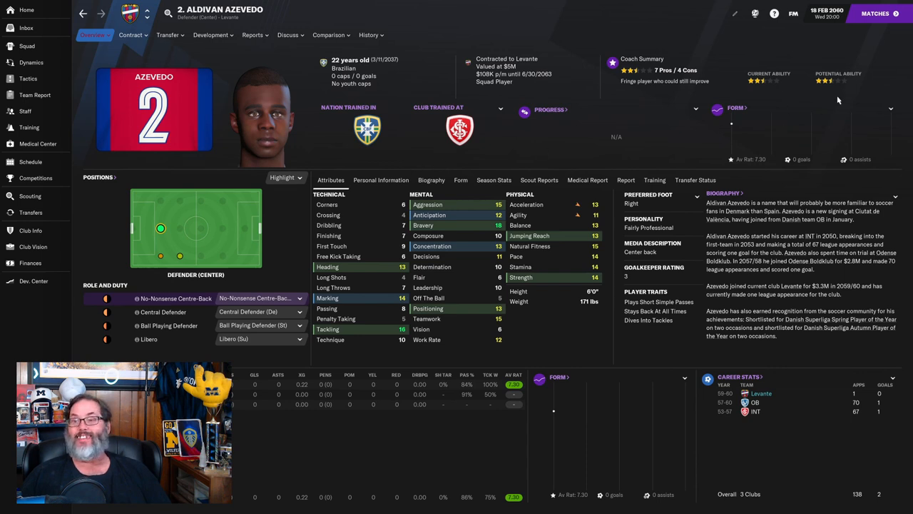
mouse_move(850, 90)
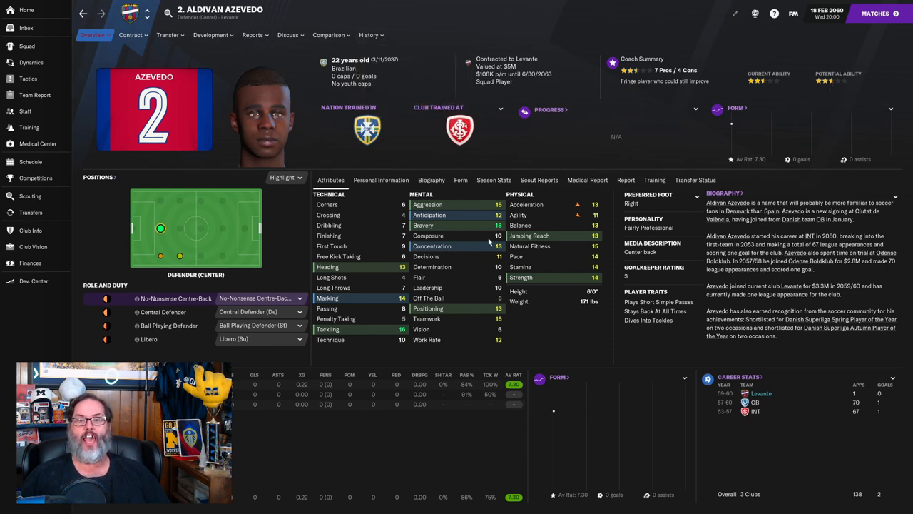
mouse_move(605, 256)
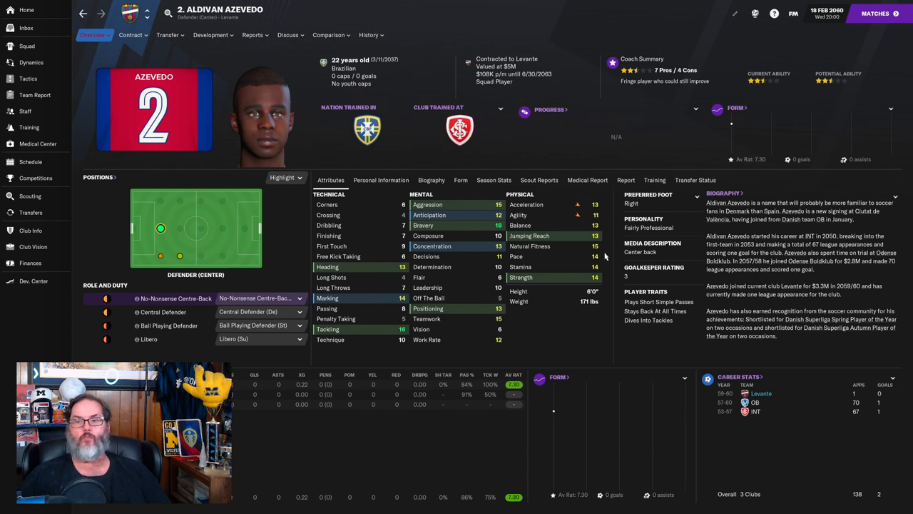
mouse_move(241, 382)
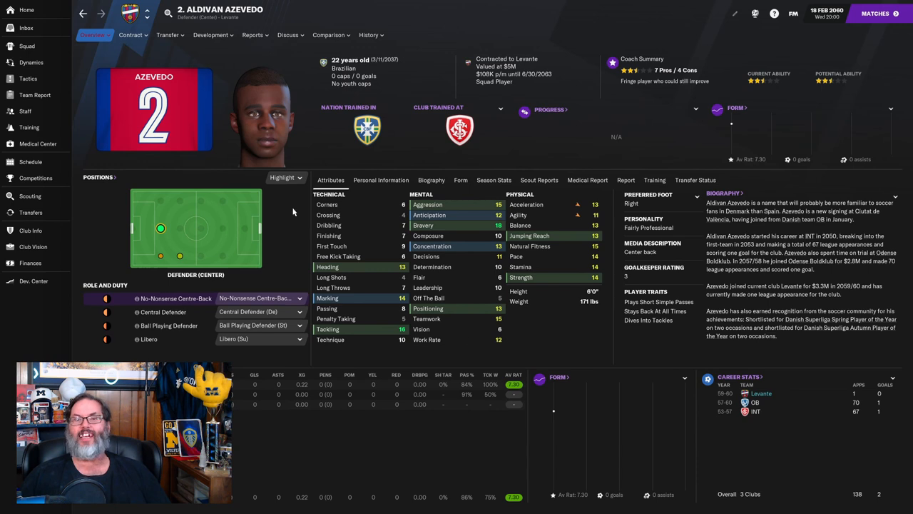
mouse_move(328, 266)
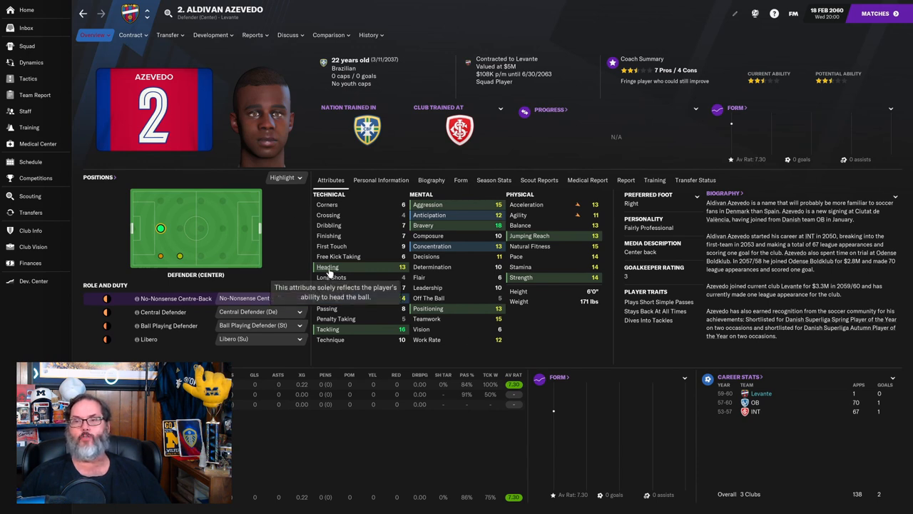
mouse_move(292, 240)
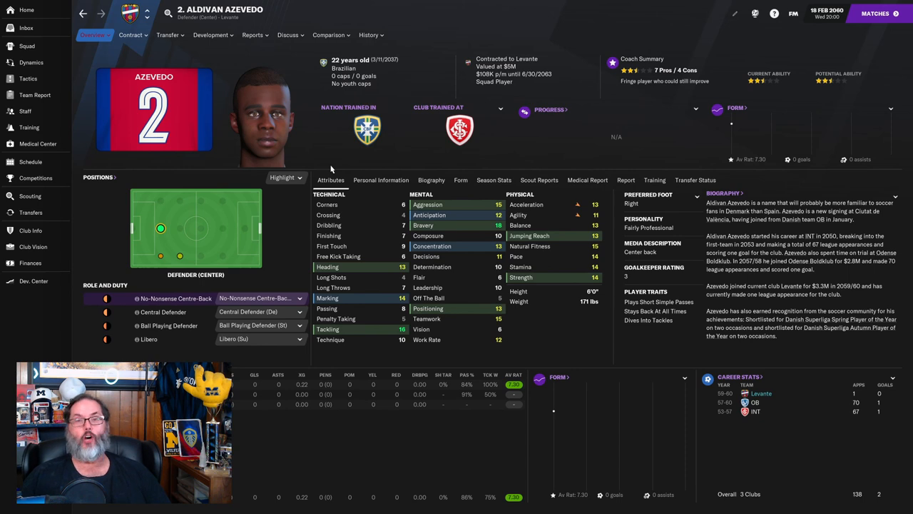
click(368, 34)
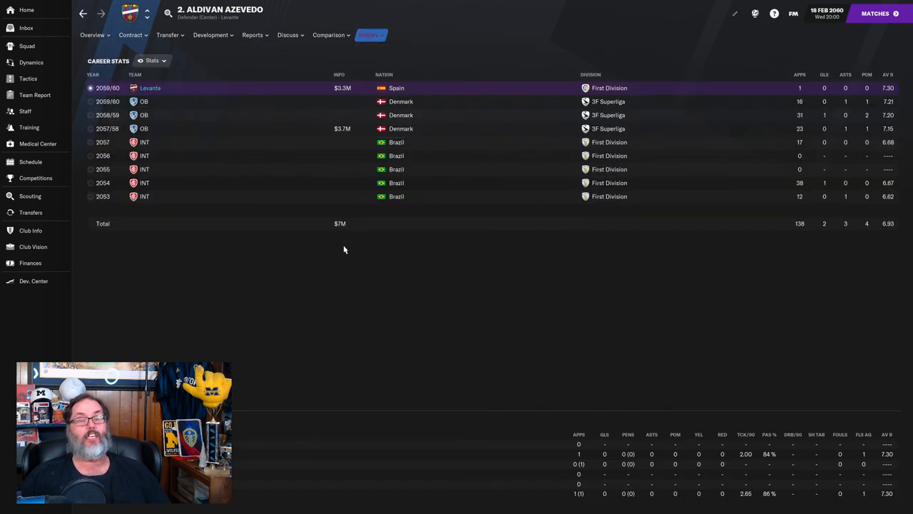
mouse_move(319, 251)
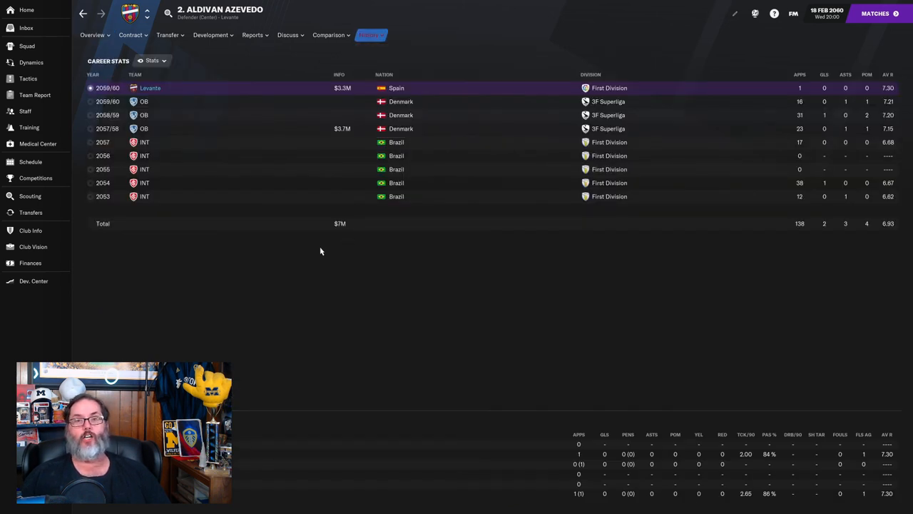
mouse_move(143, 128)
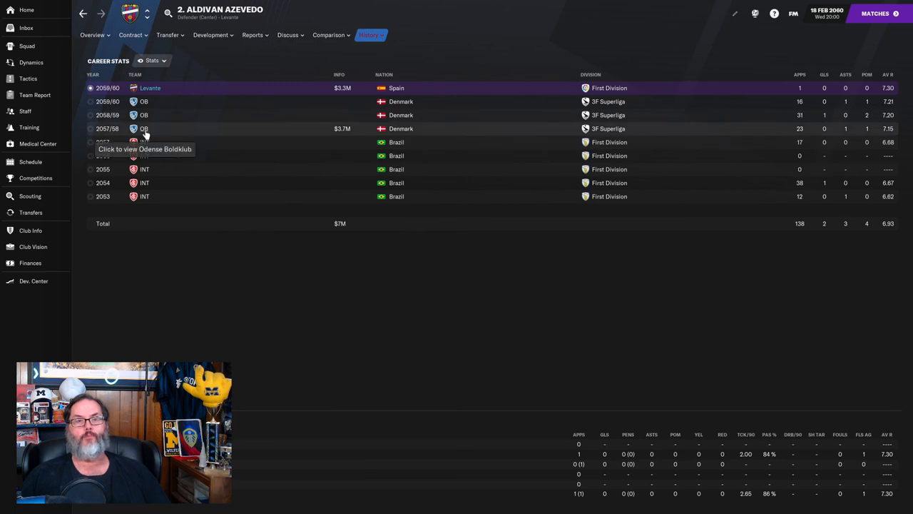
mouse_move(271, 131)
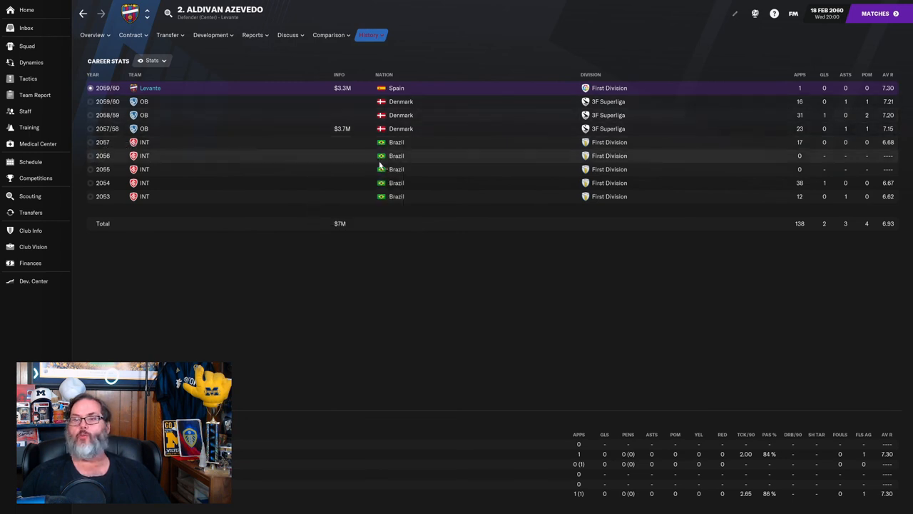
mouse_move(741, 147)
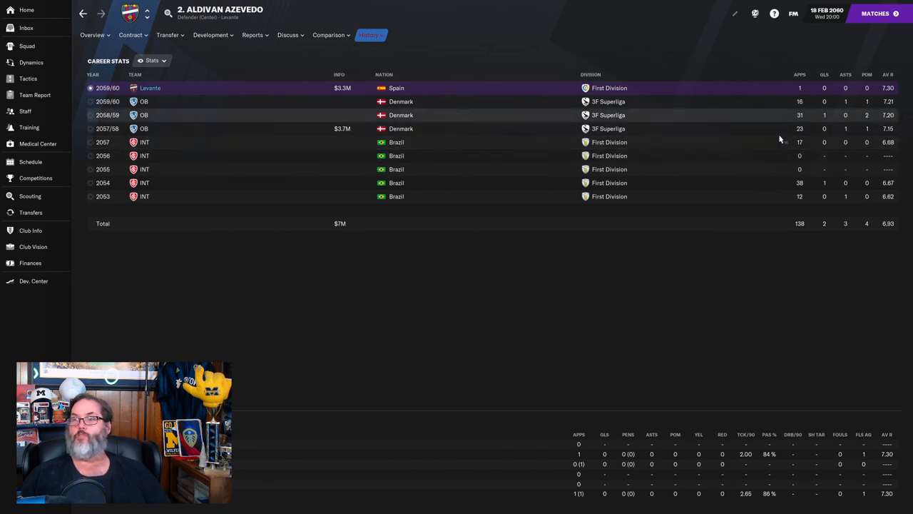
mouse_move(249, 126)
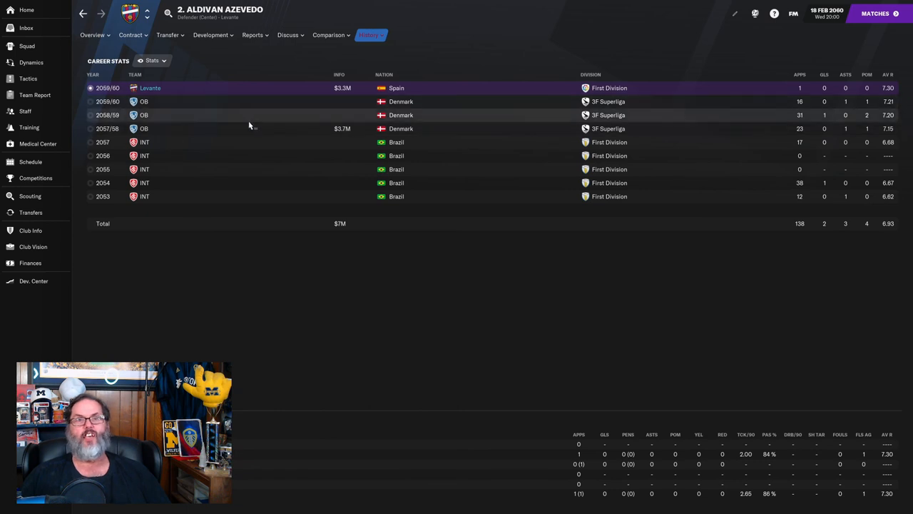
mouse_move(277, 232)
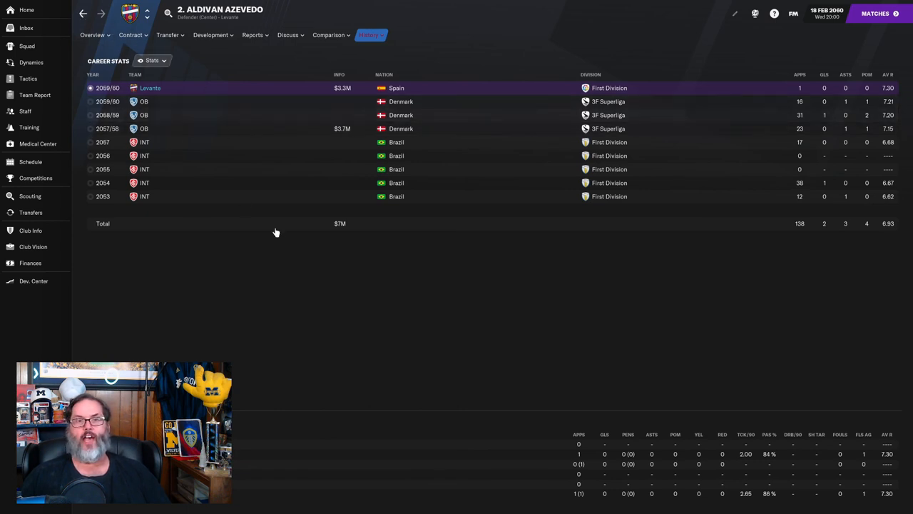
Return to the club's 2059/60 transfer history of signings and sales
click(31, 211)
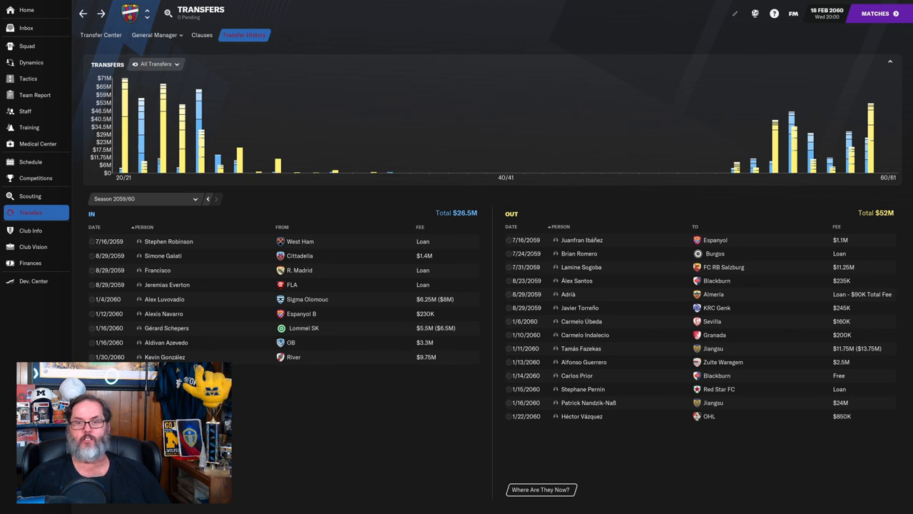
mouse_move(251, 395)
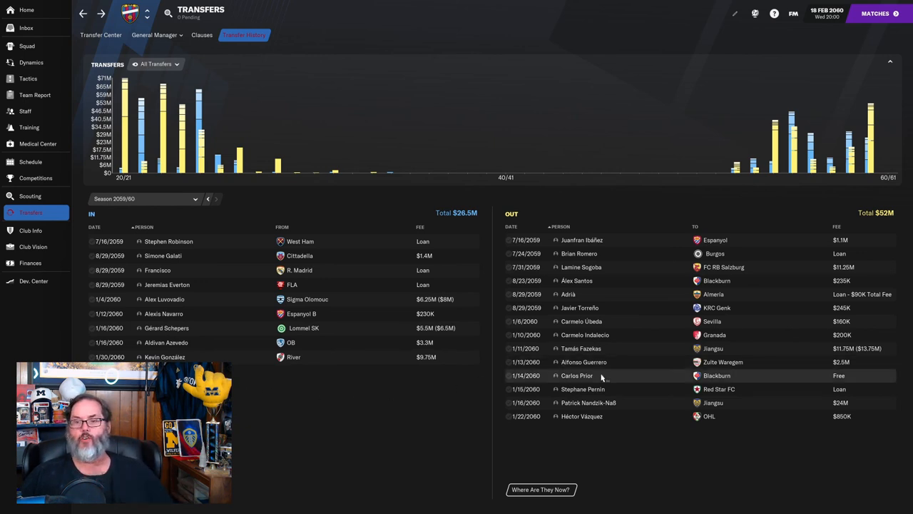
mouse_move(617, 388)
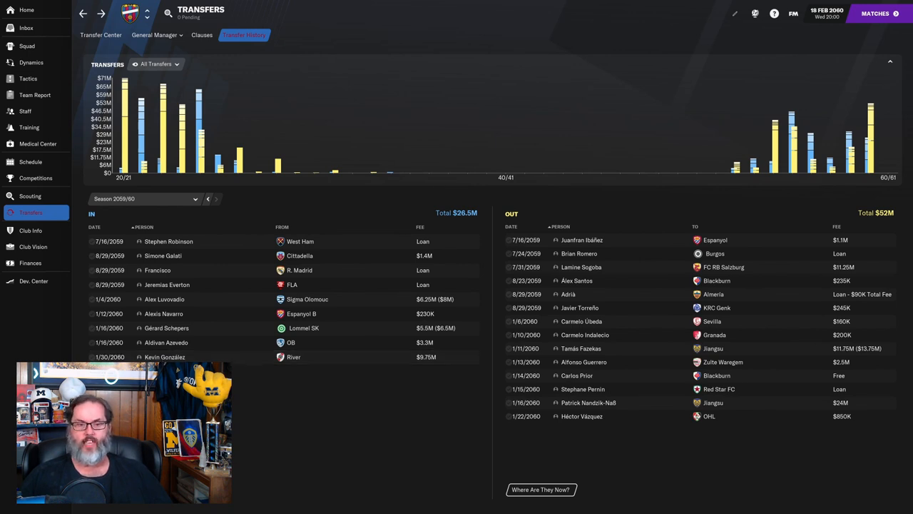
View goalkeeper Kevin González's profile and attributes from the signings list
click(166, 357)
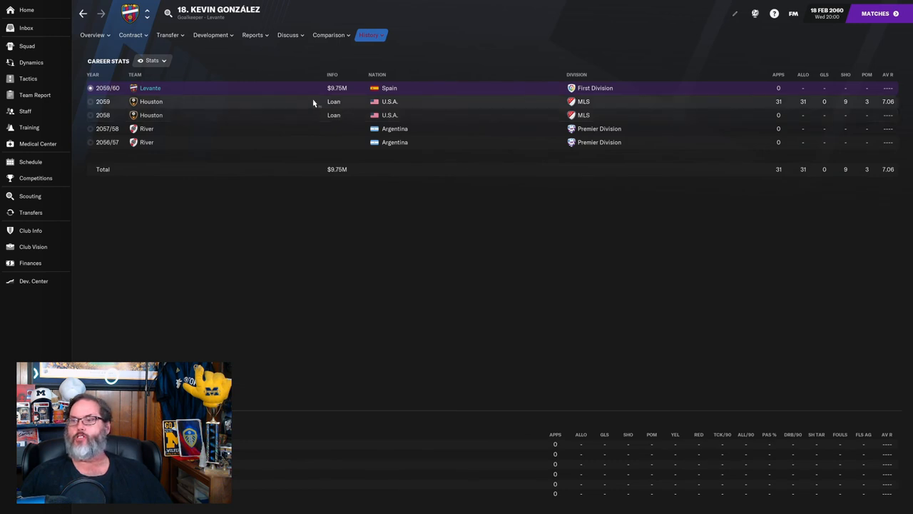
mouse_move(787, 107)
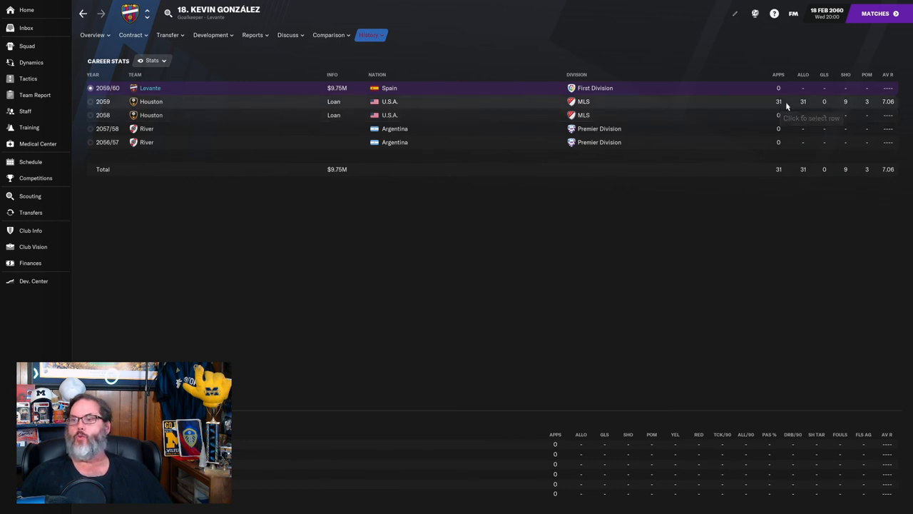
mouse_move(899, 102)
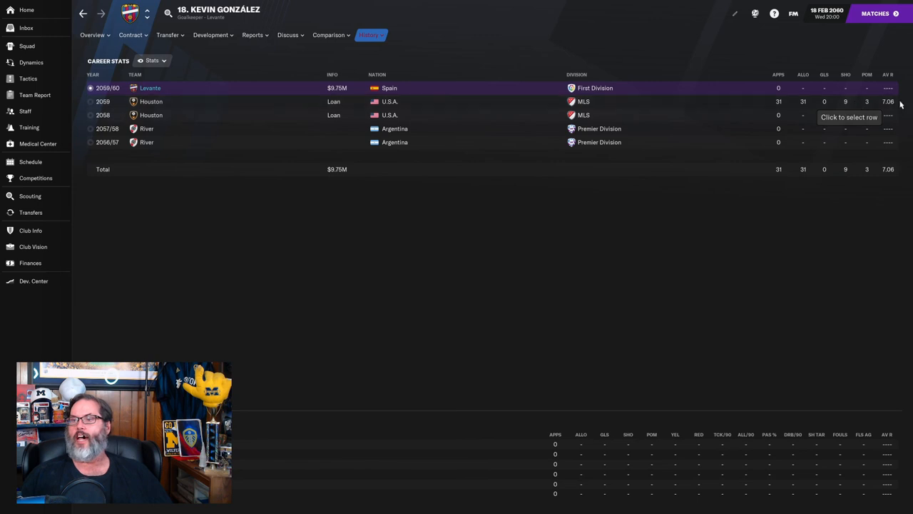
click(92, 34)
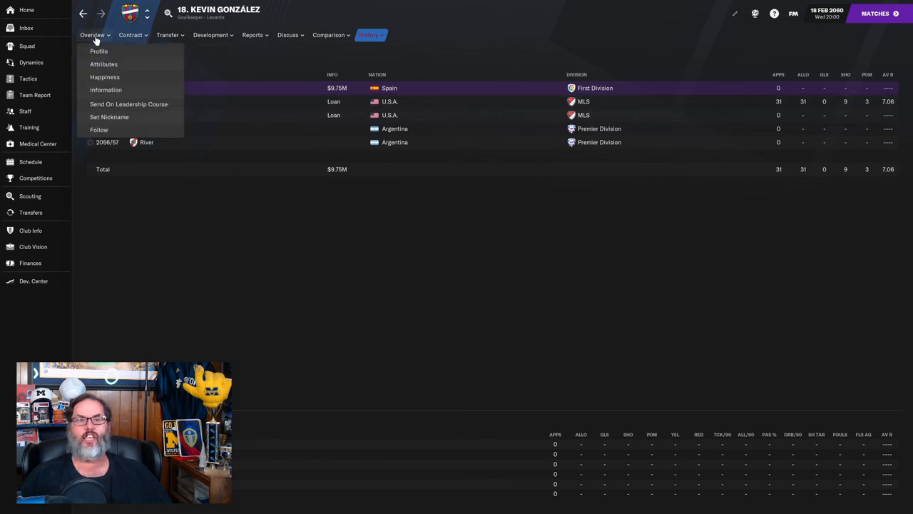
click(98, 52)
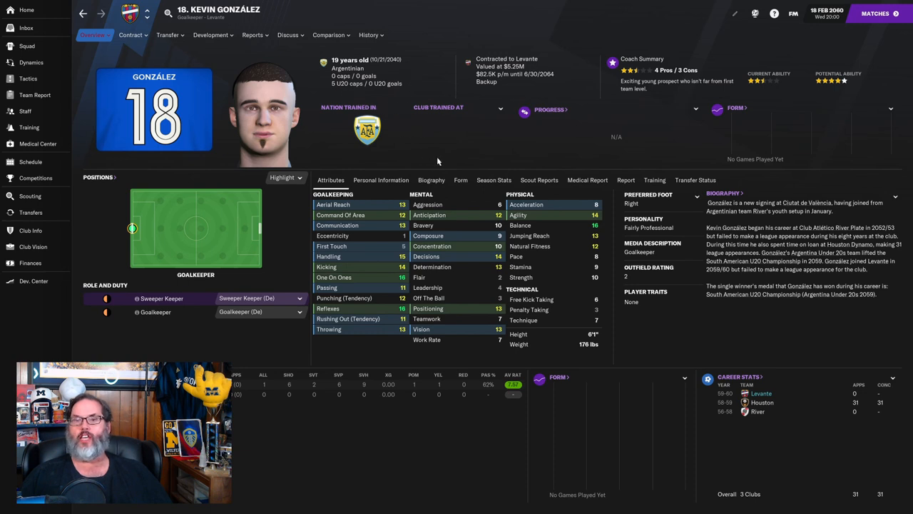
mouse_move(768, 93)
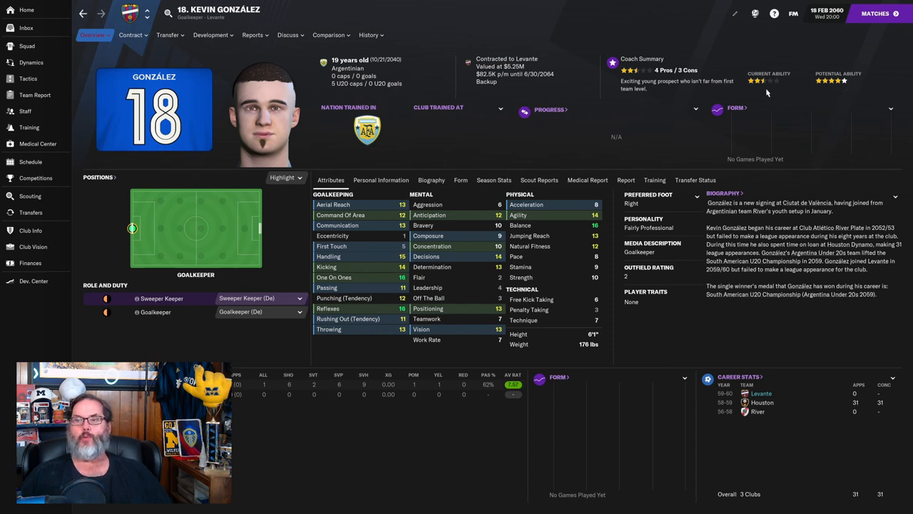
mouse_move(385, 256)
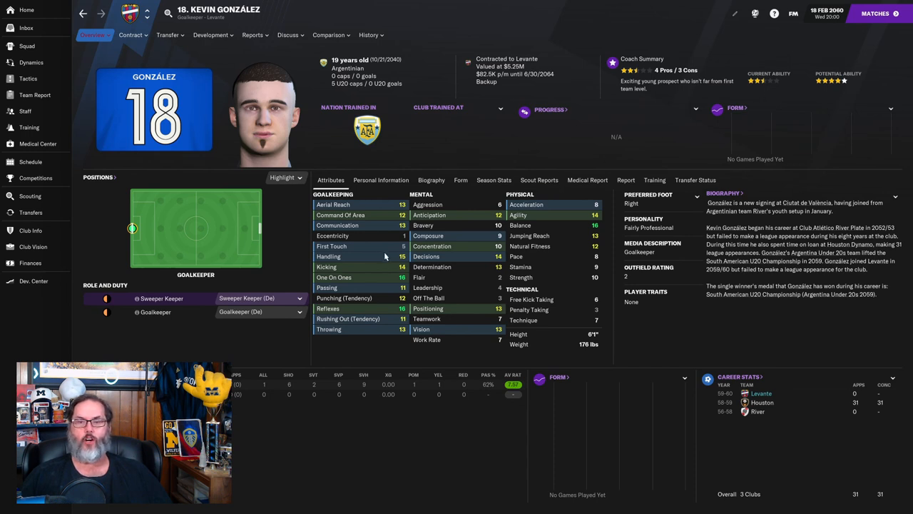
mouse_move(383, 234)
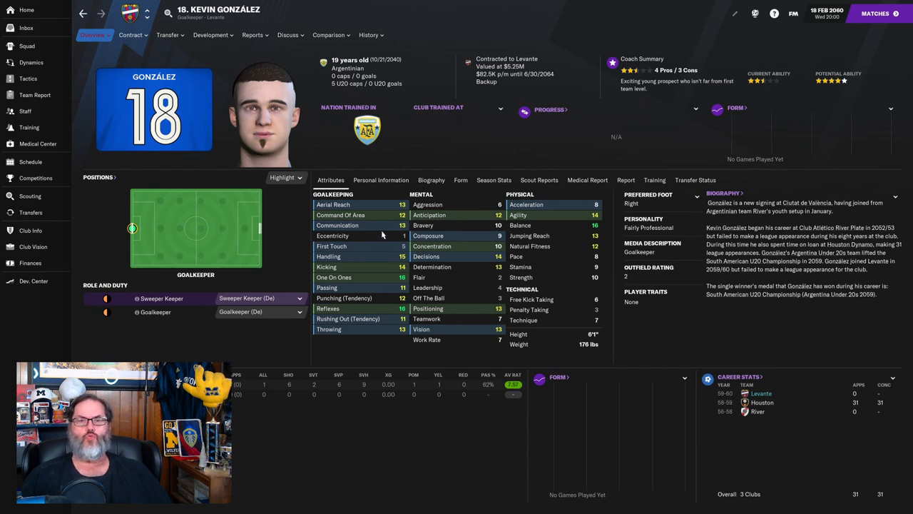
Compare González side by side with goalkeeper Stéphane Perrin from another club
click(331, 34)
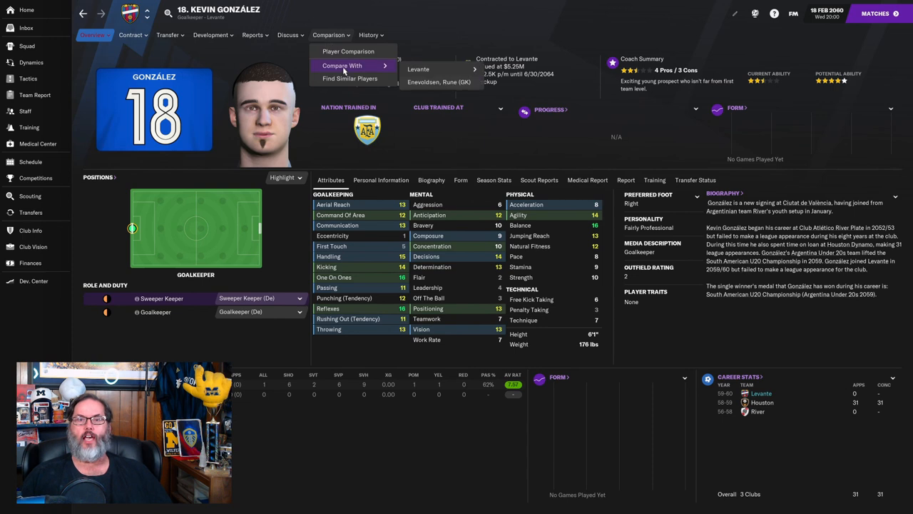
mouse_move(418, 68)
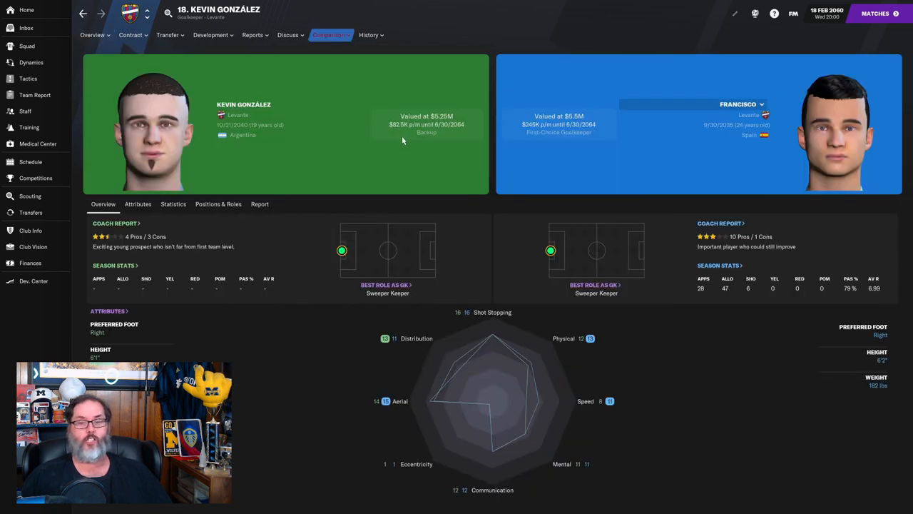
mouse_move(497, 420)
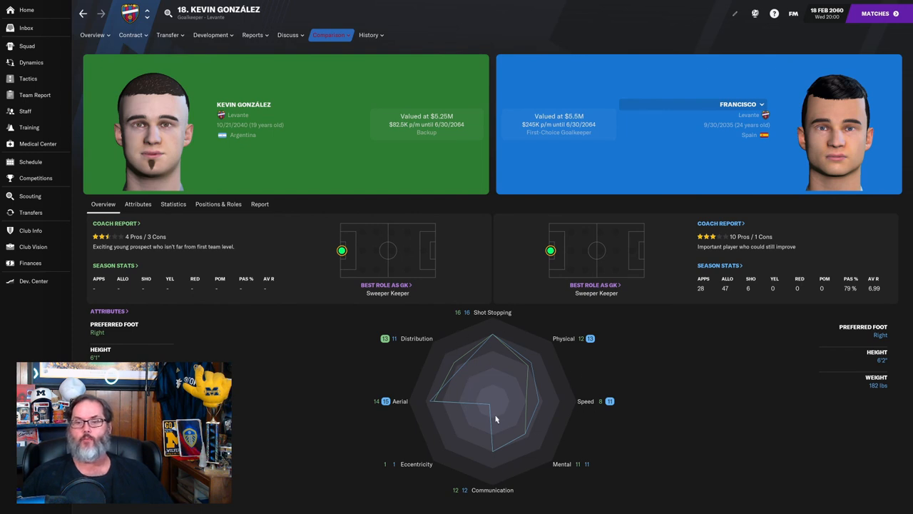
mouse_move(499, 354)
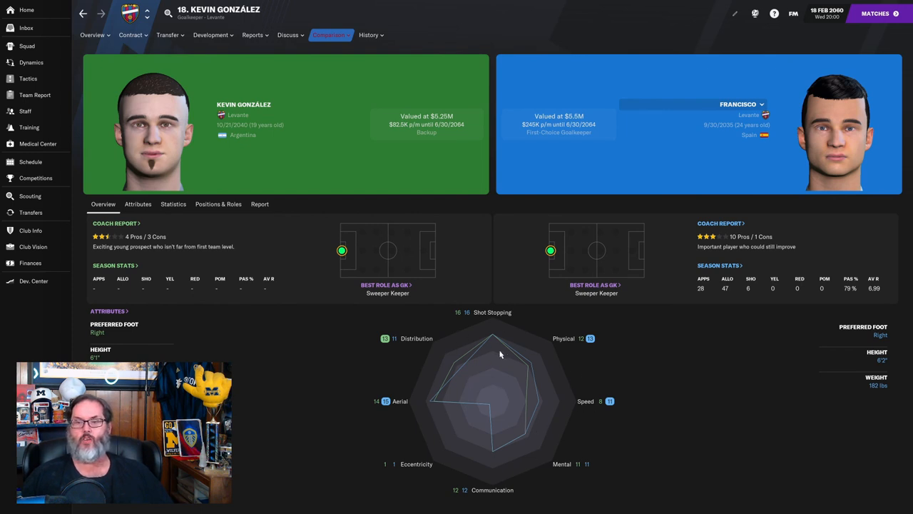
mouse_move(335, 142)
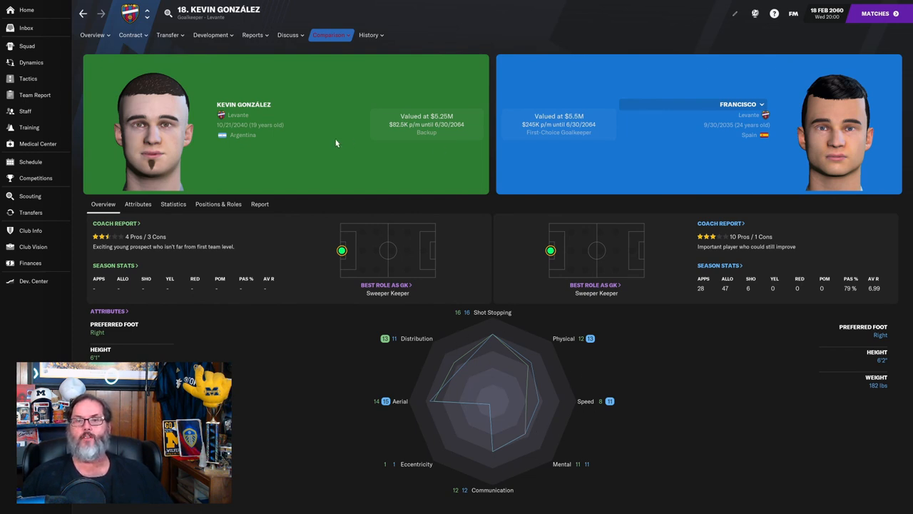
mouse_move(311, 153)
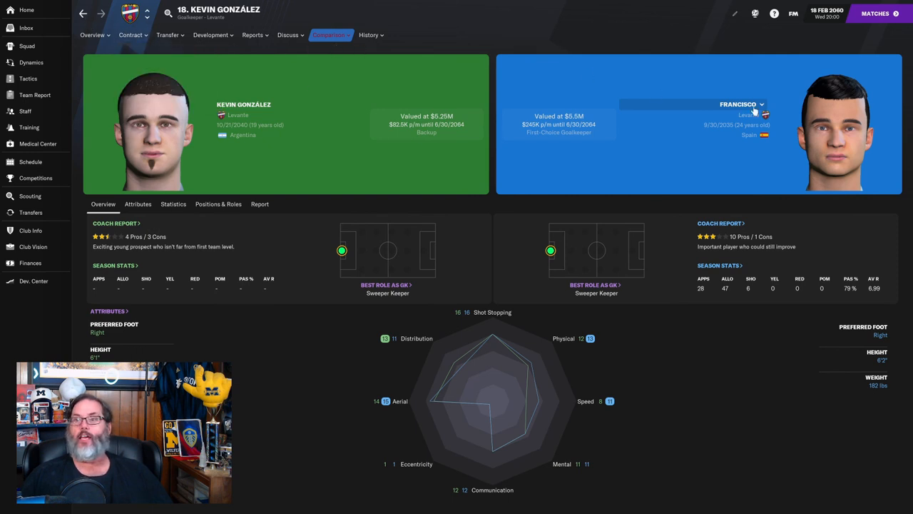
click(738, 104)
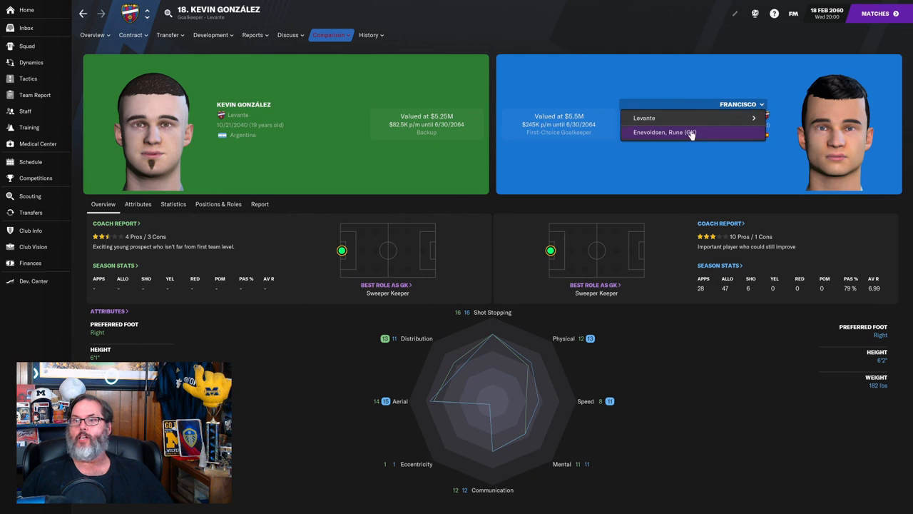
click(665, 131)
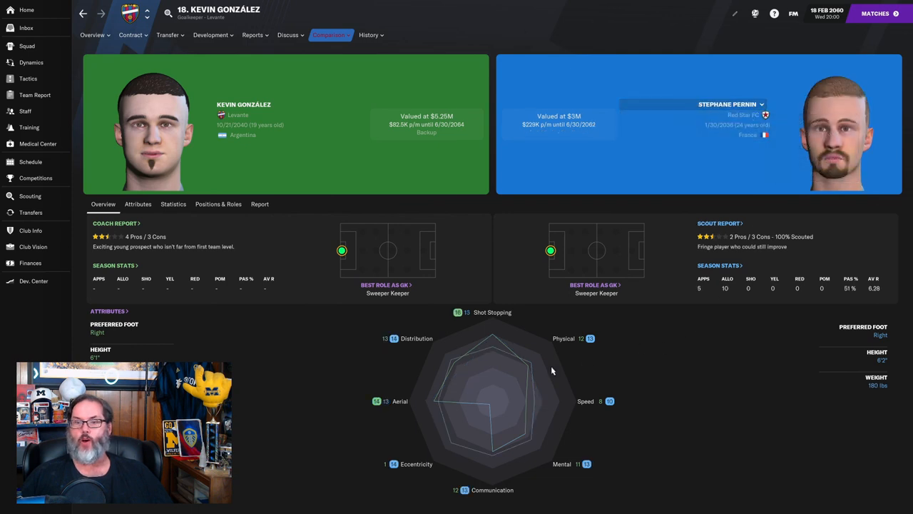
mouse_move(445, 391)
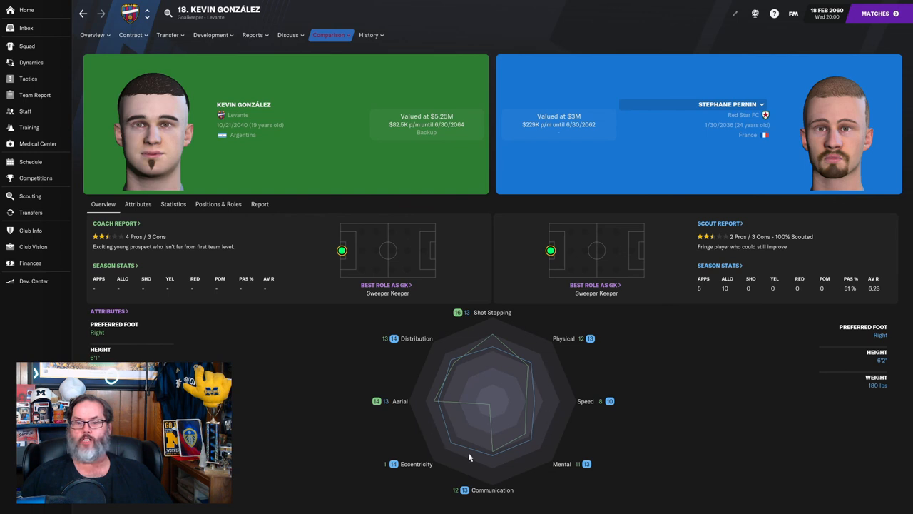
mouse_move(462, 460)
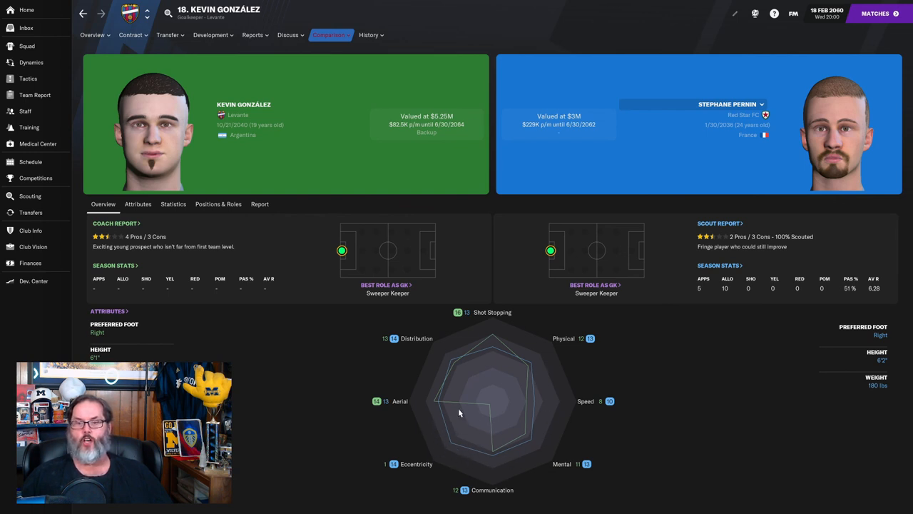
mouse_move(345, 138)
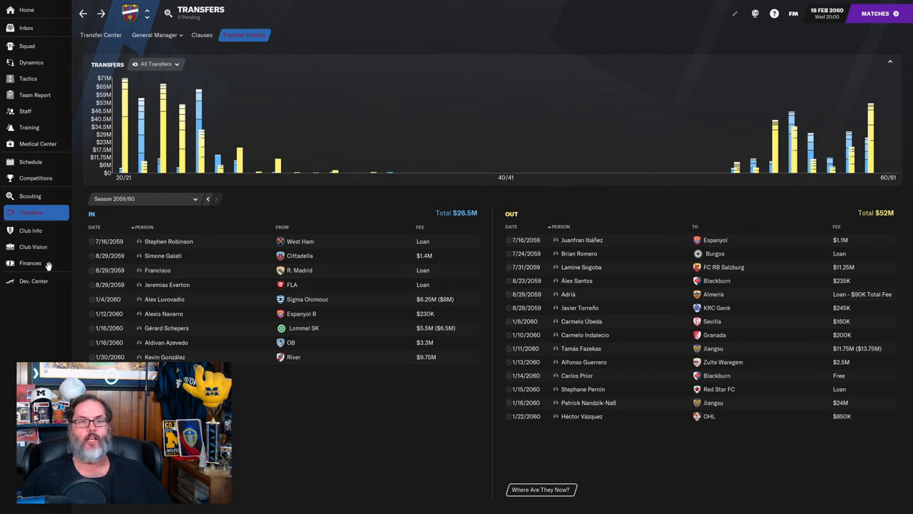
Review the finances overview with the roughly $44M balance and budgets
click(32, 262)
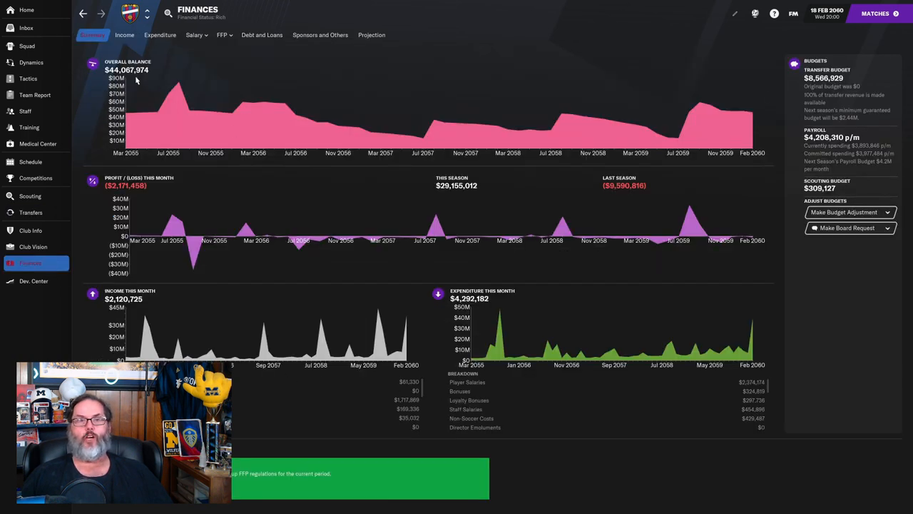
mouse_move(844, 86)
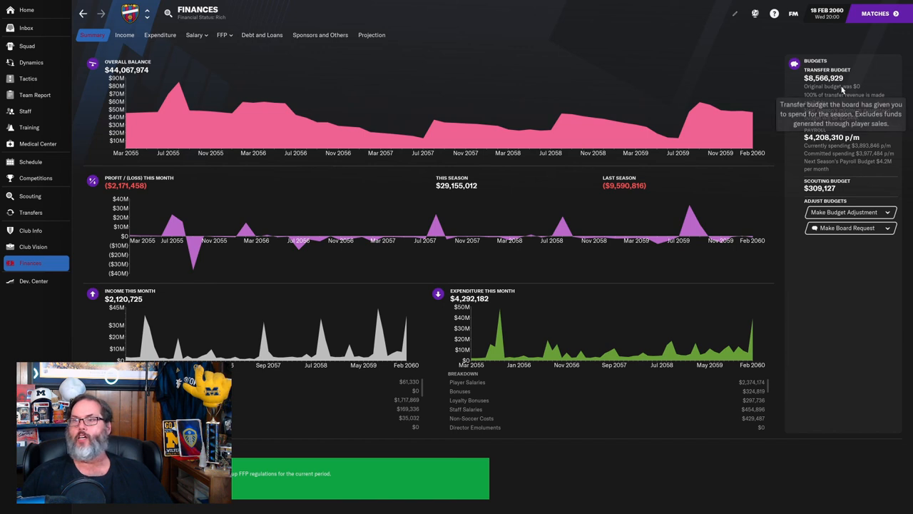
mouse_move(879, 163)
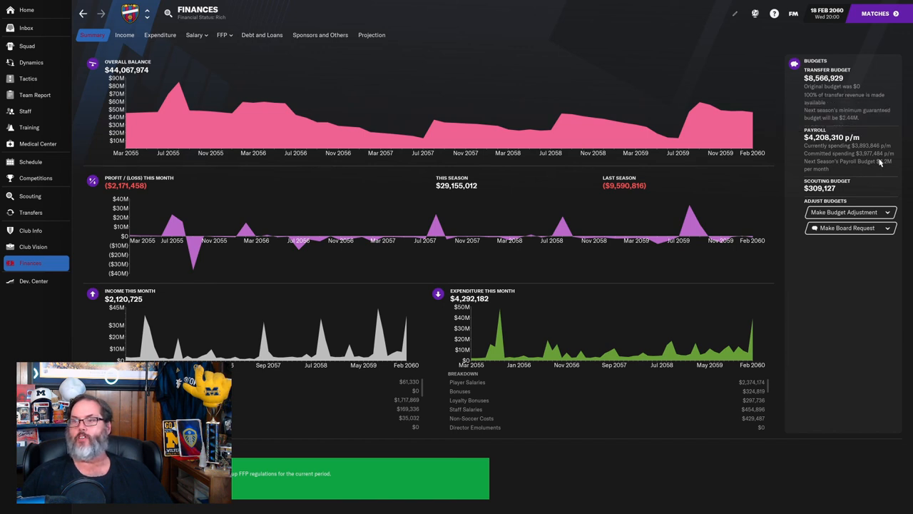
mouse_move(776, 183)
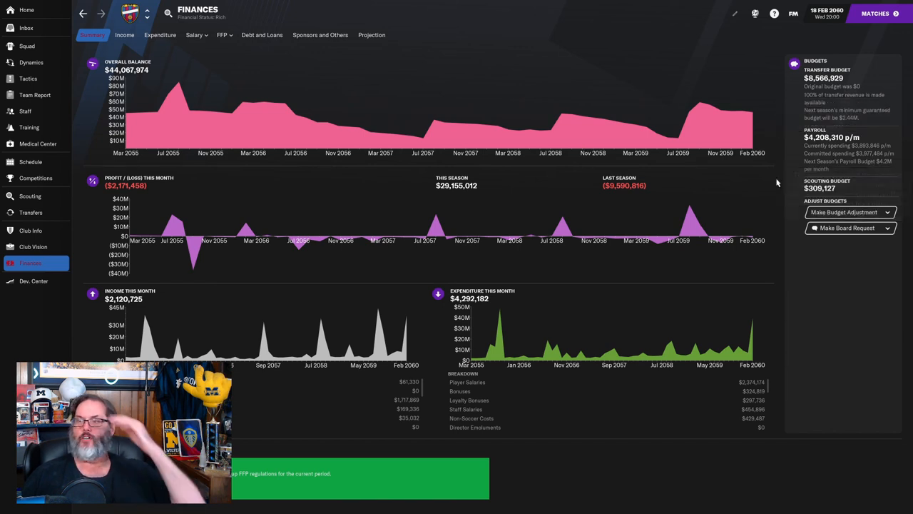
mouse_move(505, 185)
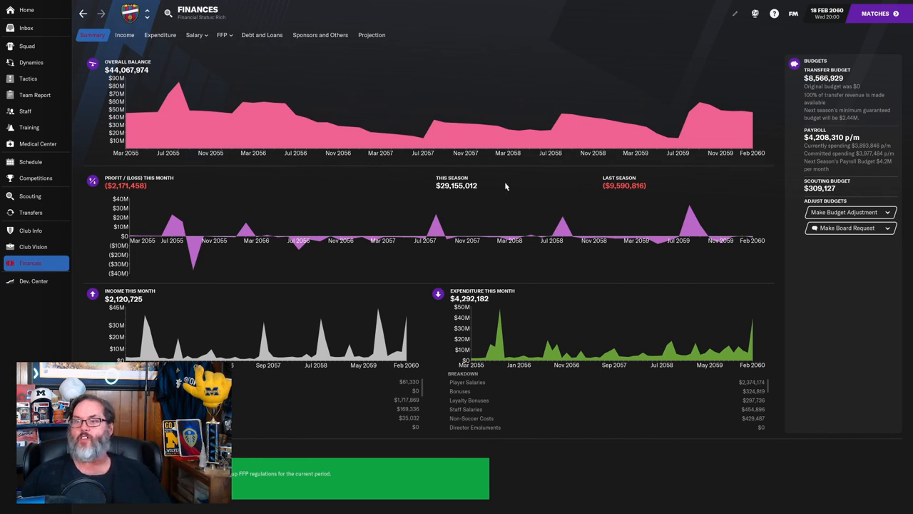
mouse_move(585, 298)
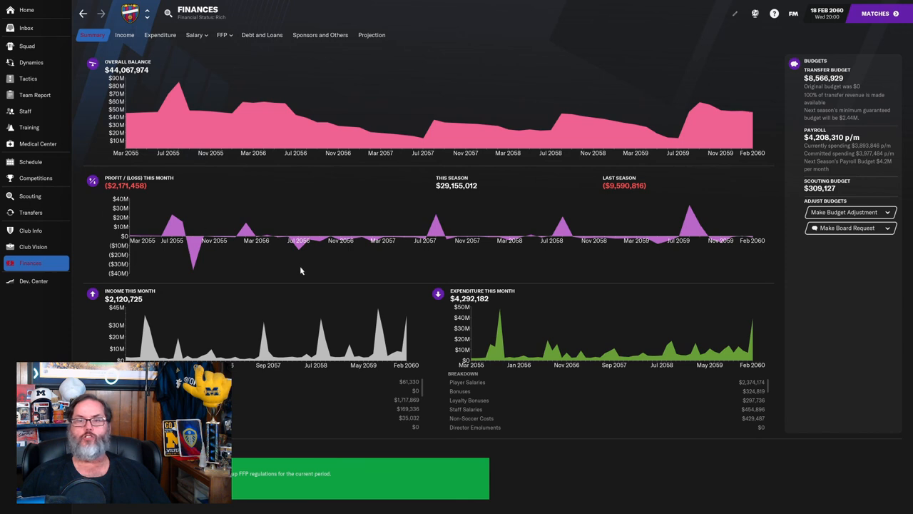
mouse_move(515, 180)
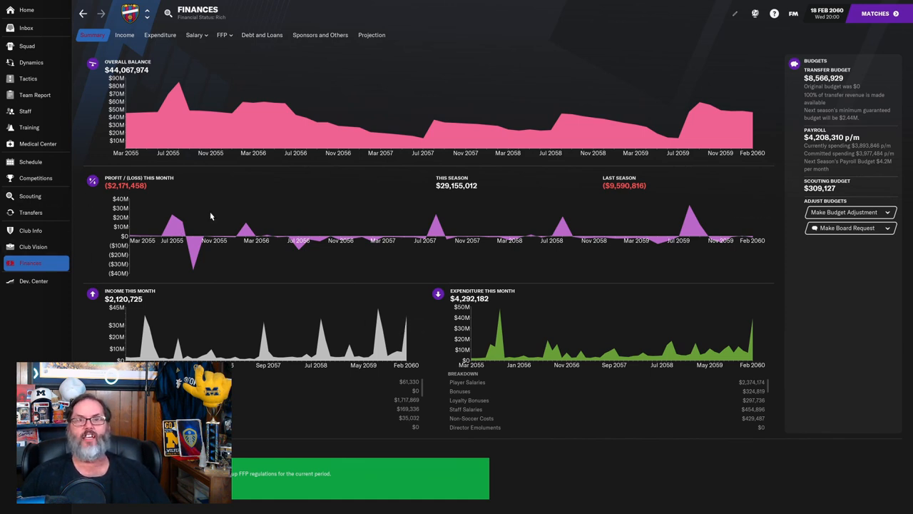
mouse_move(34, 94)
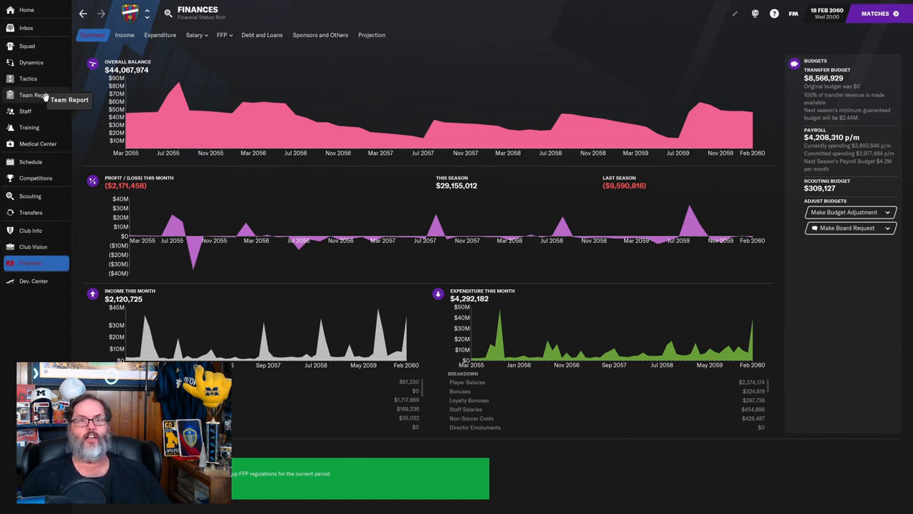
click(34, 94)
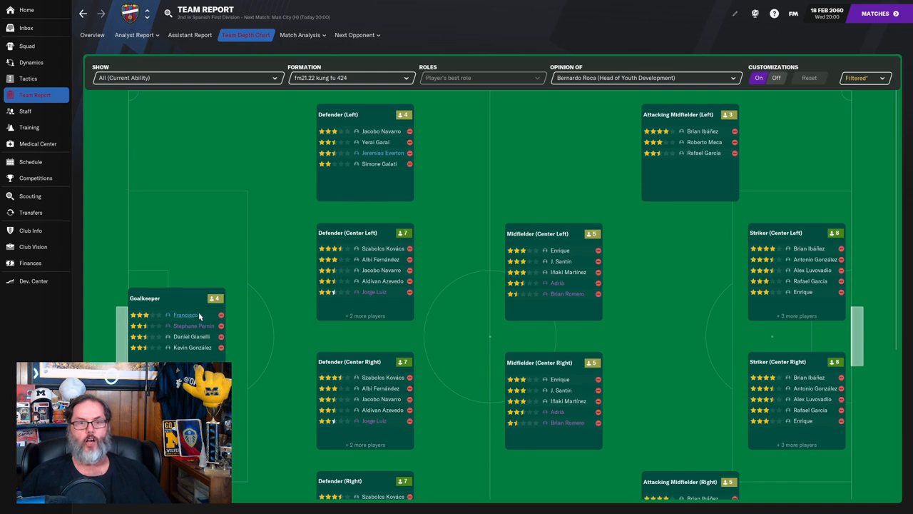
mouse_move(192, 351)
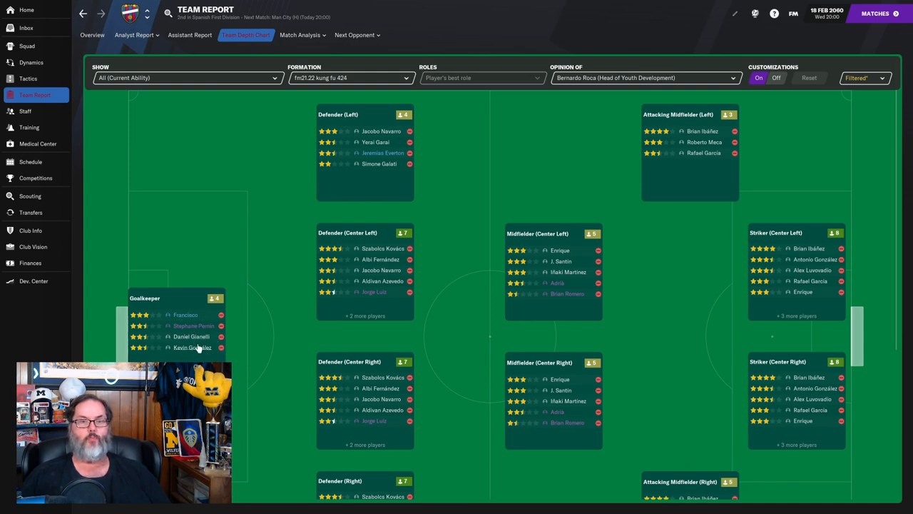
mouse_move(191, 336)
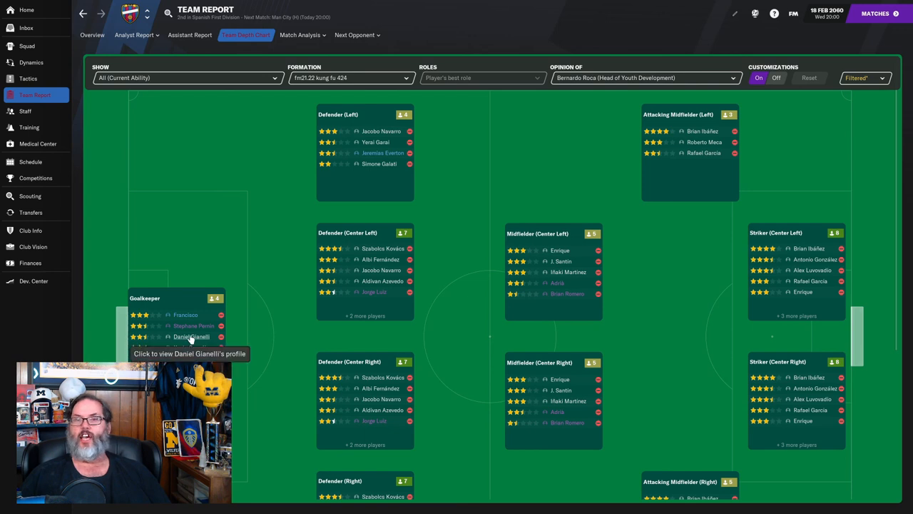
mouse_move(192, 348)
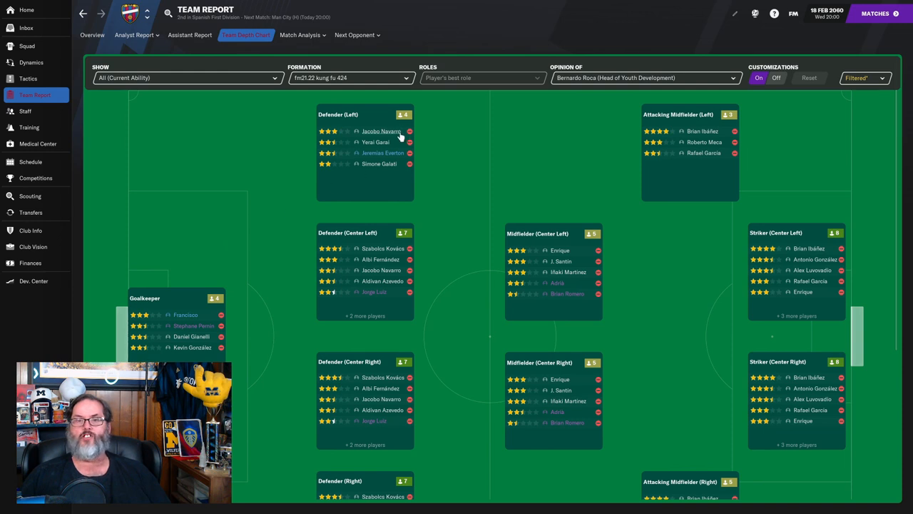
mouse_move(401, 162)
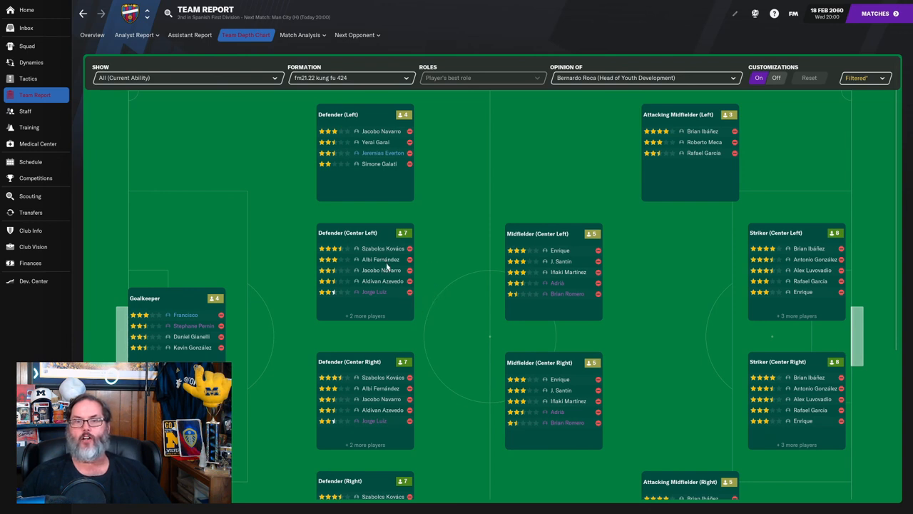
mouse_move(393, 291)
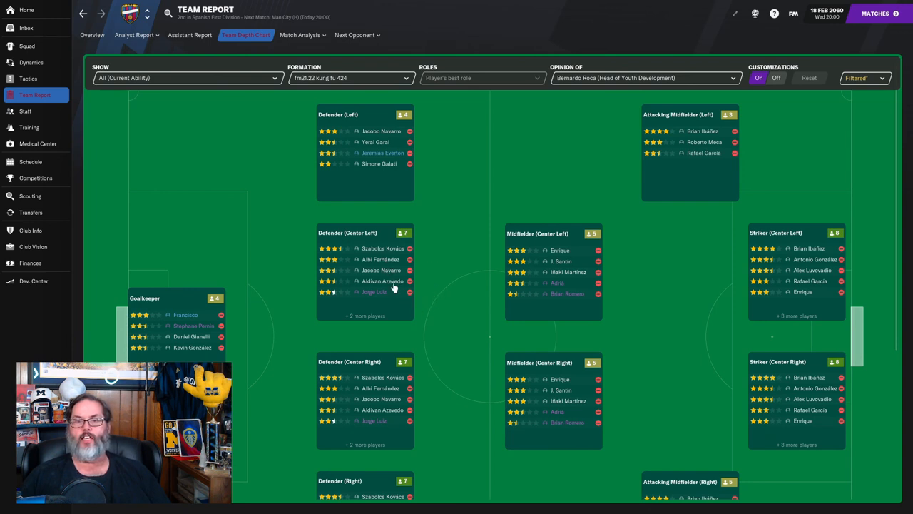
scroll(down, 3)
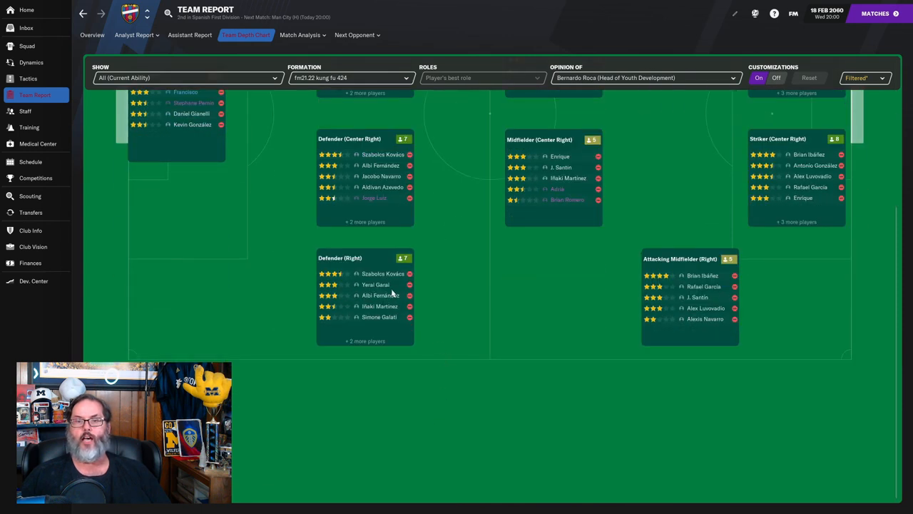
mouse_move(396, 323)
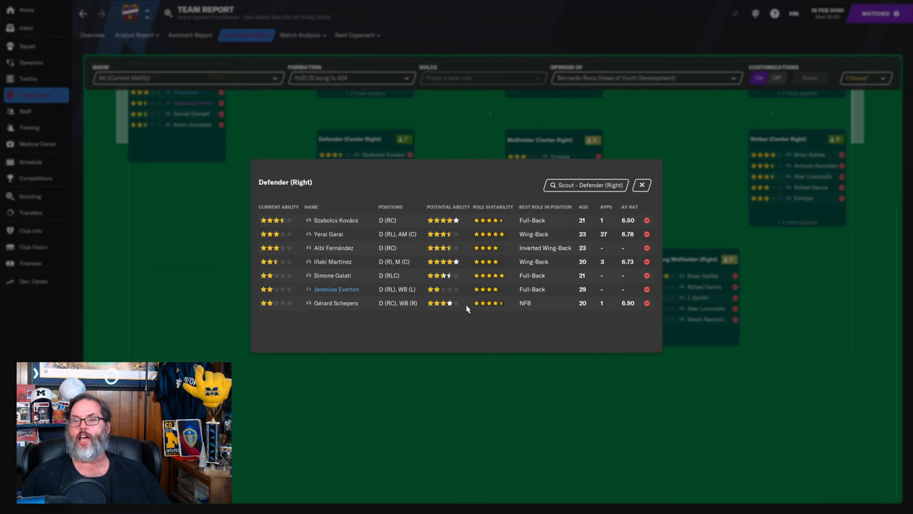
mouse_move(629, 308)
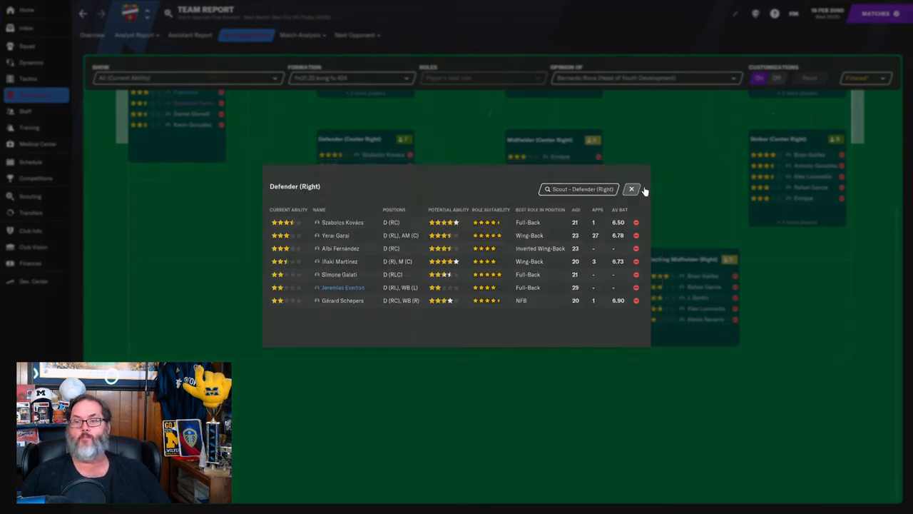
click(631, 189)
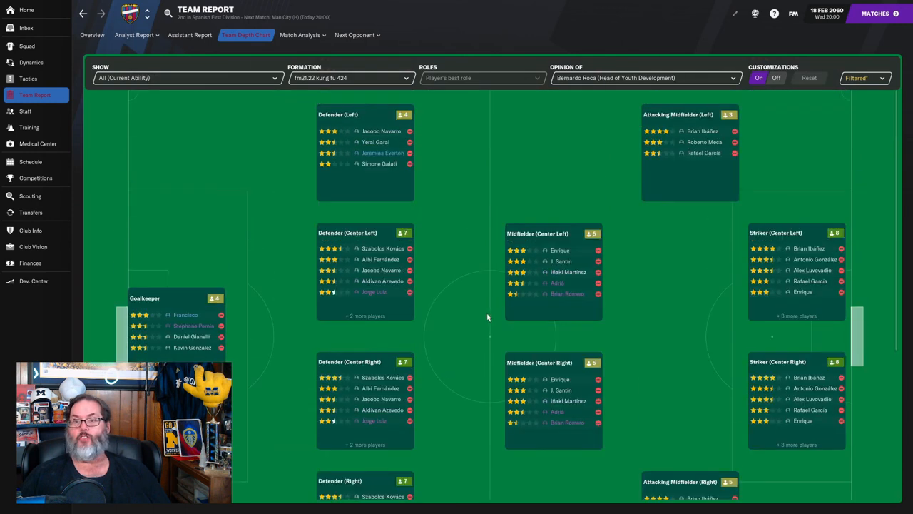
mouse_move(589, 323)
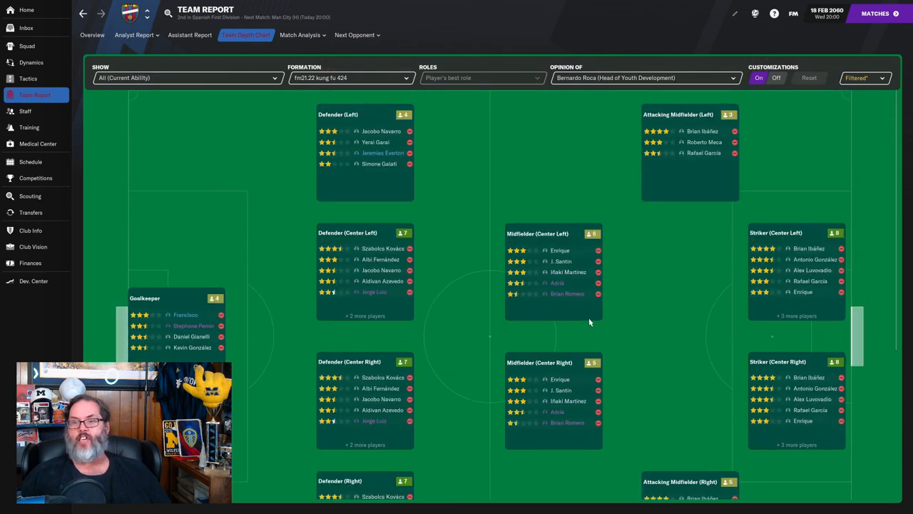
mouse_move(578, 249)
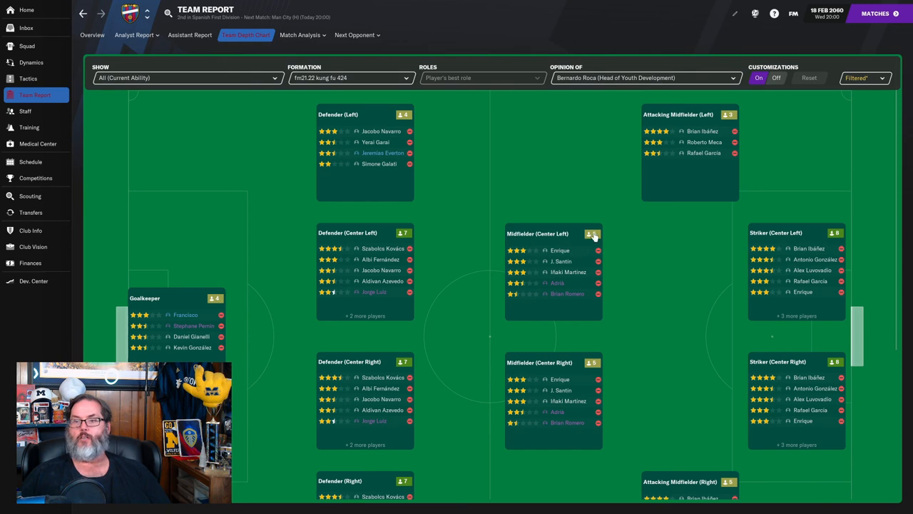
click(592, 234)
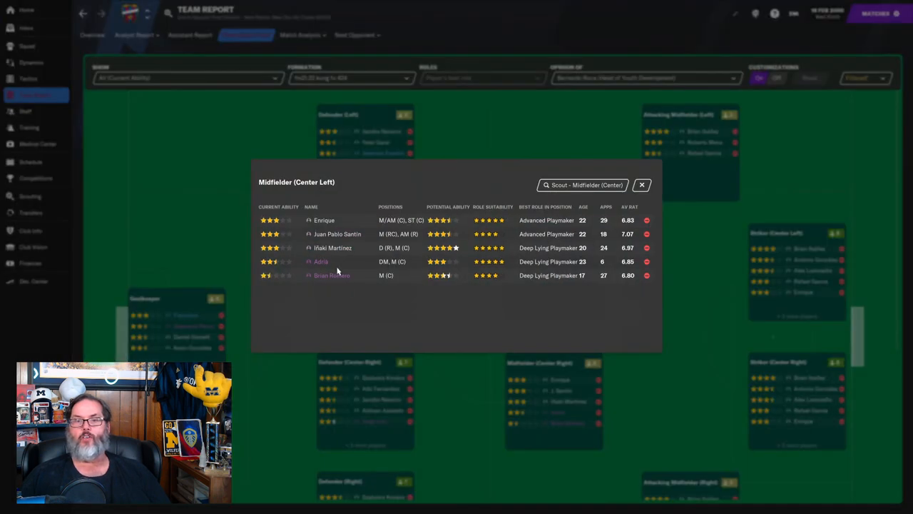
mouse_move(331, 275)
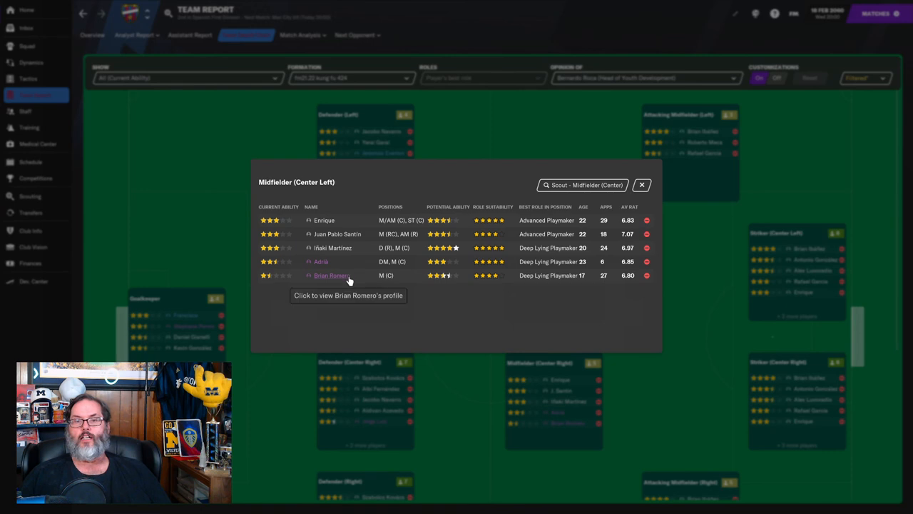
mouse_move(319, 261)
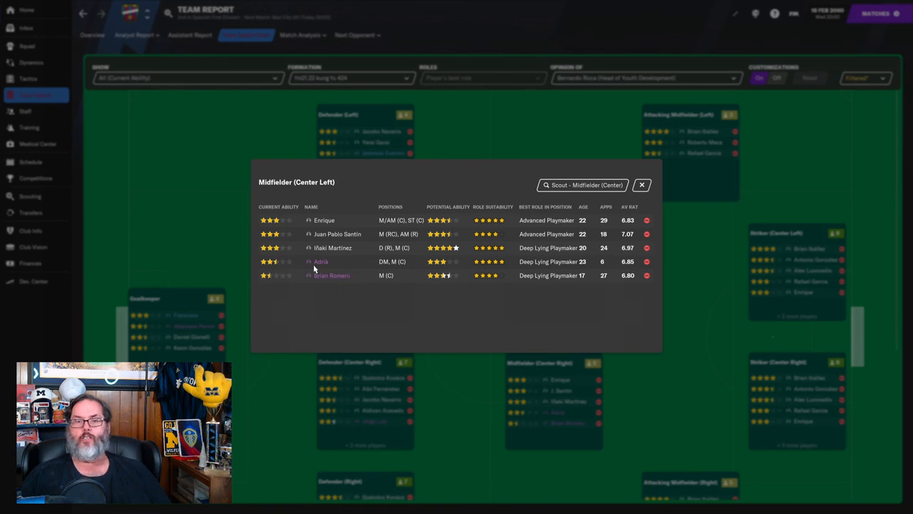
click(640, 186)
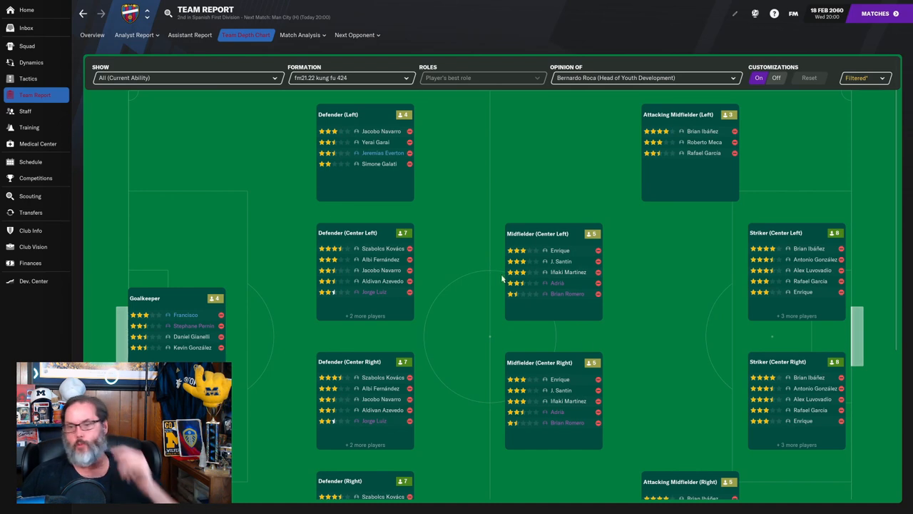
scroll(down, 3)
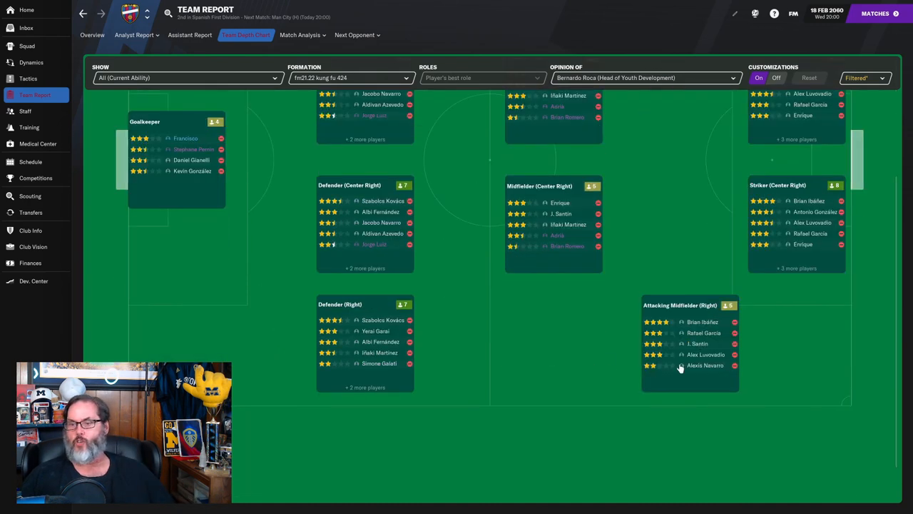
mouse_move(722, 337)
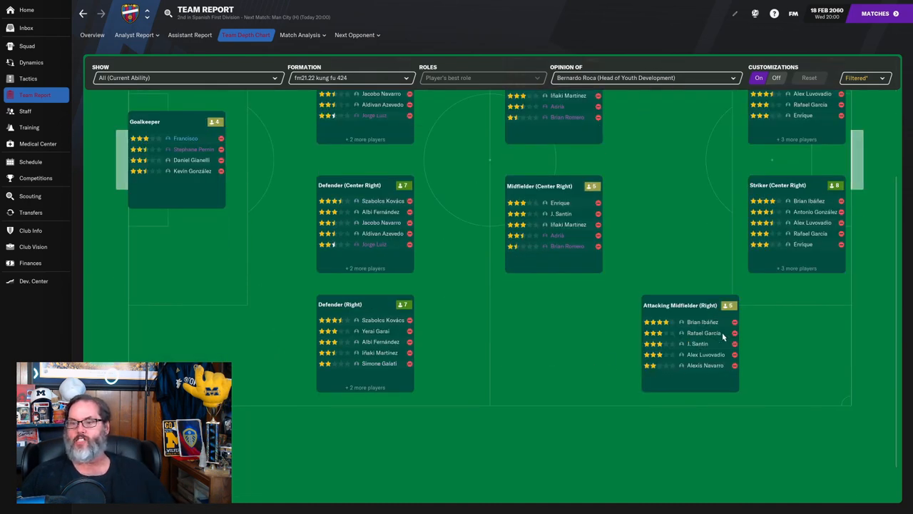
mouse_move(705, 353)
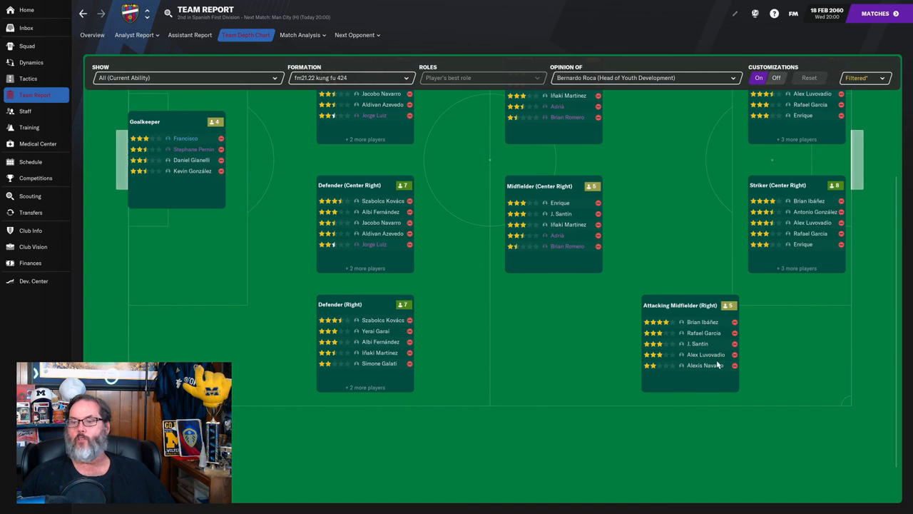
scroll(down, 3)
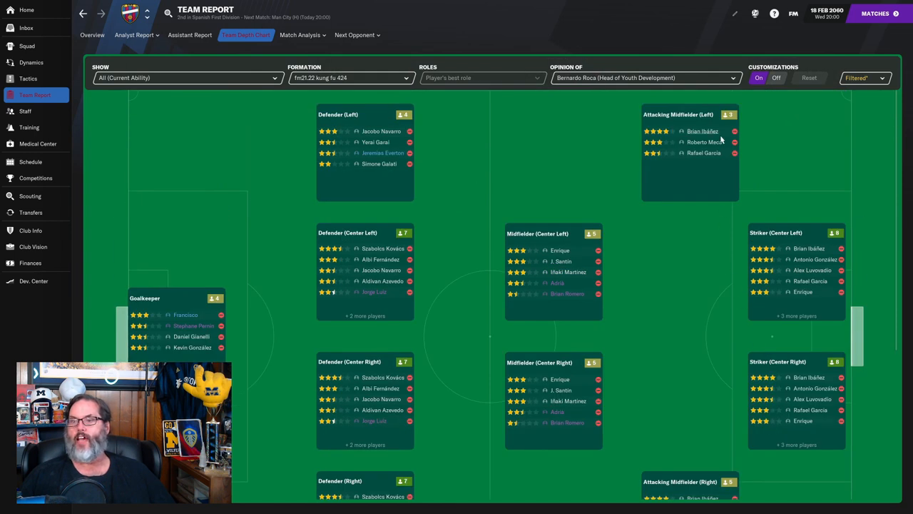
mouse_move(711, 145)
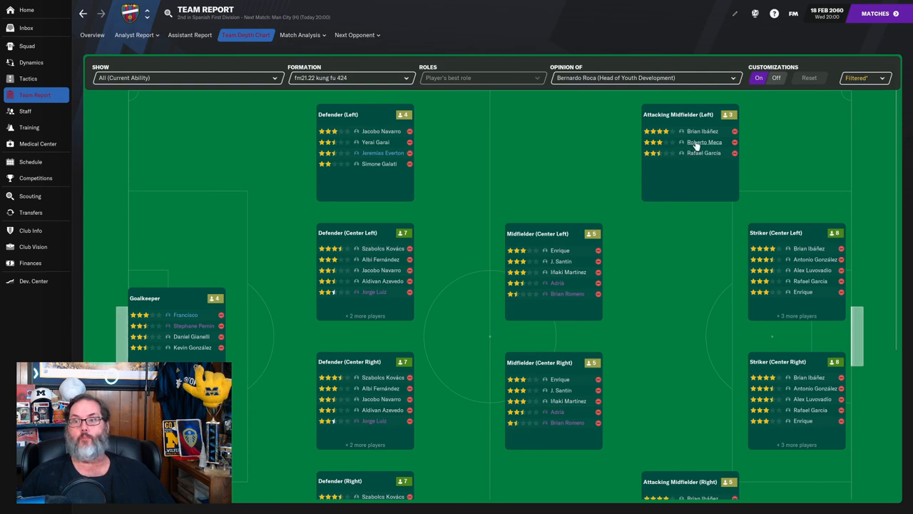
click(704, 142)
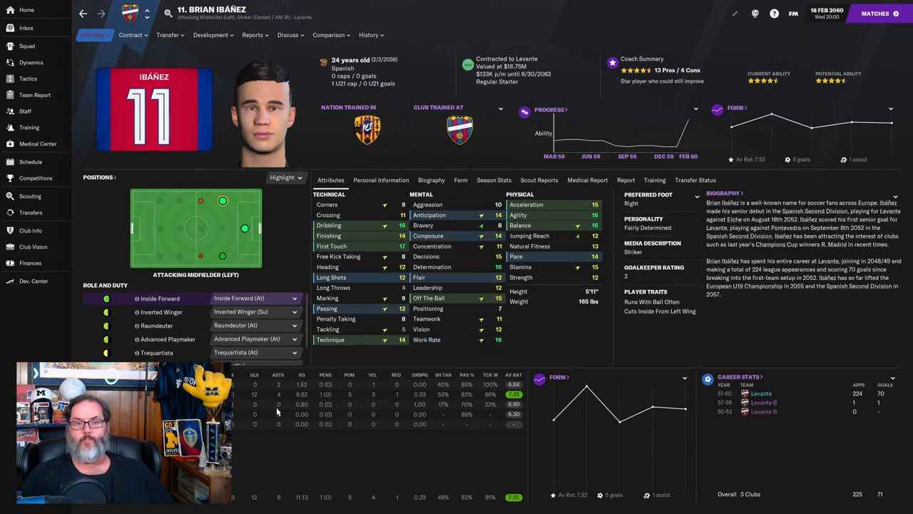
mouse_move(548, 405)
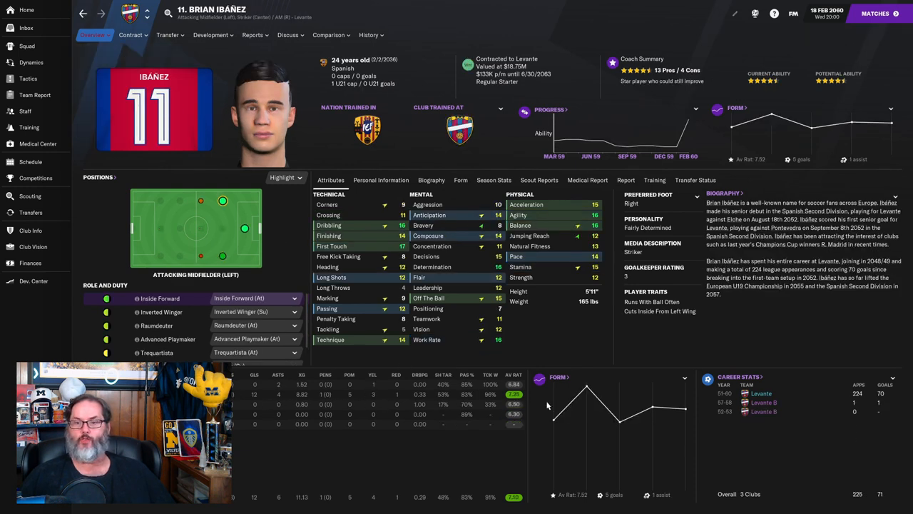
mouse_move(364, 158)
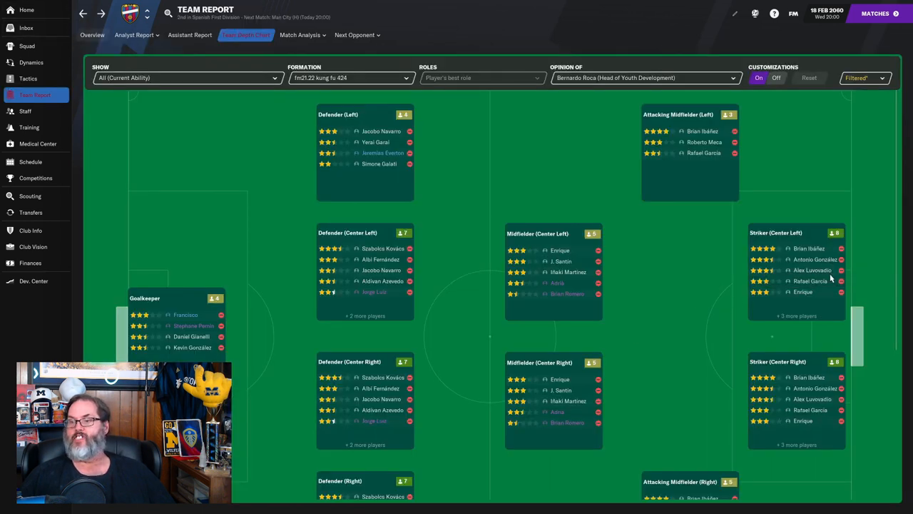
mouse_move(820, 264)
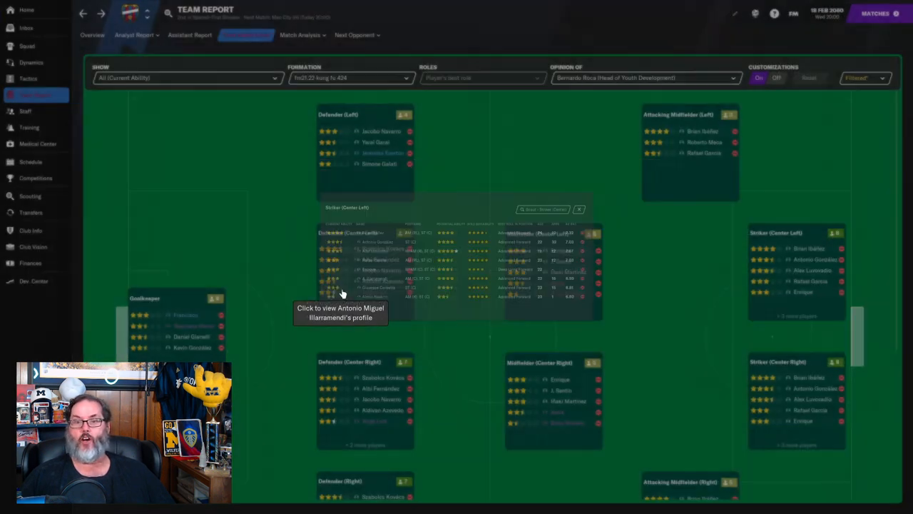
click(340, 292)
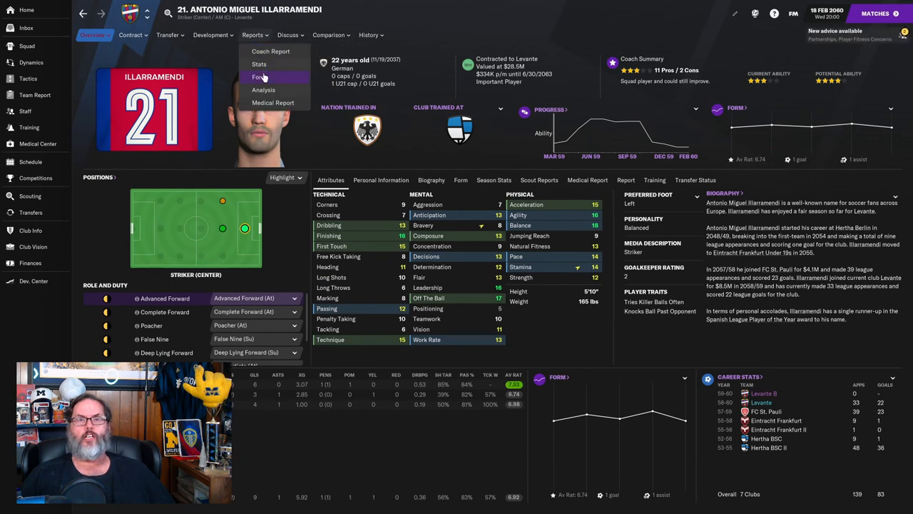
click(259, 77)
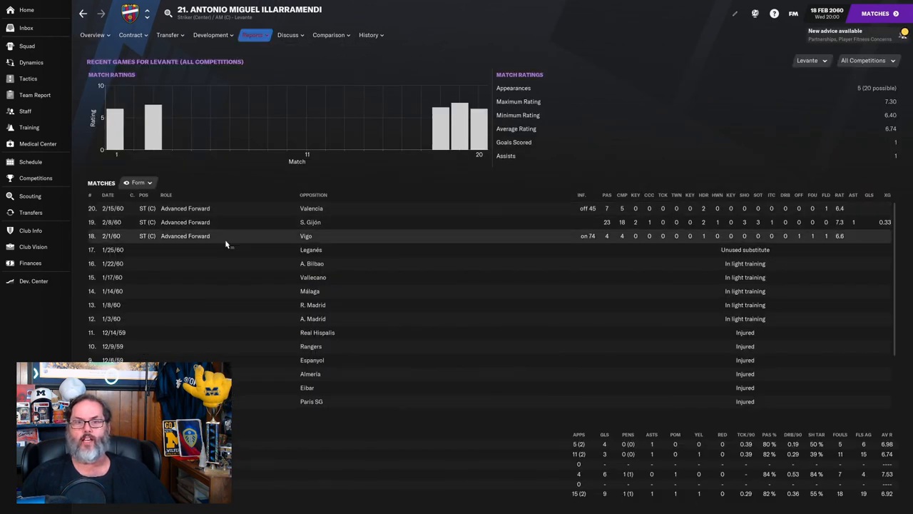
scroll(down, 3)
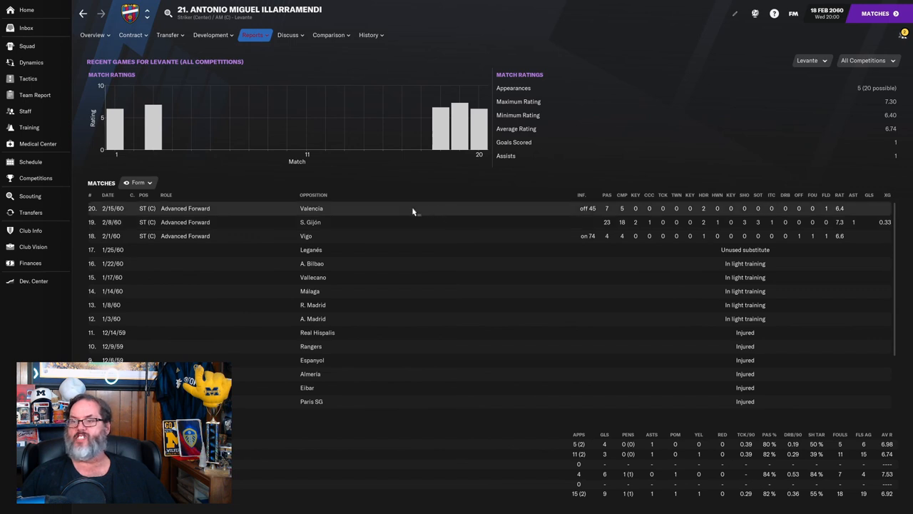
Criticise his declining recent form through a Quick Chat
click(288, 34)
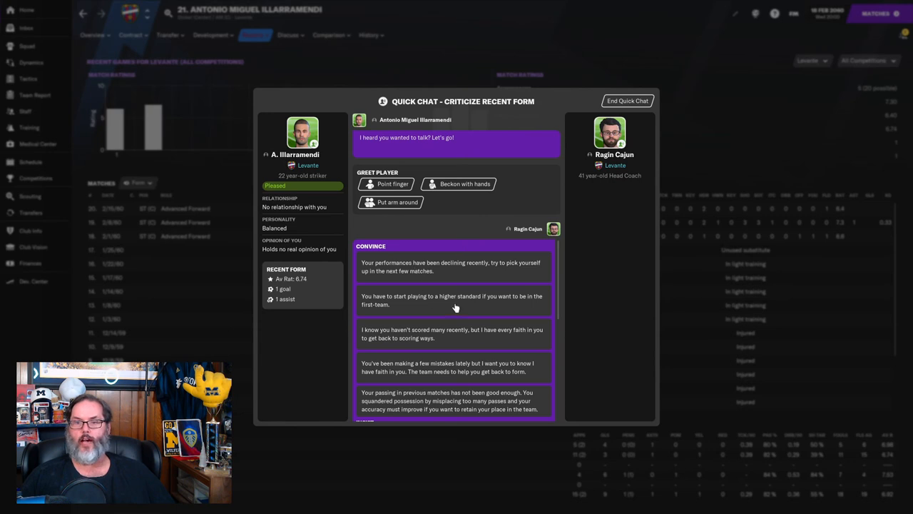
click(627, 100)
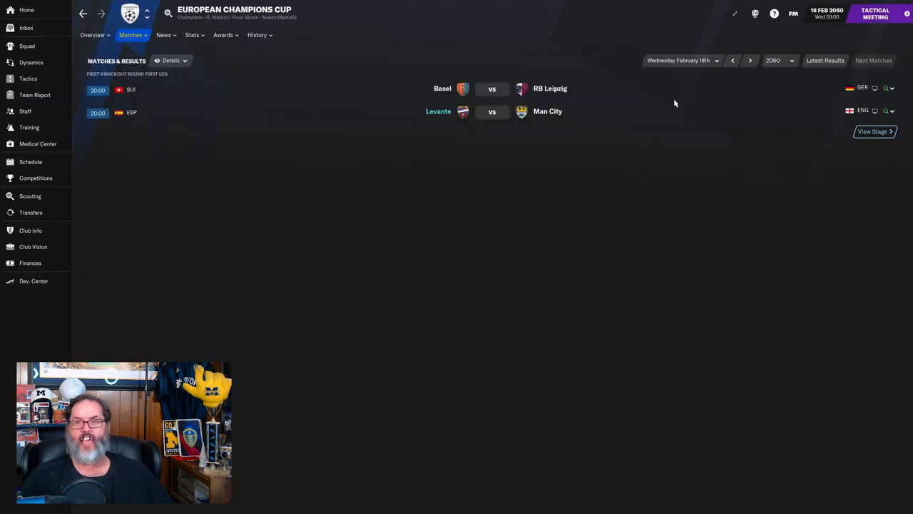
Swap a player in the starting lineup for the Man City tie
click(874, 14)
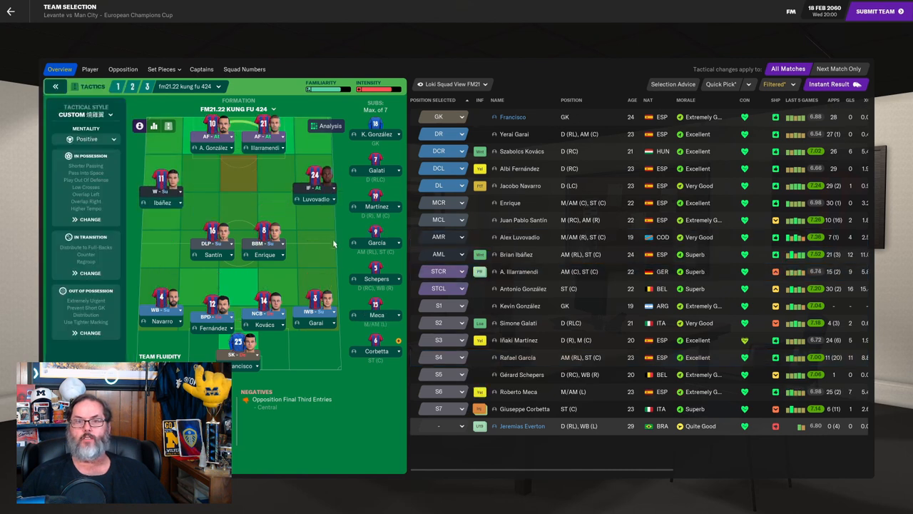
mouse_move(391, 371)
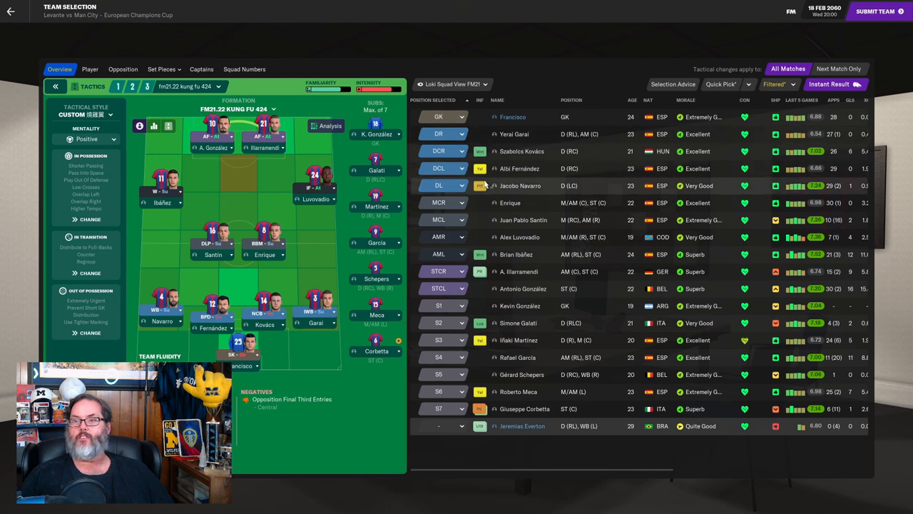
mouse_move(480, 186)
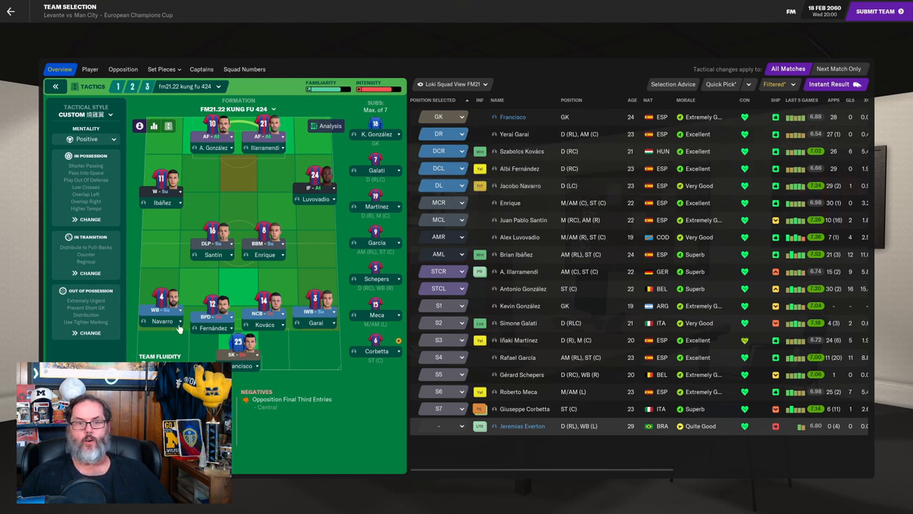
click(163, 312)
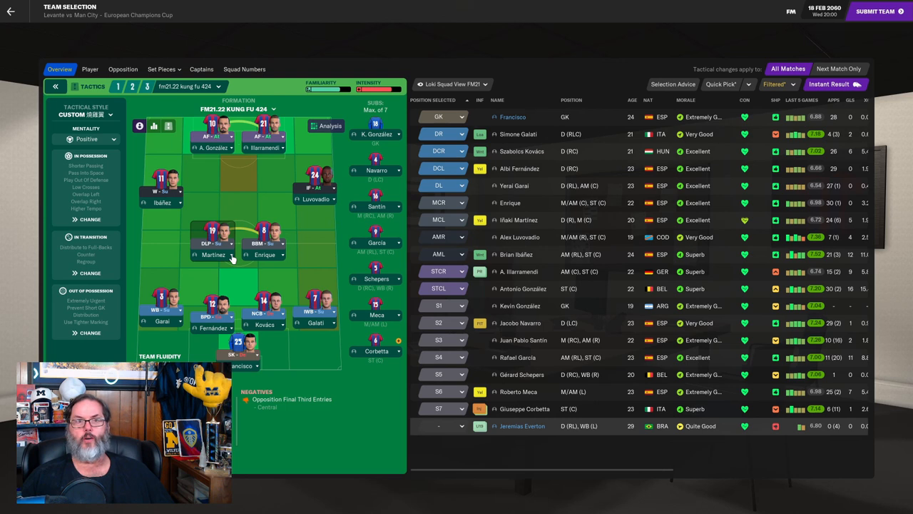
mouse_move(245, 347)
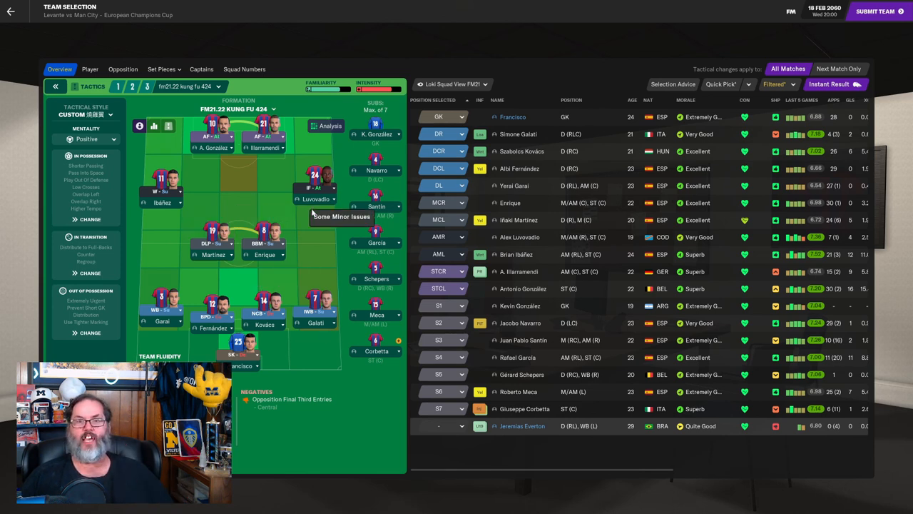
mouse_move(271, 194)
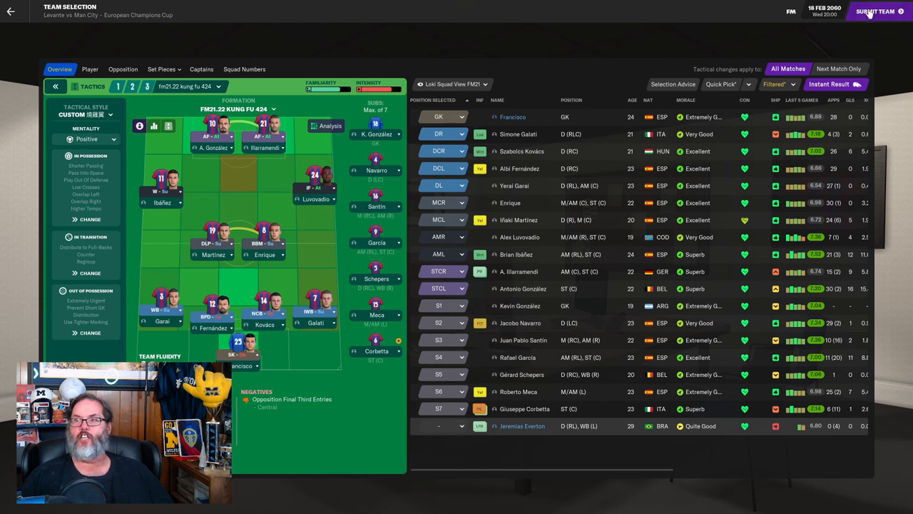
Submit the team despite the match-sharpness warning and reach the briefing
click(876, 12)
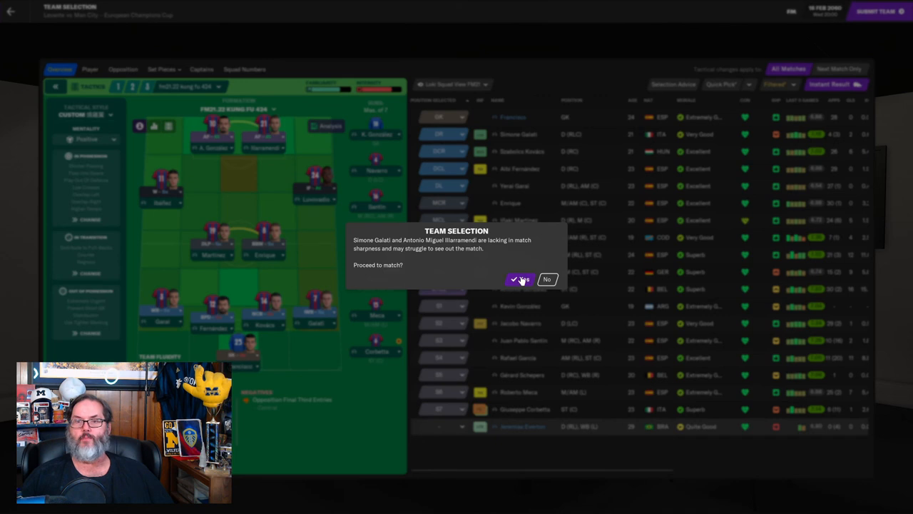
click(519, 278)
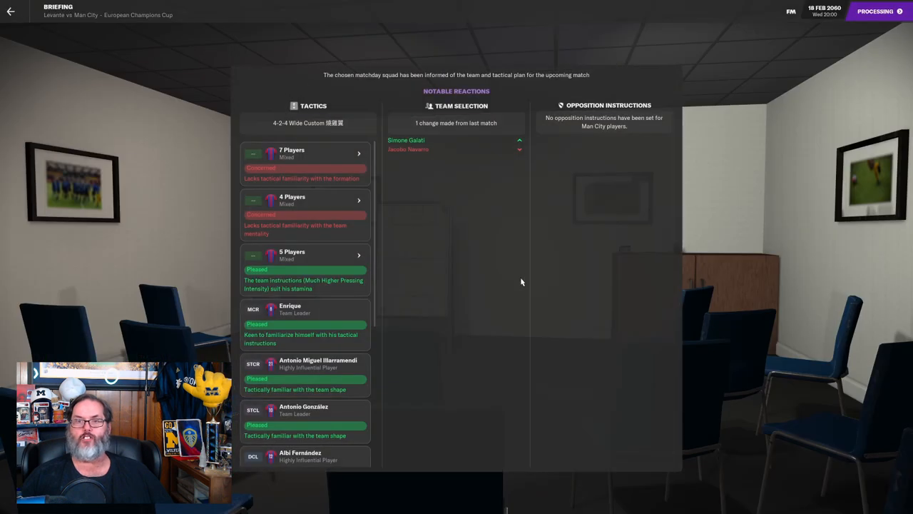
mouse_move(471, 285)
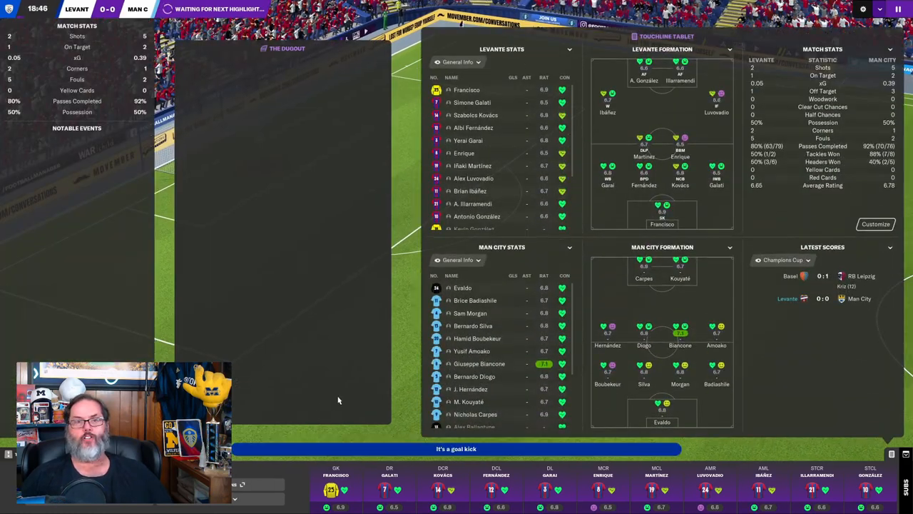
mouse_move(391, 386)
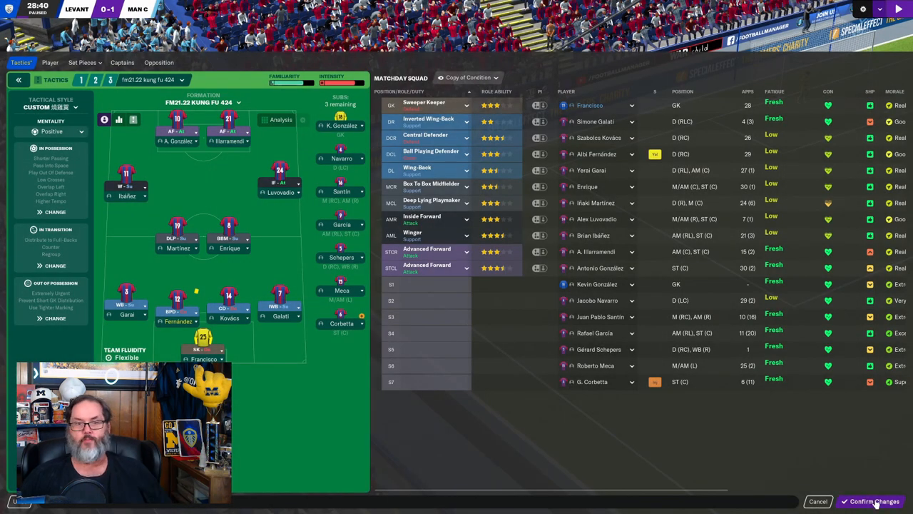
Confirm the in-match tactical changes during the half-time talk against Man City
click(870, 501)
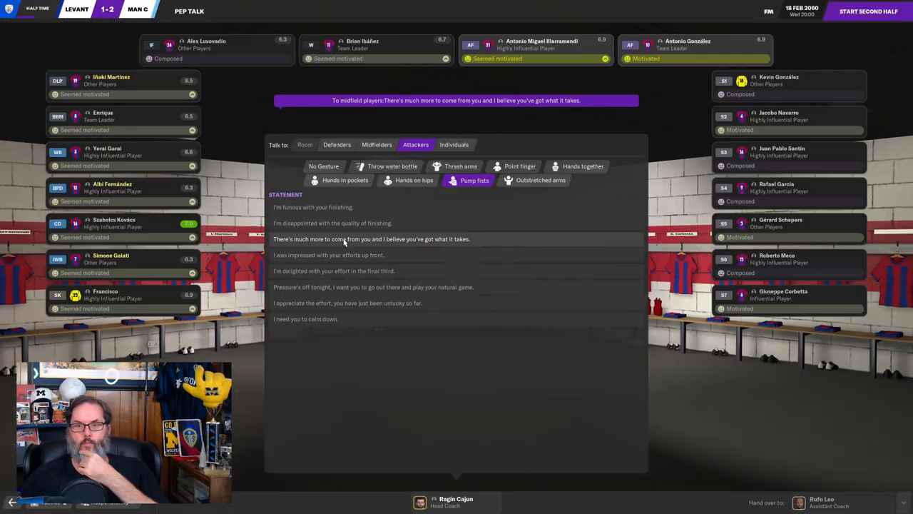
Tell the attackers there is much more to come and start the second half
click(371, 239)
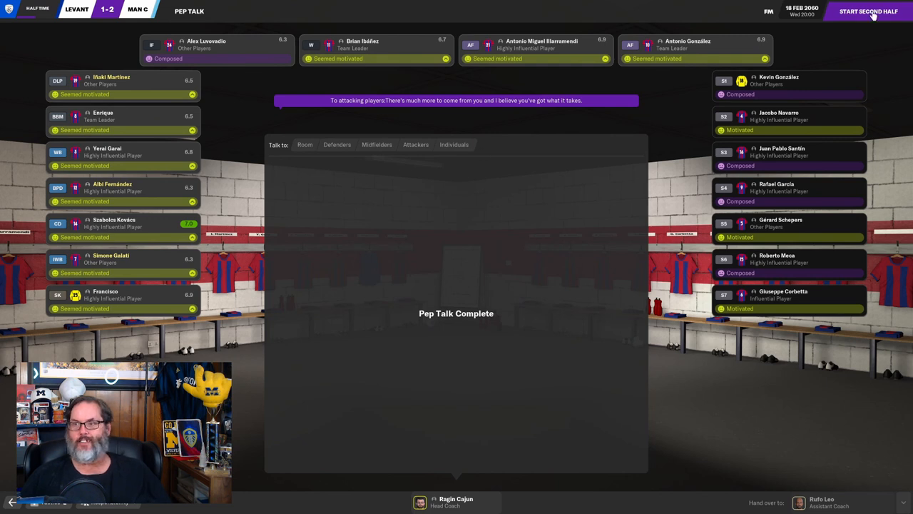
click(867, 11)
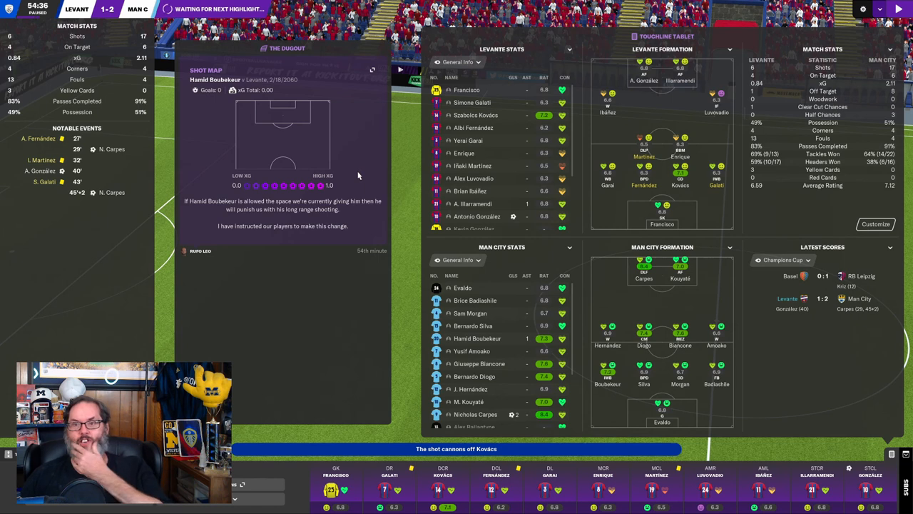
mouse_move(345, 151)
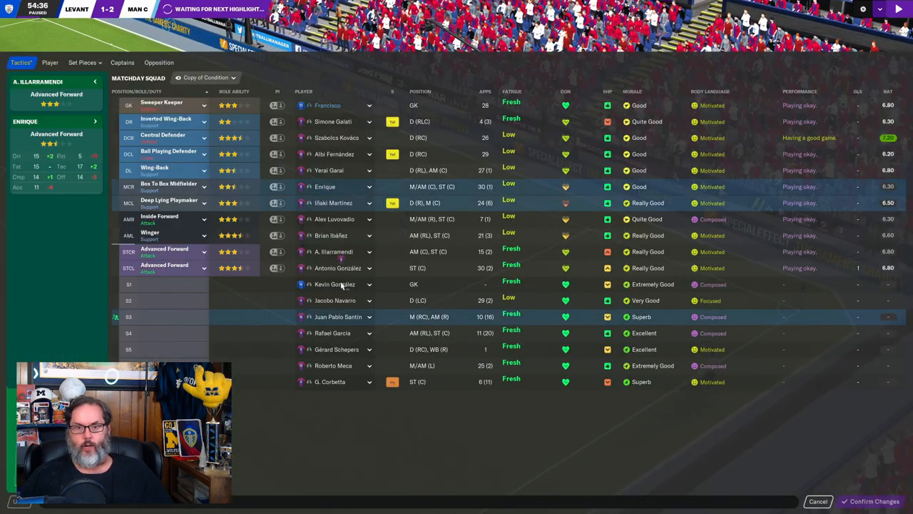
click(338, 316)
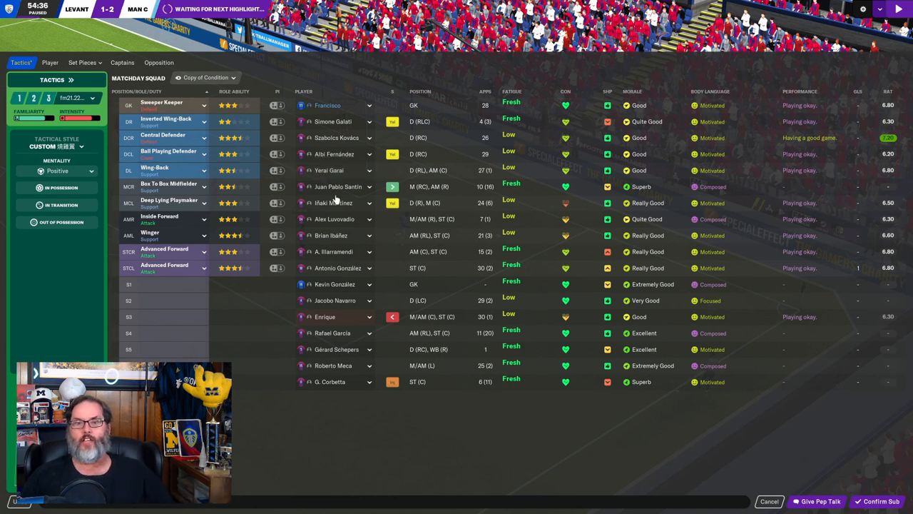
mouse_move(333, 202)
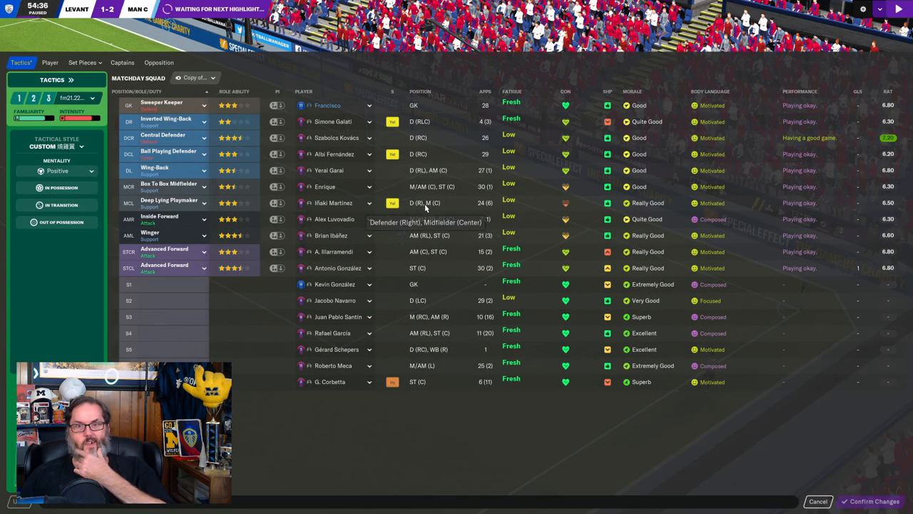
mouse_move(333, 203)
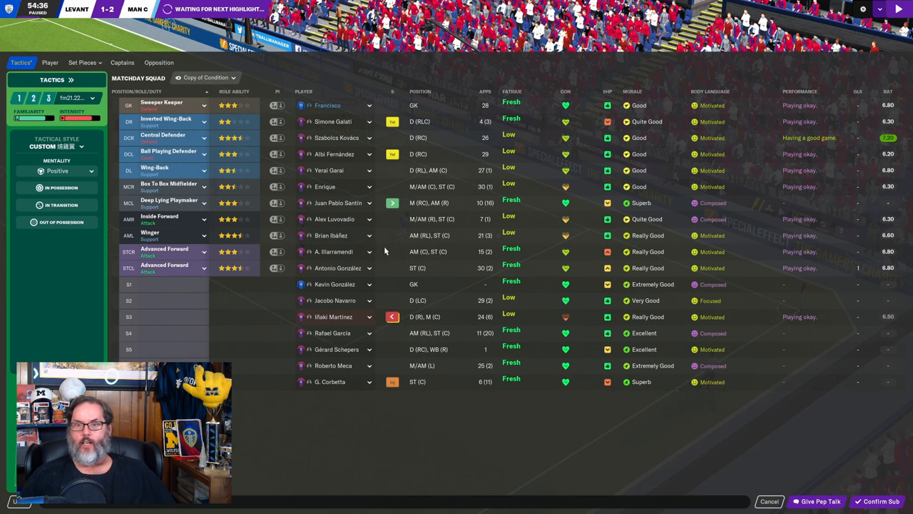
mouse_move(333, 220)
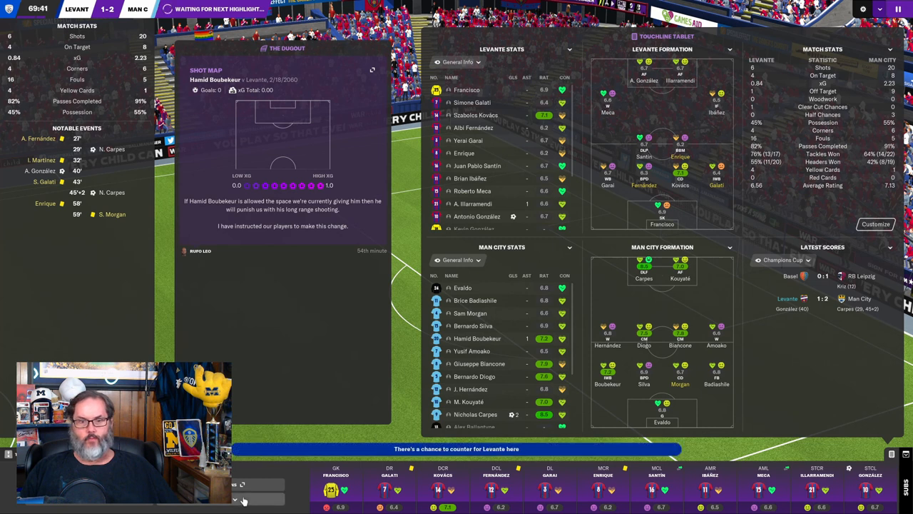
mouse_move(379, 407)
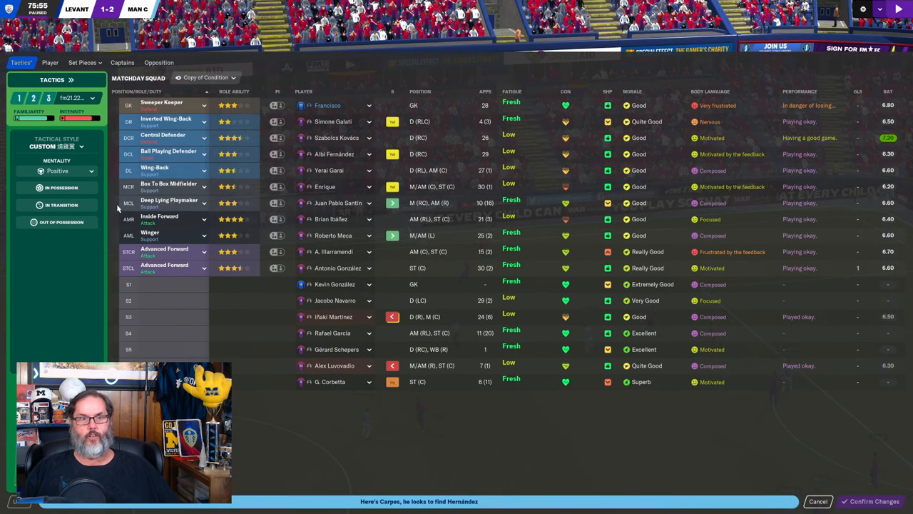
mouse_move(776, 455)
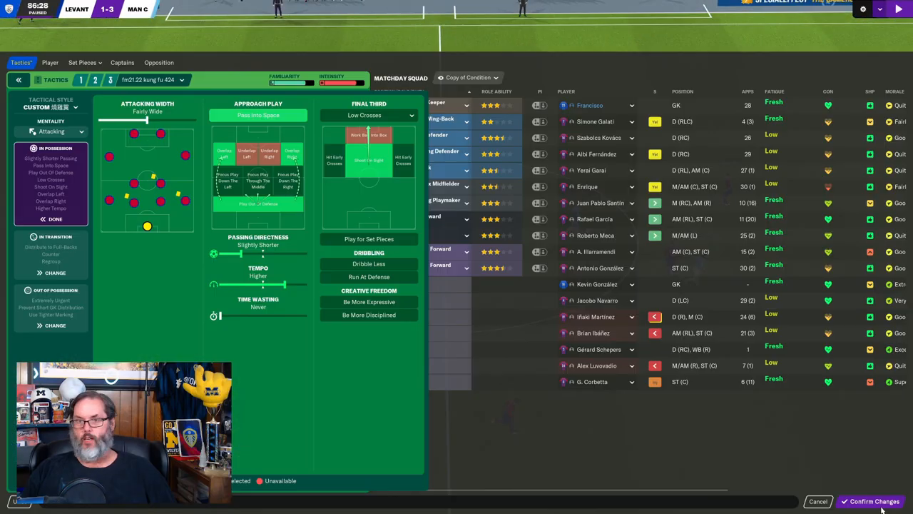
Expand the tactical style panel to show mentality, approach play, passing and tempo instructions
click(870, 501)
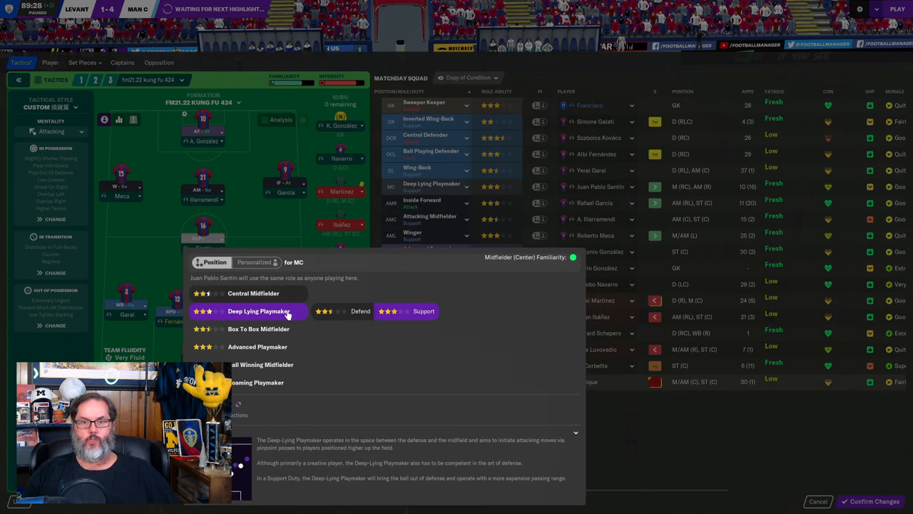
Choose a role for the central midfield slot and let the match reach full time at 1-4
click(359, 311)
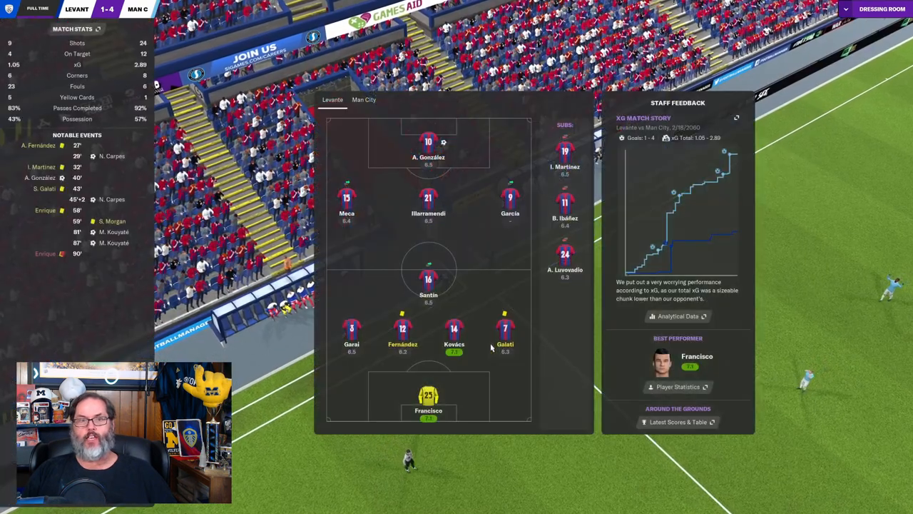
mouse_move(473, 355)
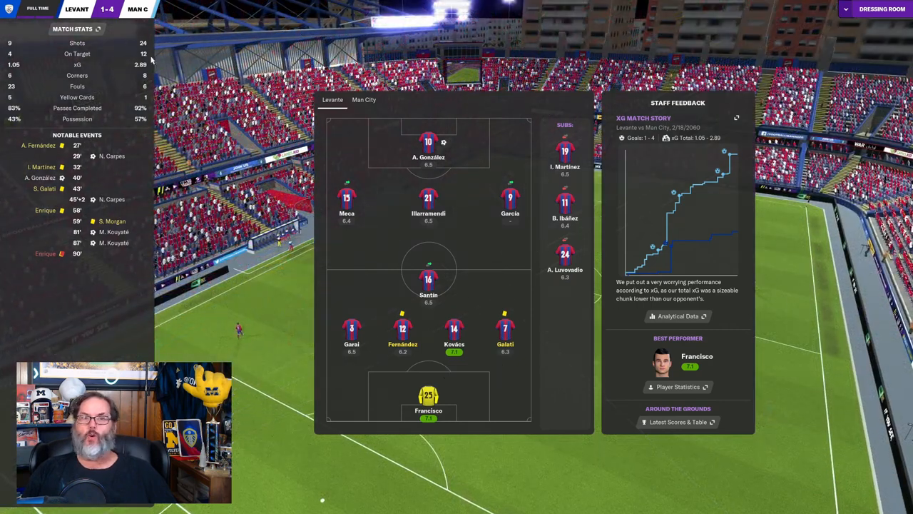
mouse_move(690, 44)
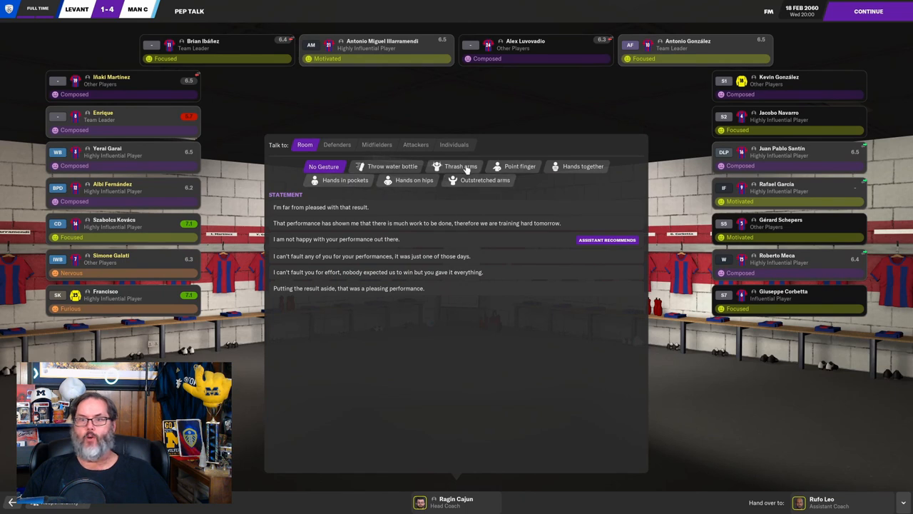
Give the post-match talk telling all players 'I'm far from pleased with that result' and continue
click(460, 165)
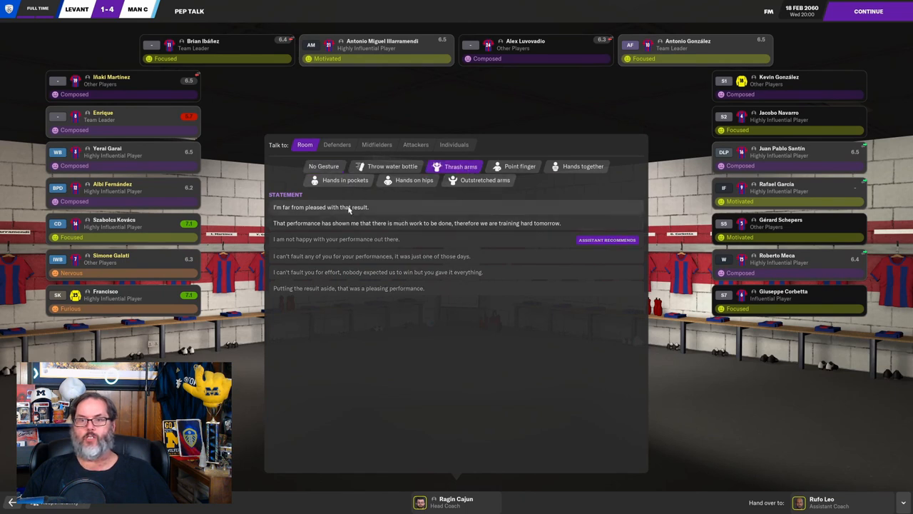
click(319, 207)
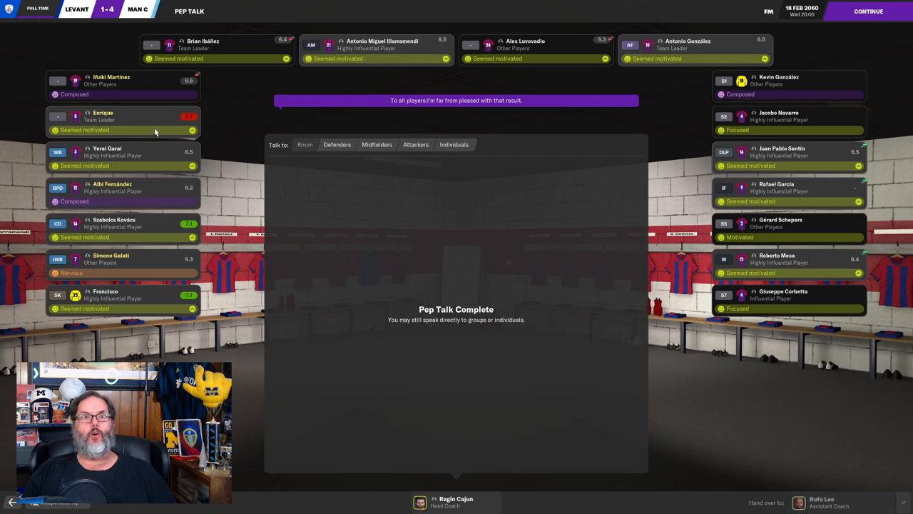
click(867, 12)
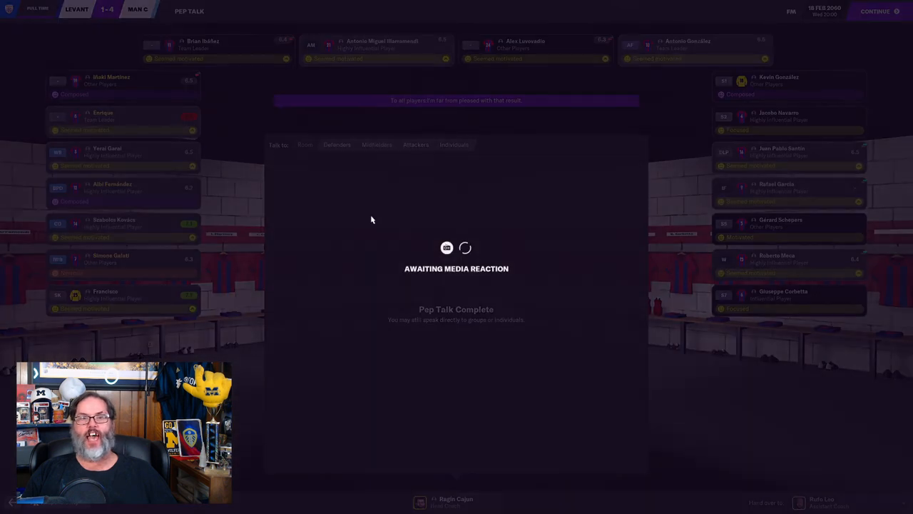
Continue past the media reaction to the Spanish First Division competition review
click(875, 12)
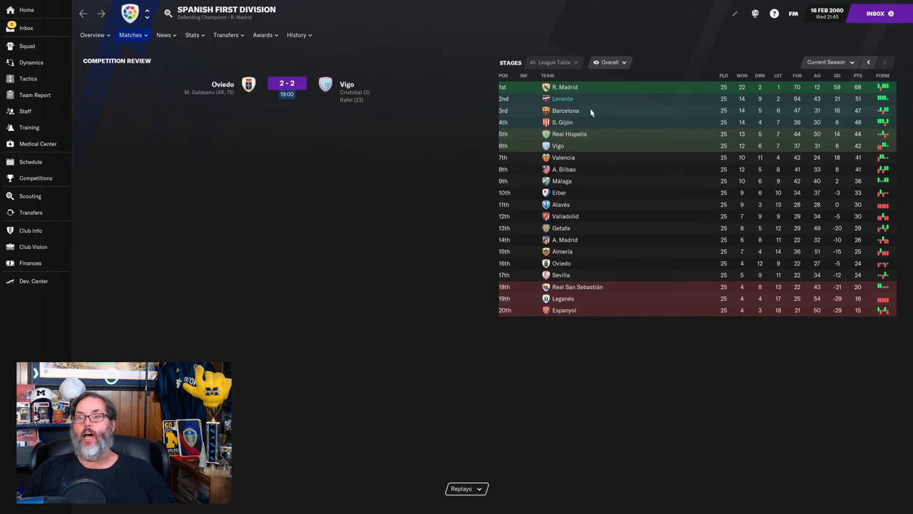
mouse_move(636, 100)
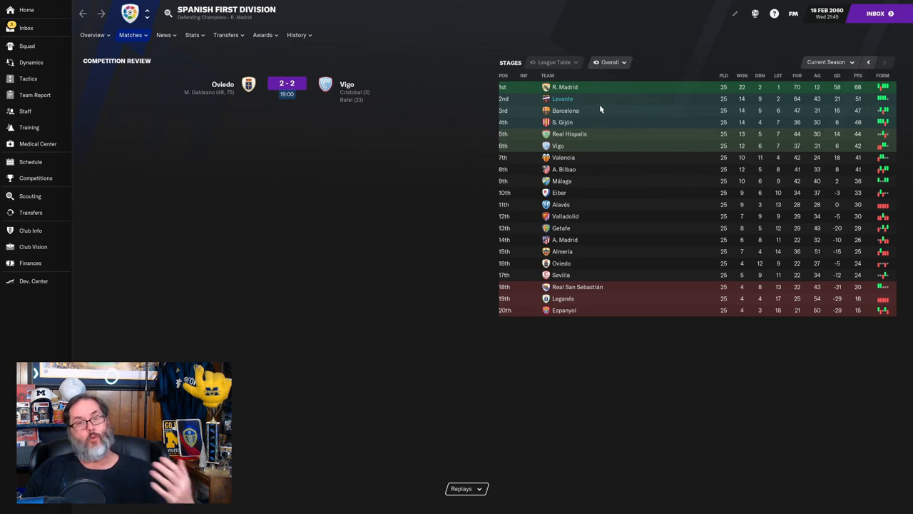
mouse_move(251, 97)
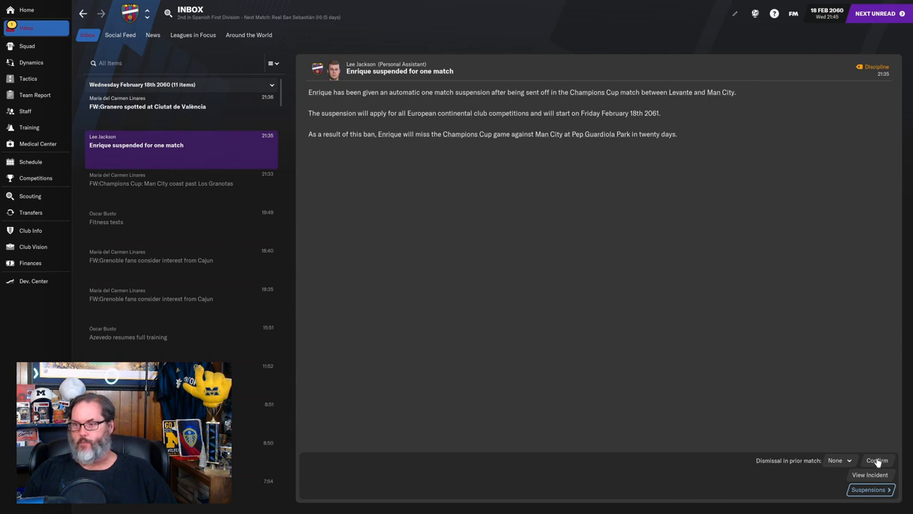
Read the inbox message 'FW: Leo impressed by Carpes' after the Man City match
click(839, 460)
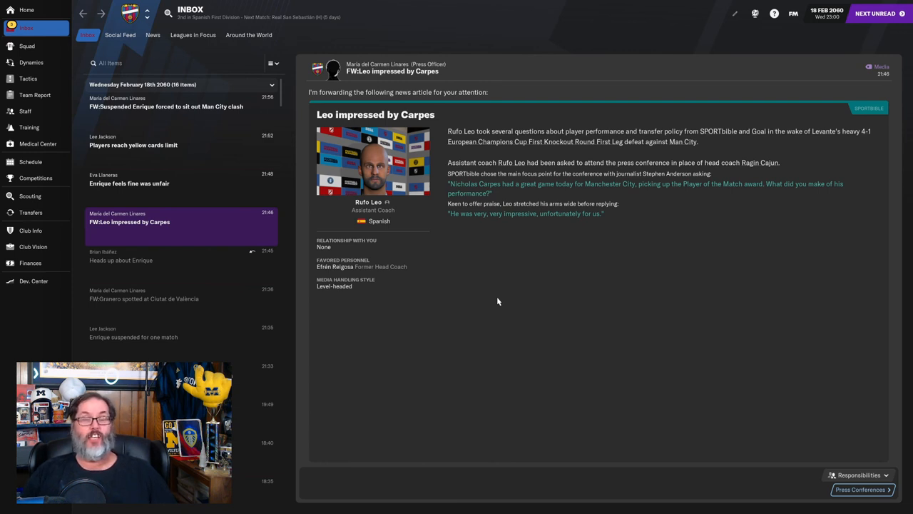
mouse_move(473, 267)
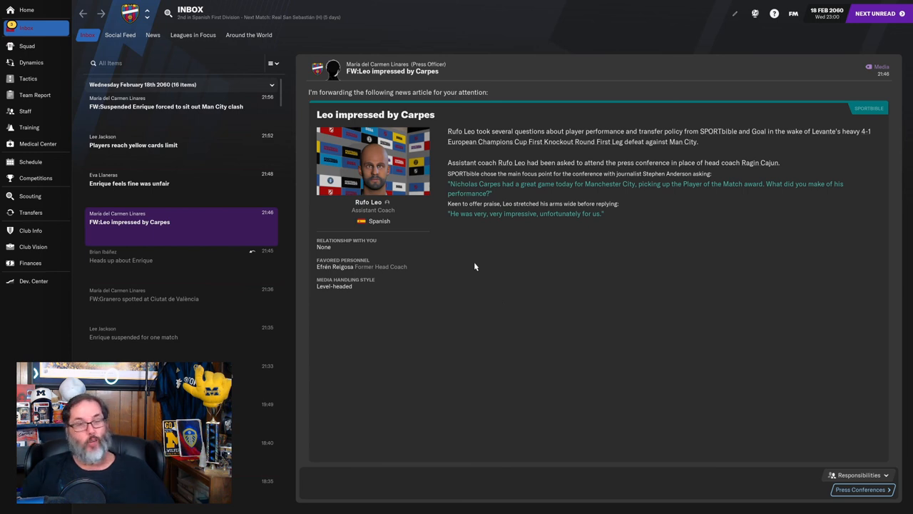
mouse_move(470, 271)
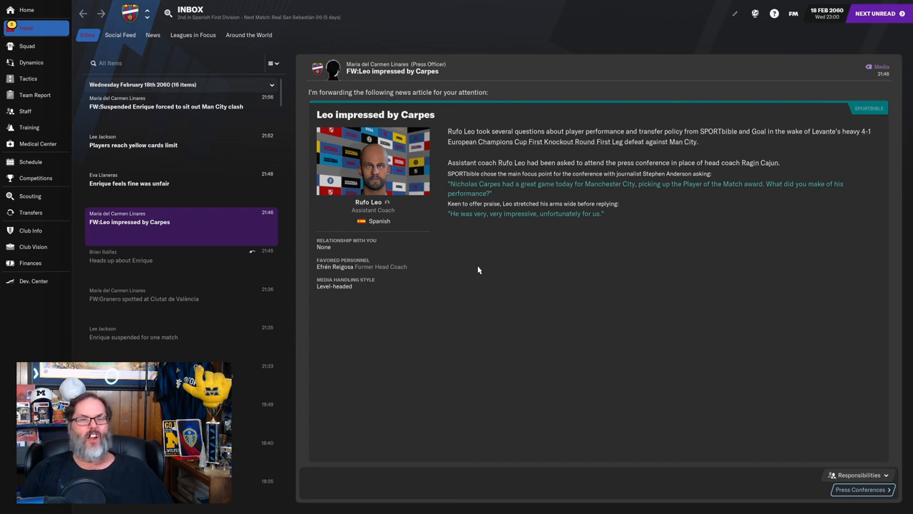
mouse_move(476, 270)
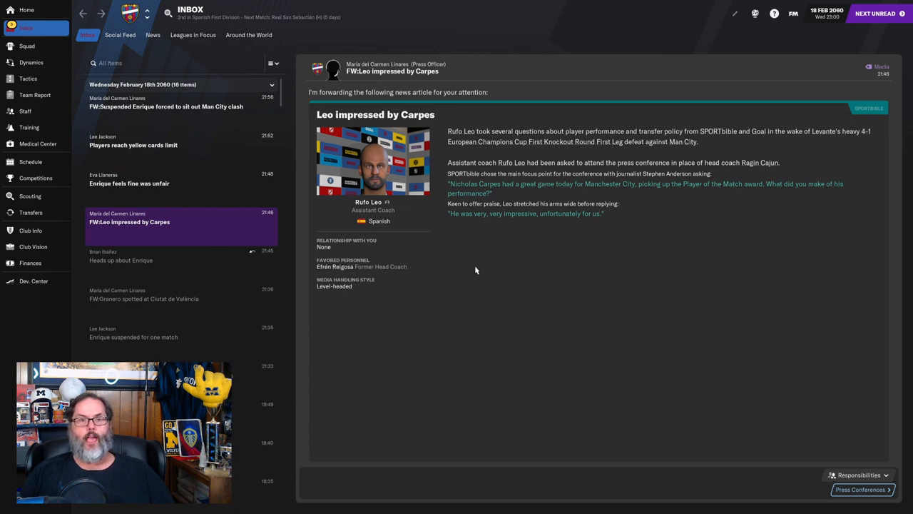
mouse_move(419, 285)
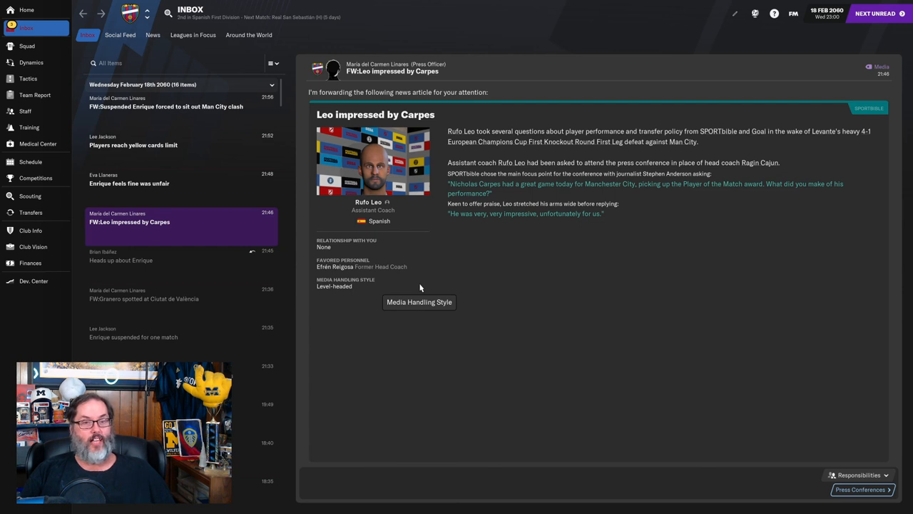
mouse_move(437, 318)
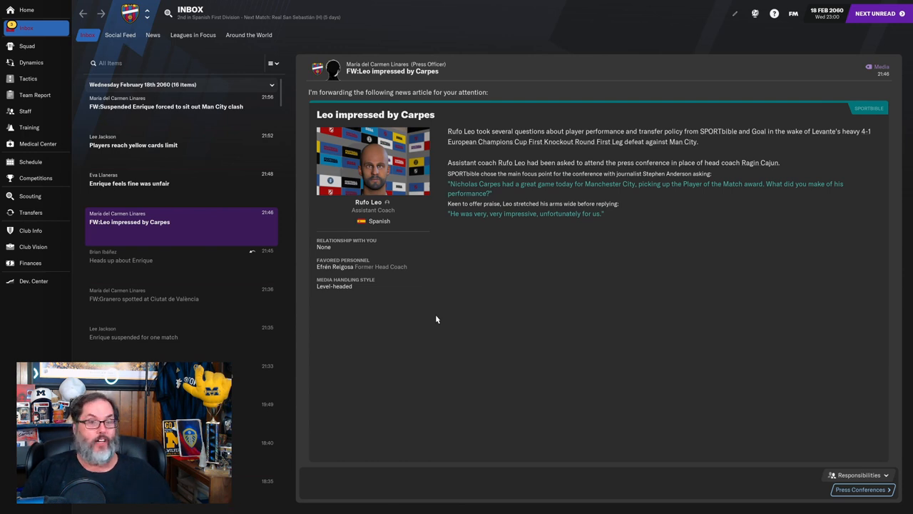
mouse_move(445, 334)
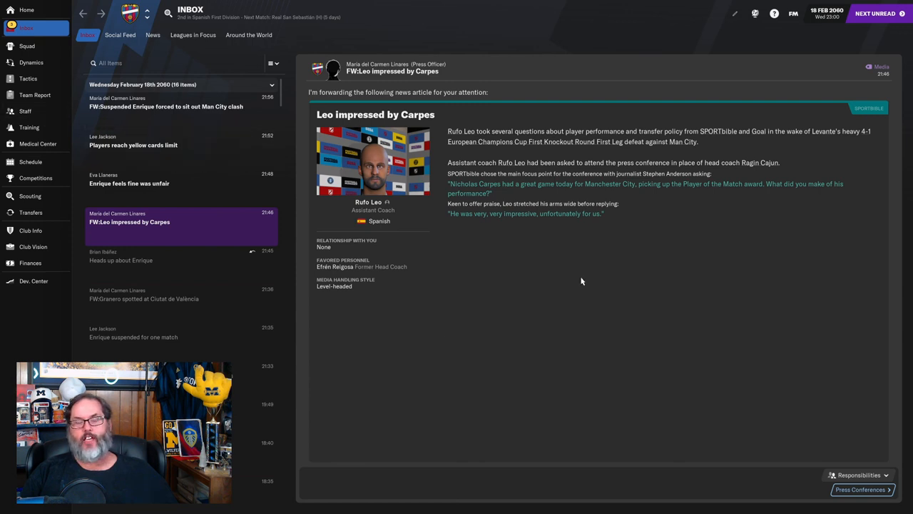
mouse_move(536, 305)
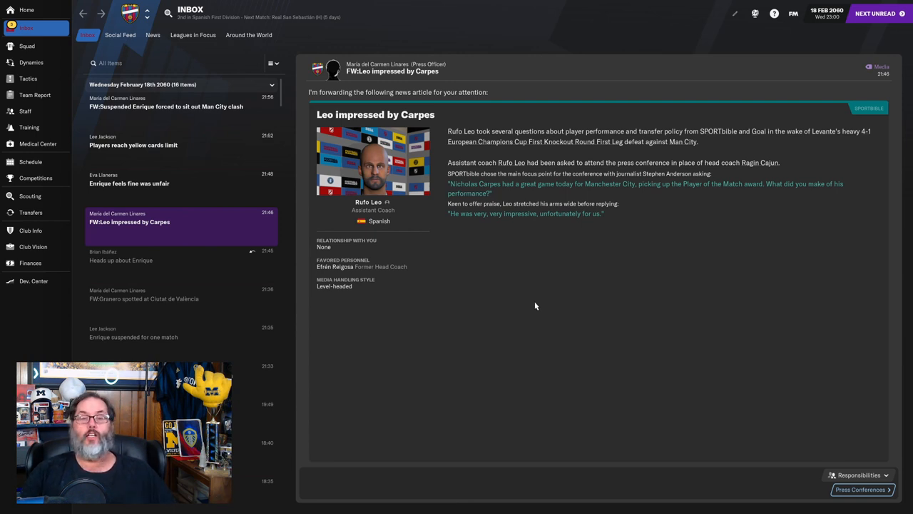
mouse_move(528, 308)
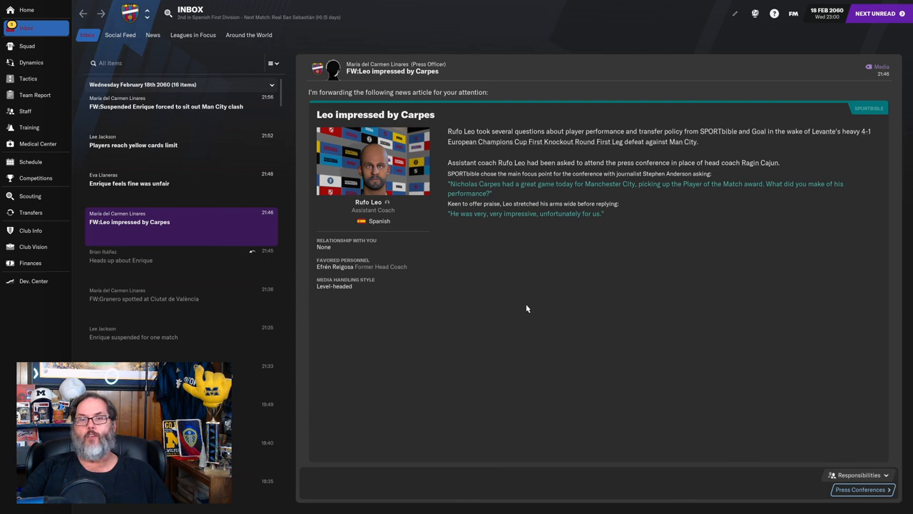
mouse_move(553, 343)
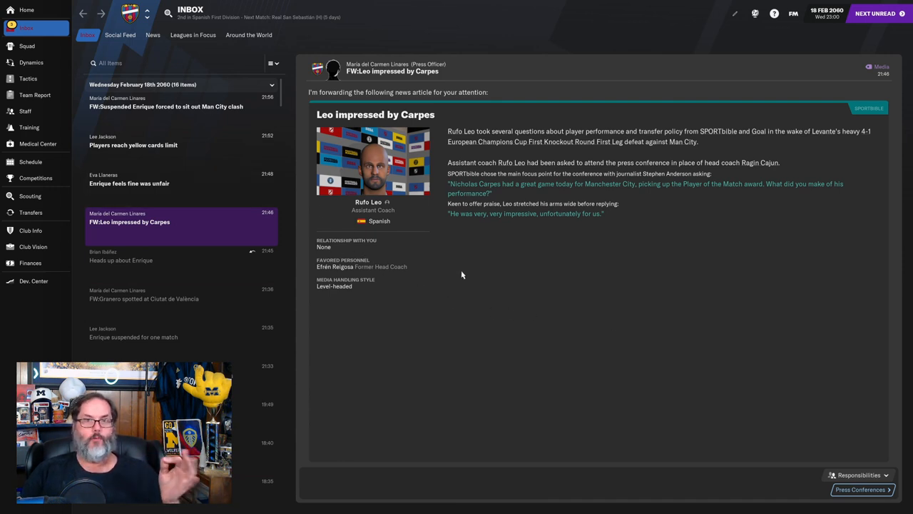
mouse_move(834, 30)
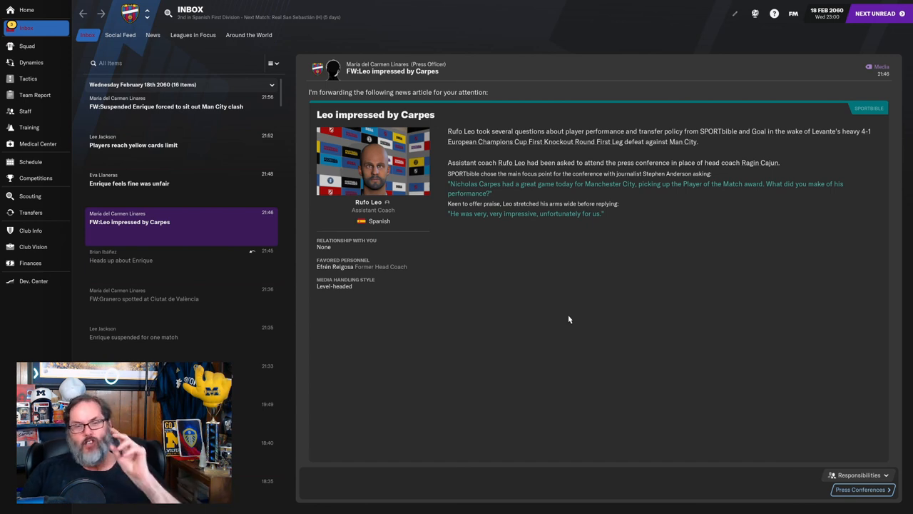
mouse_move(565, 321)
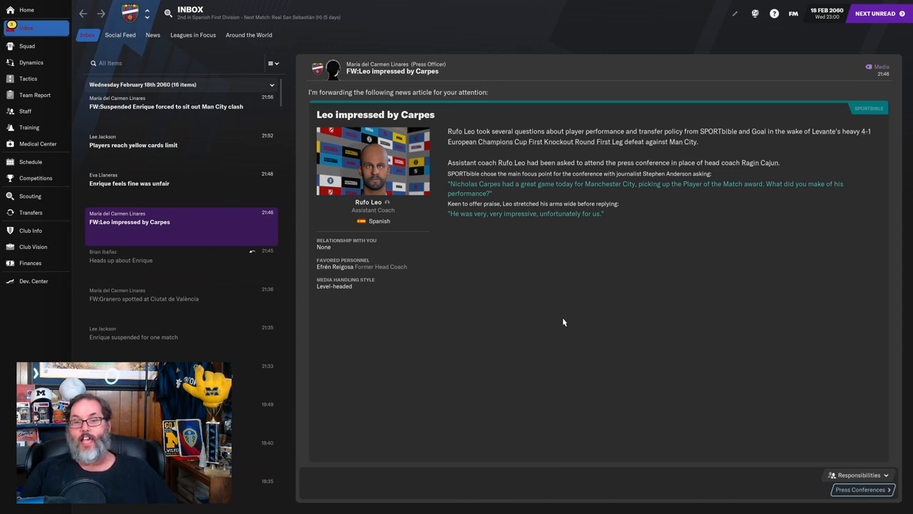
mouse_move(537, 307)
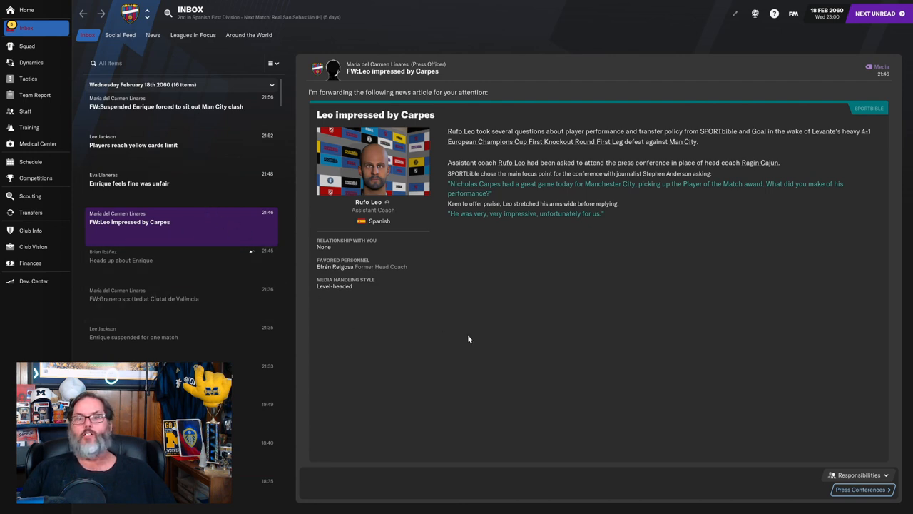
mouse_move(473, 340)
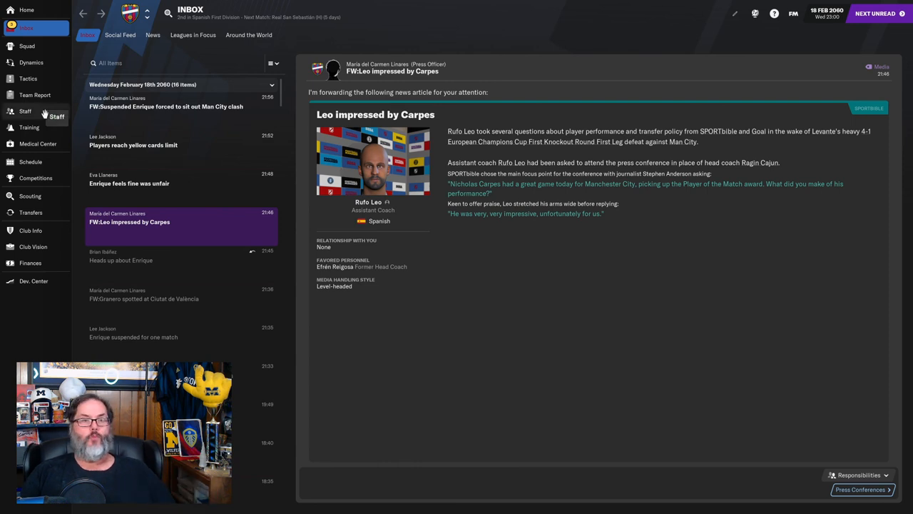
Return to the Staff job security list of head coaches and view AS Monaco's club overview
click(26, 111)
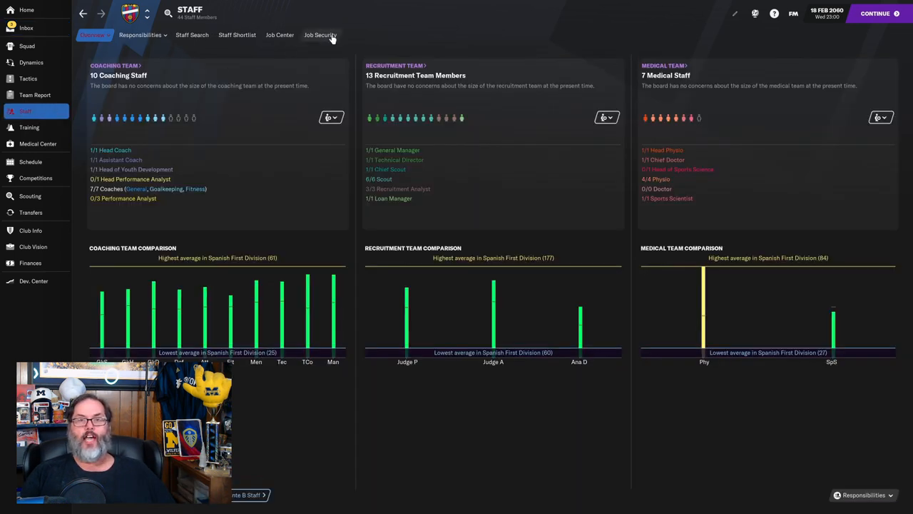
click(319, 34)
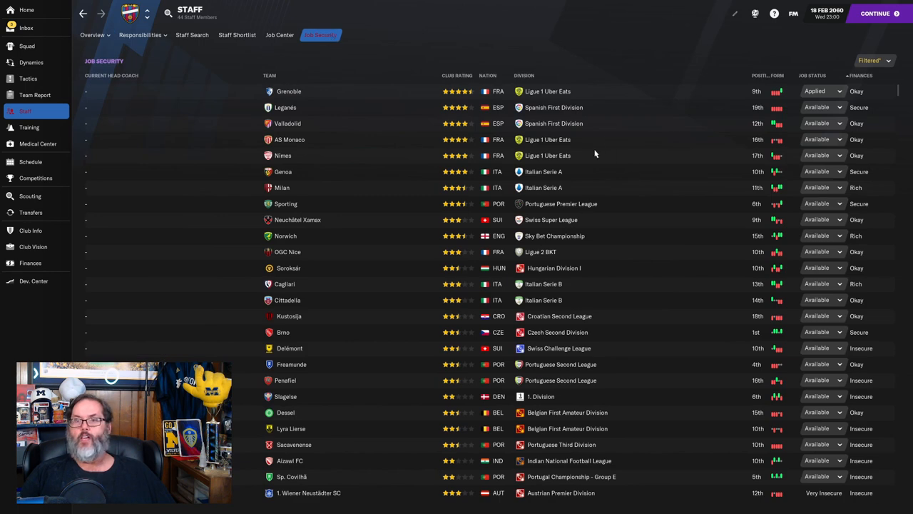
mouse_move(291, 146)
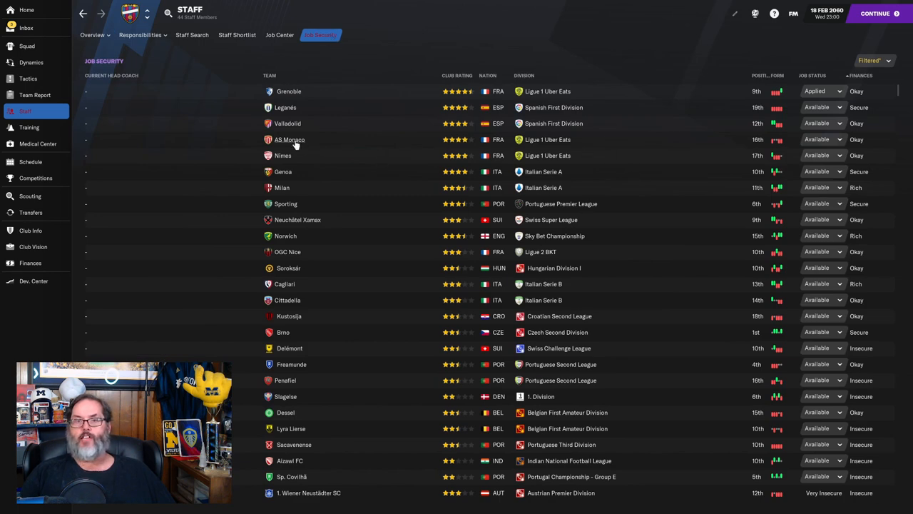
click(288, 140)
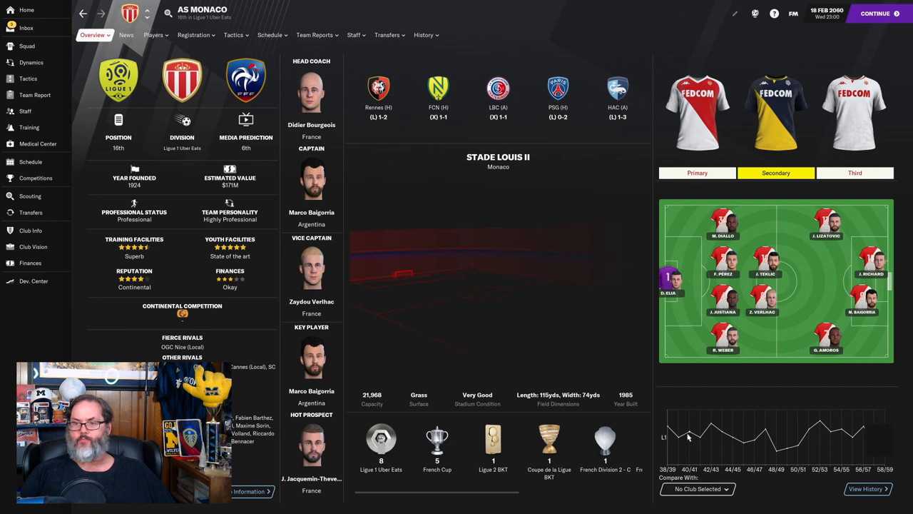
mouse_move(392, 462)
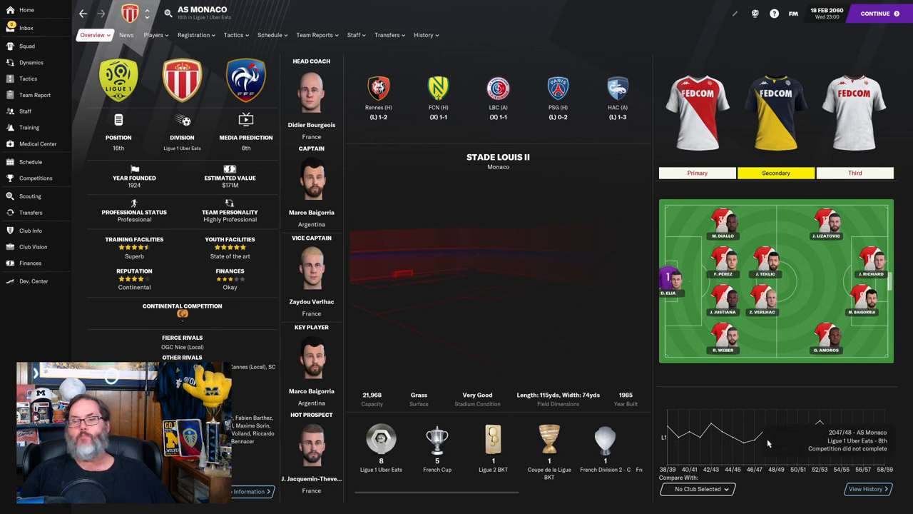
mouse_move(498, 165)
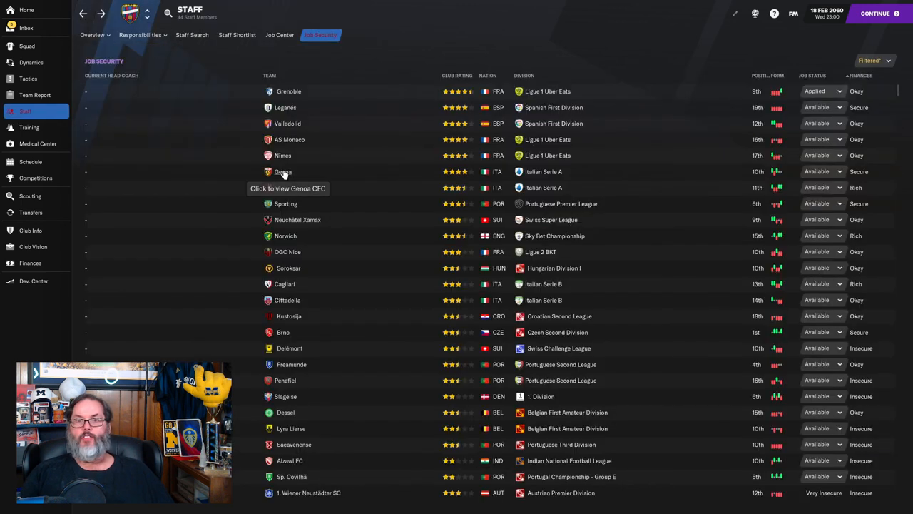
View the Nîmes Olympique club overview and expand its list of club profile sections
click(282, 155)
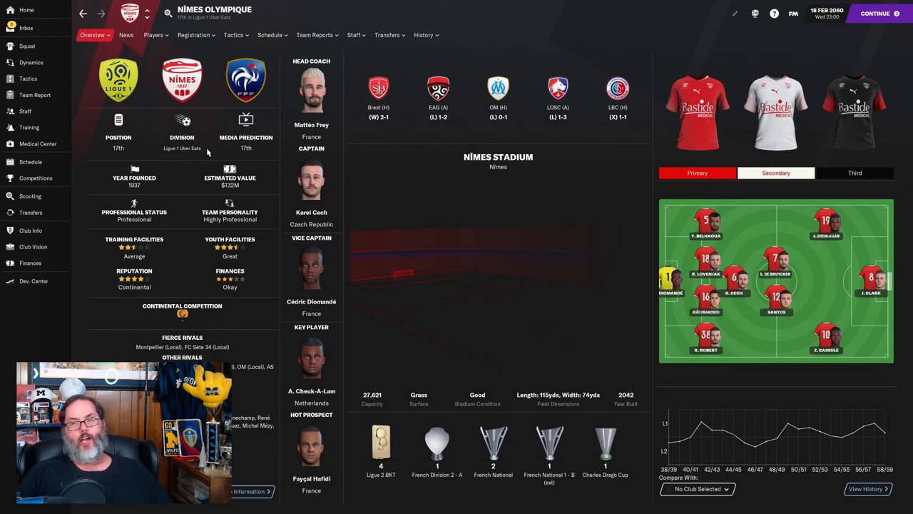
mouse_move(231, 147)
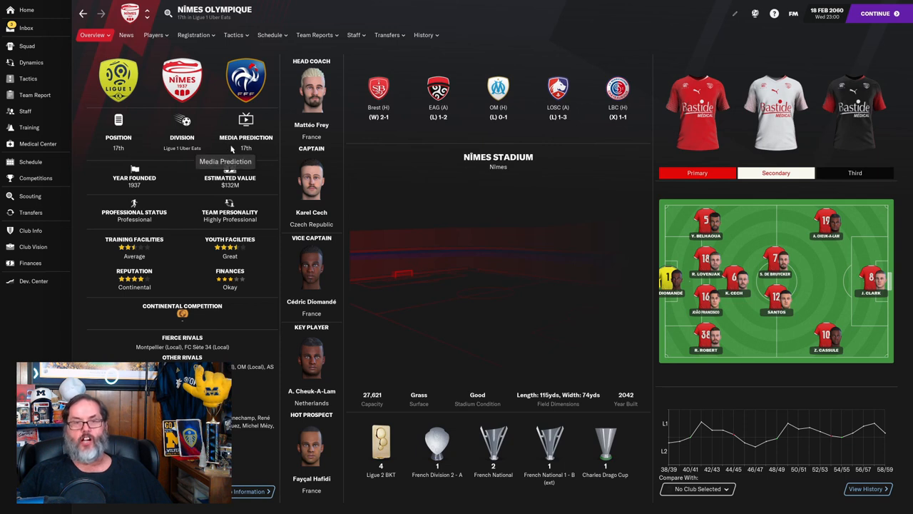
mouse_move(391, 160)
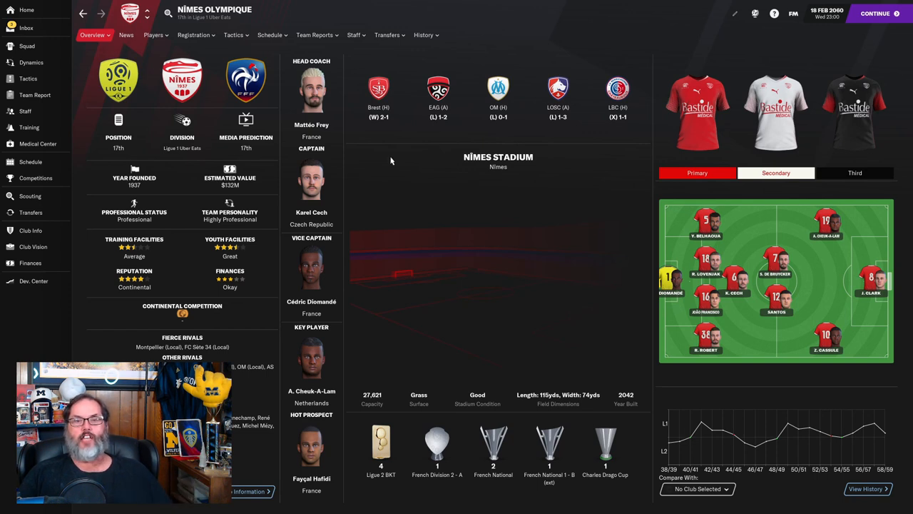
mouse_move(391, 163)
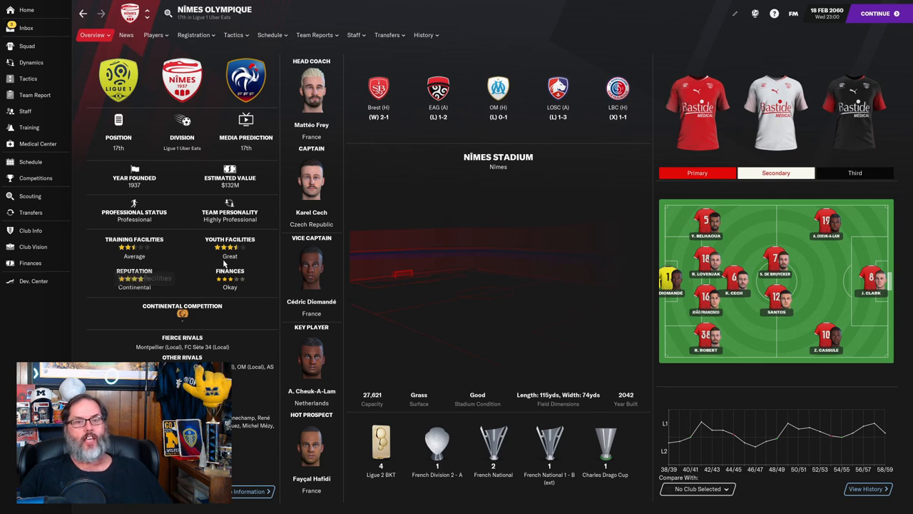
mouse_move(256, 294)
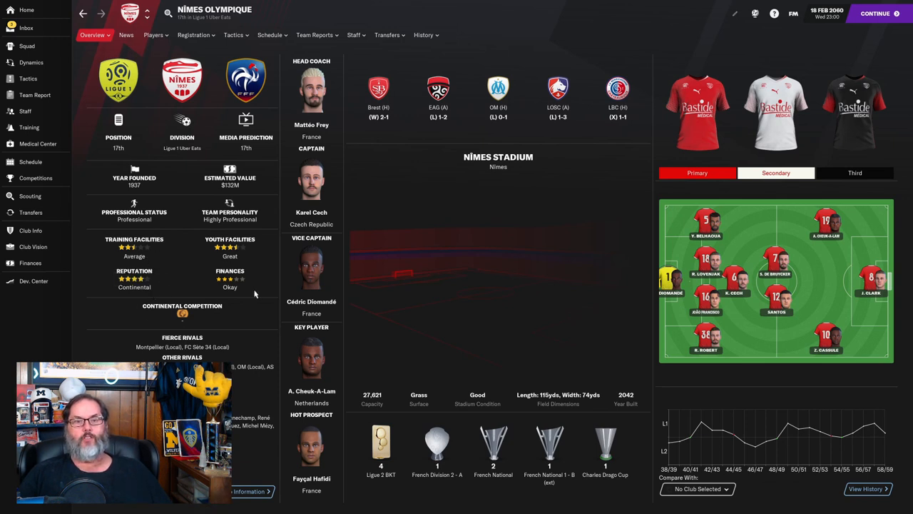
mouse_move(710, 462)
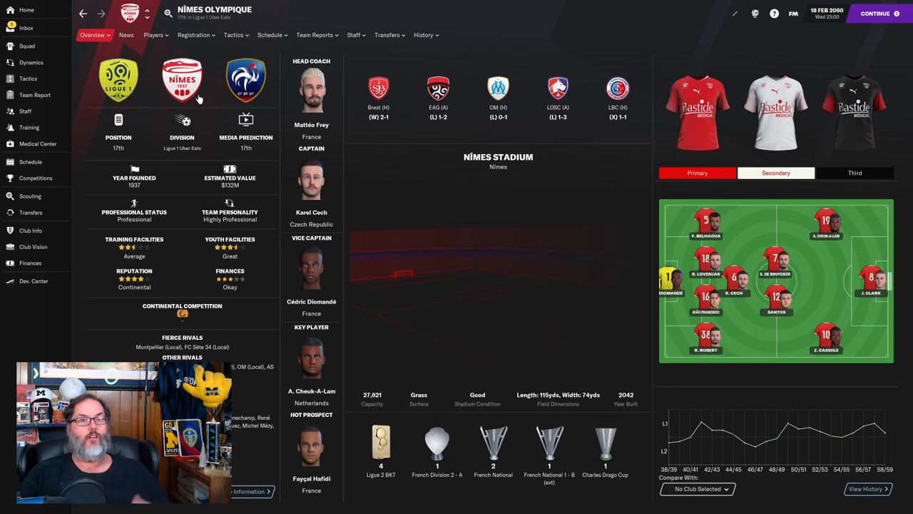
click(92, 34)
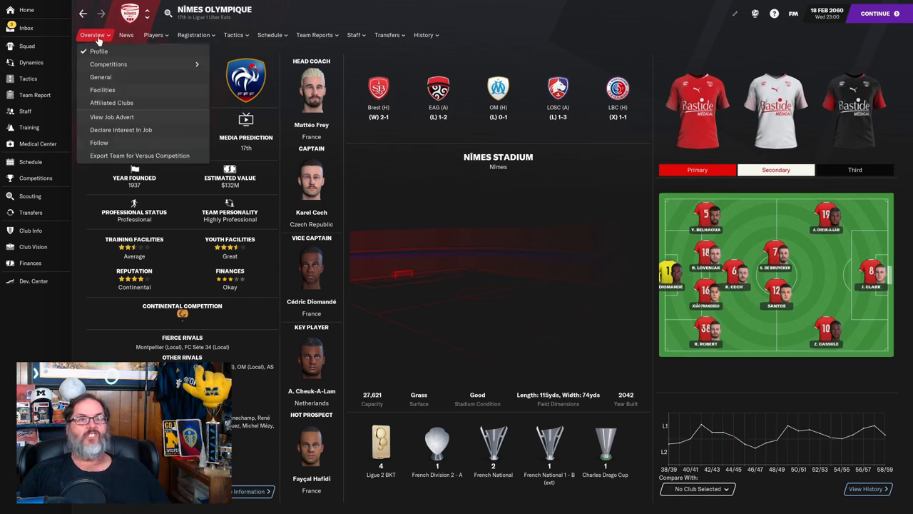
View Nîmes Olympique's General details (rivalries, finances, legends) then return to the job security list
click(93, 34)
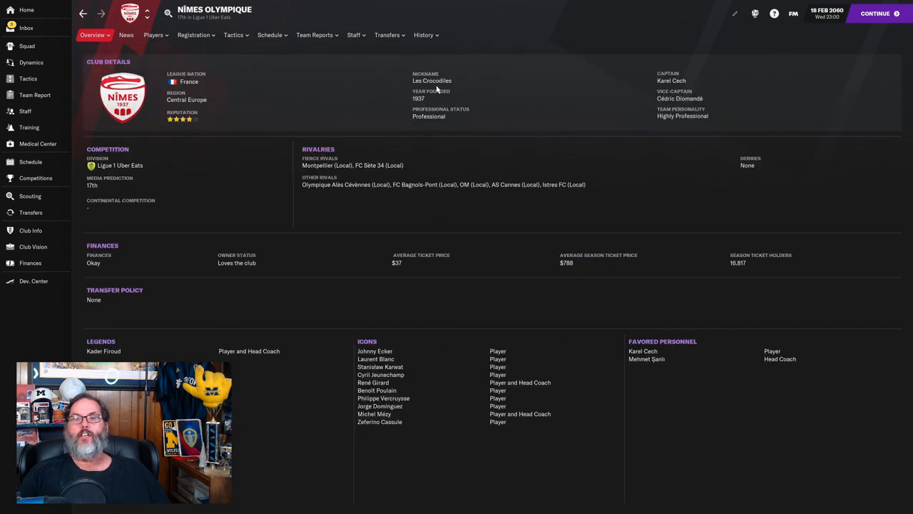
mouse_move(461, 91)
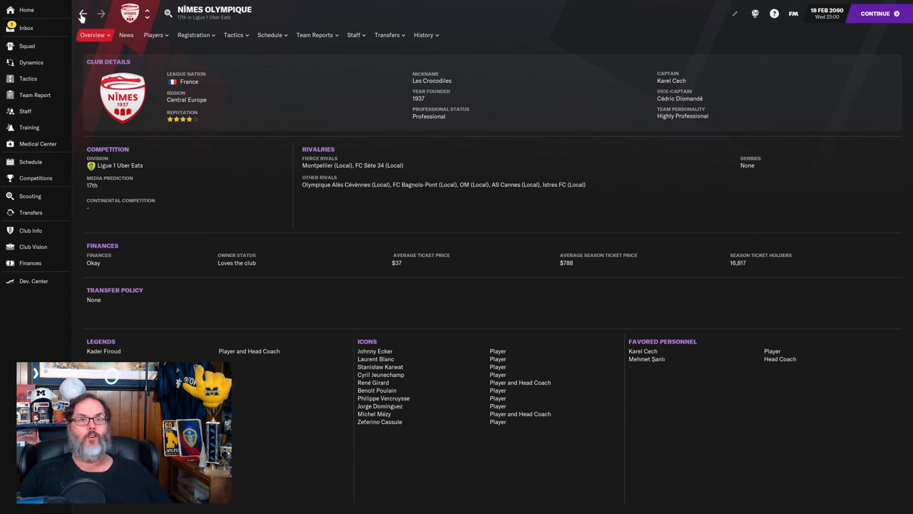
click(91, 34)
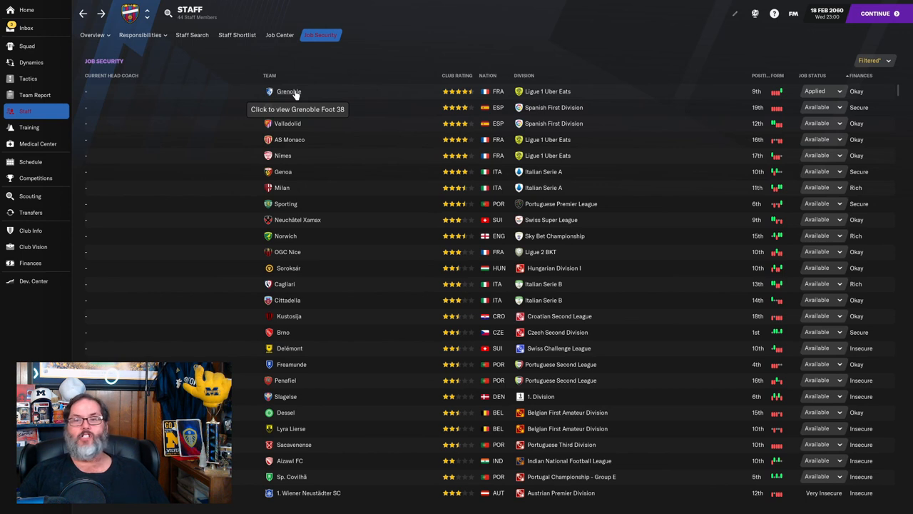
View the Grenoble Foot 38 club overview from the job security list
click(288, 91)
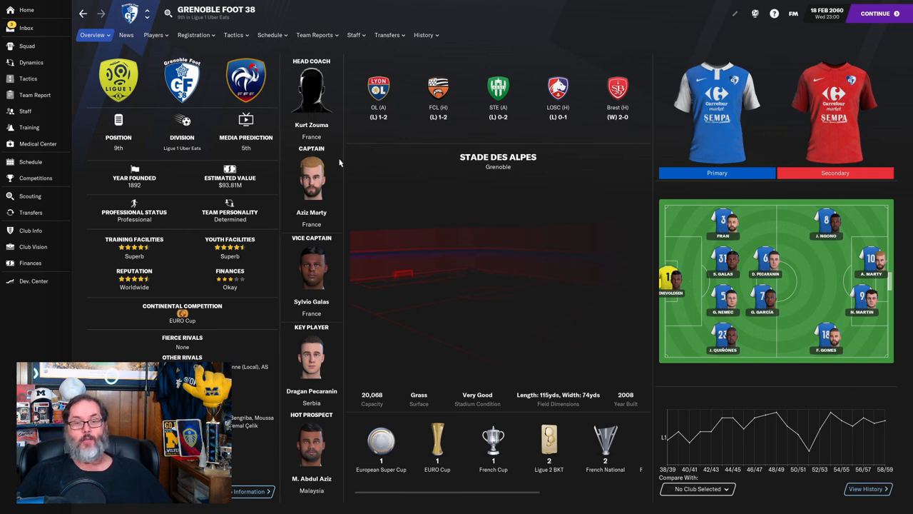
mouse_move(342, 171)
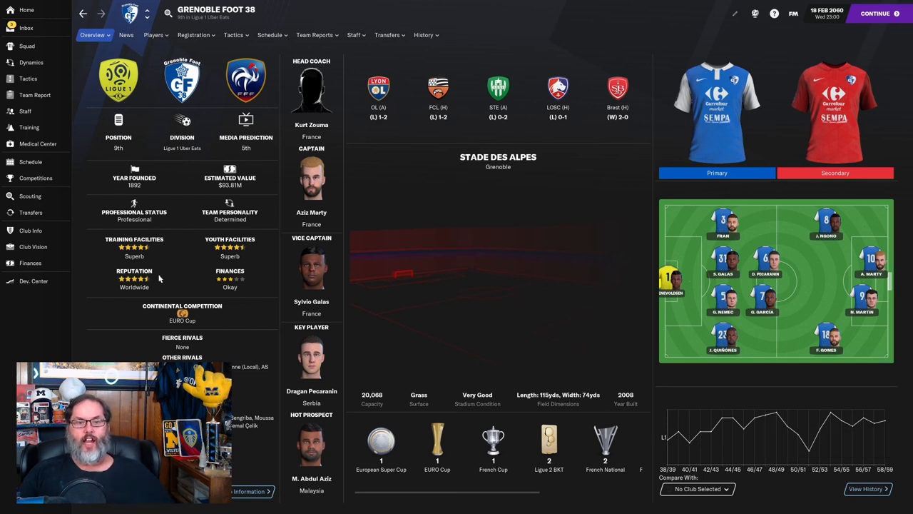
mouse_move(230, 292)
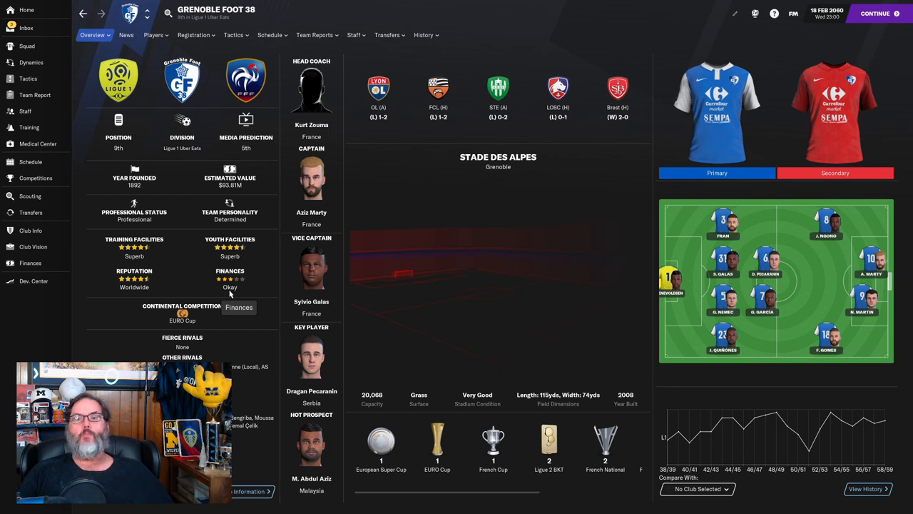
Reveal Grenoble Foot 38's history section list from the club overview
click(422, 34)
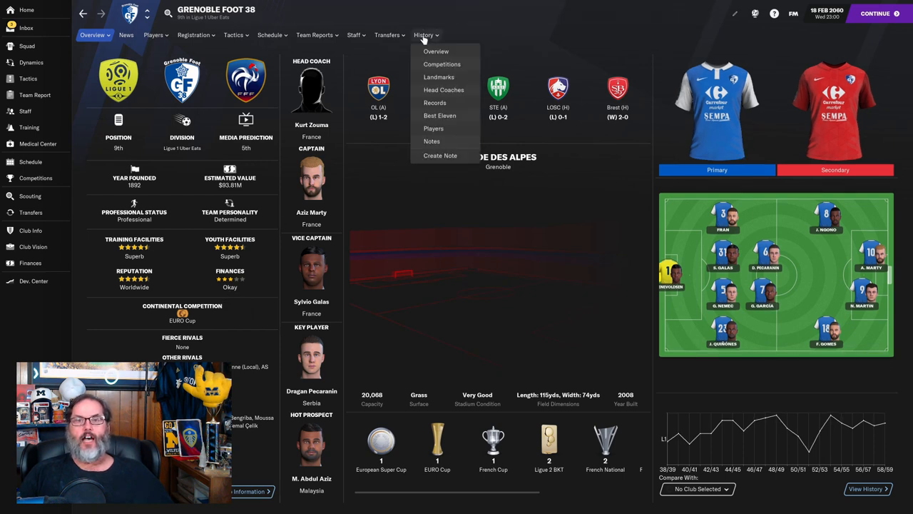
View Grenoble's past head coaches, examine Paul Drăghici's spell and profile, then return to the table
click(444, 89)
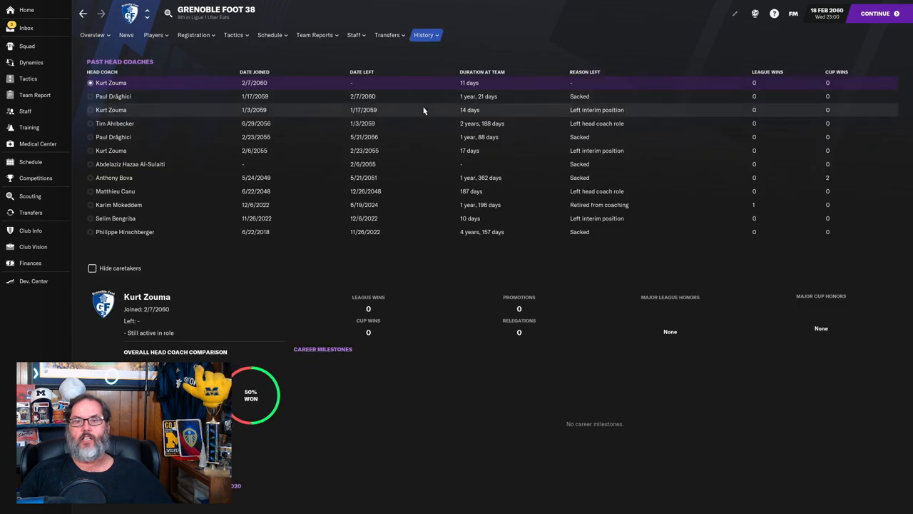
mouse_move(389, 115)
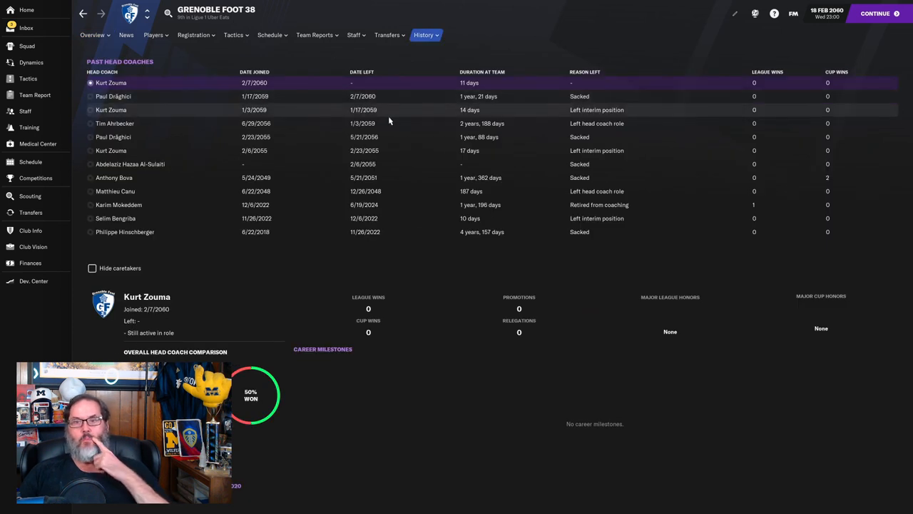
click(112, 97)
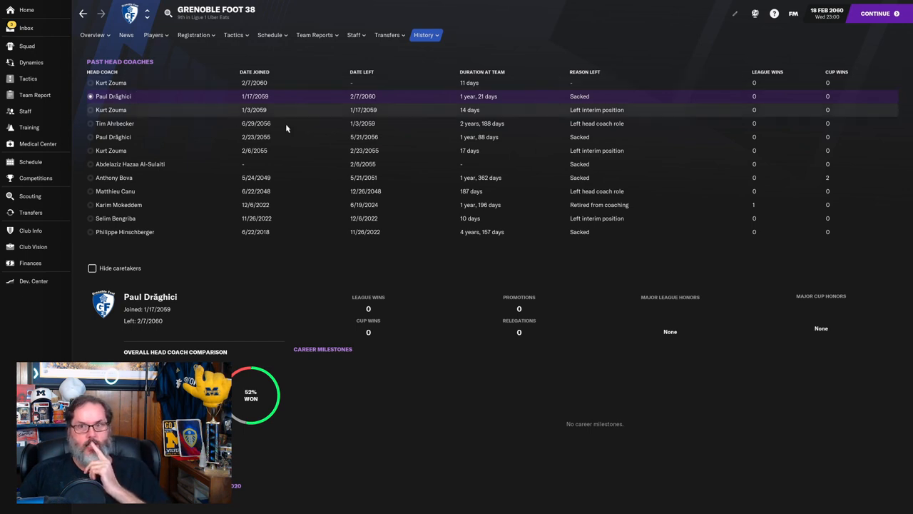
mouse_move(428, 151)
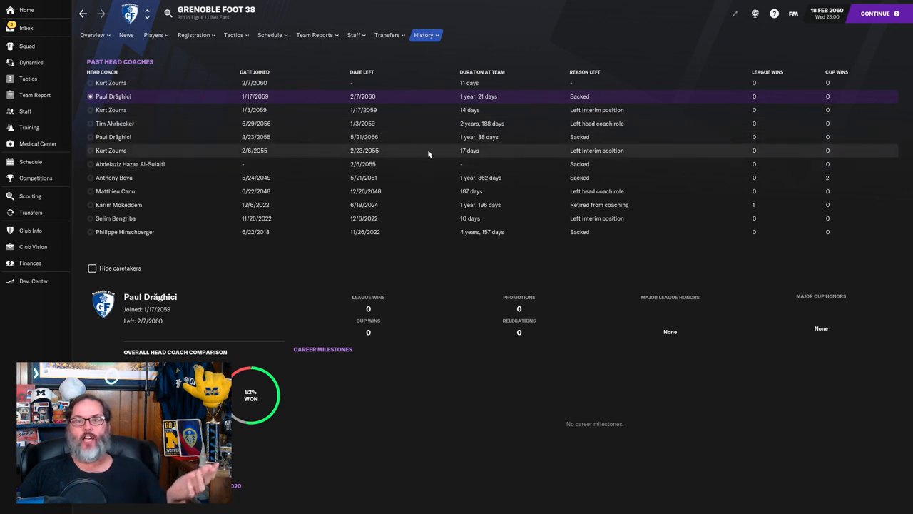
mouse_move(382, 177)
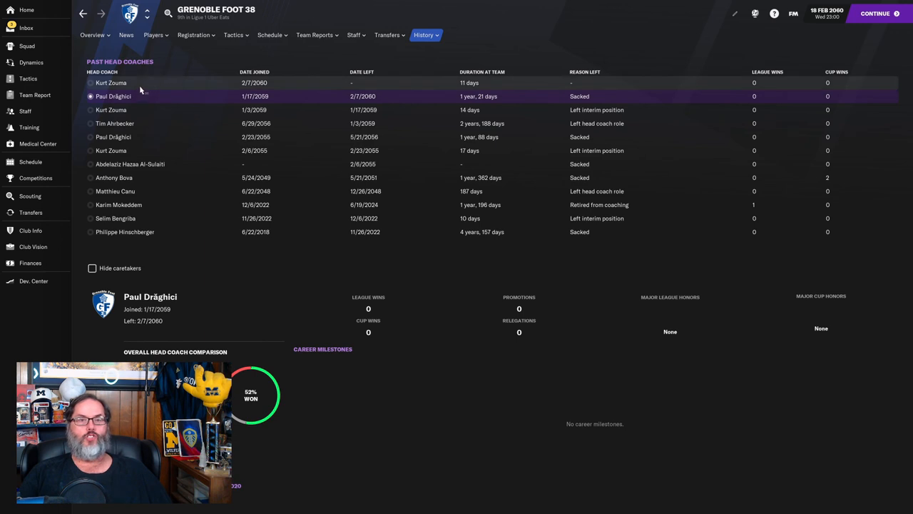
mouse_move(112, 97)
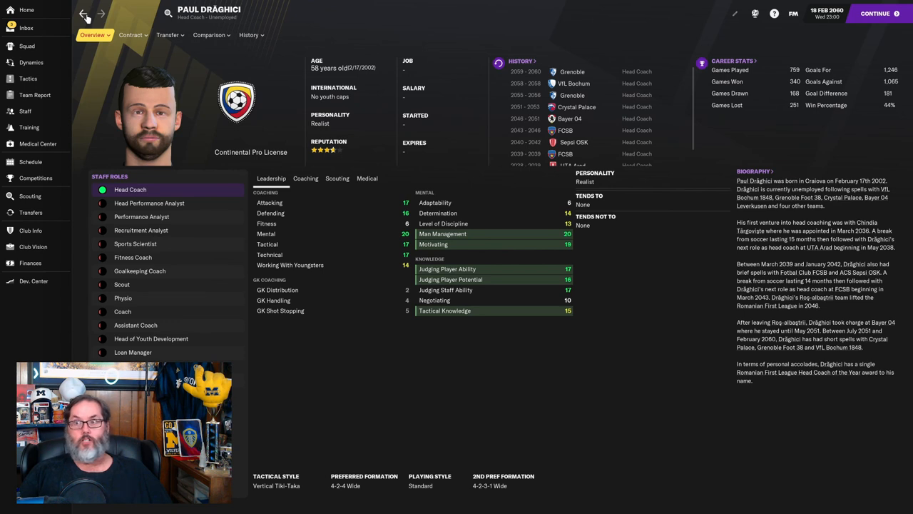
click(424, 34)
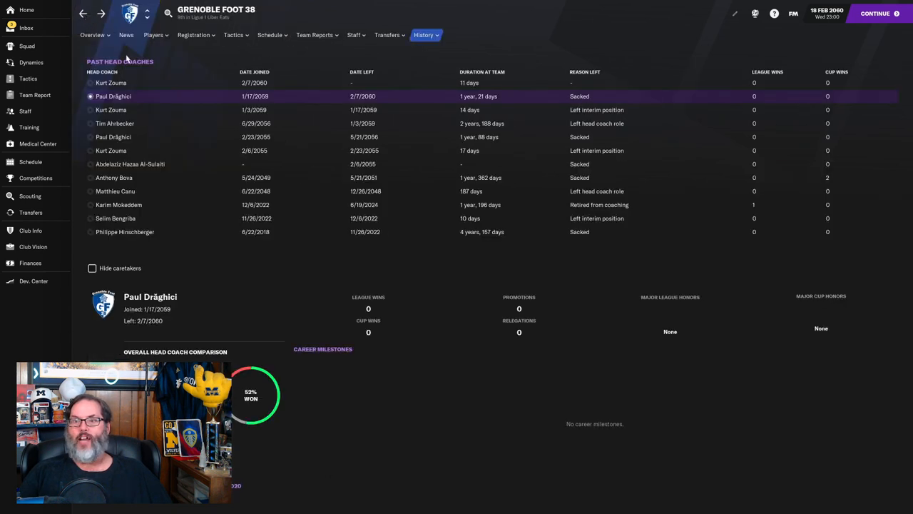
mouse_move(27, 34)
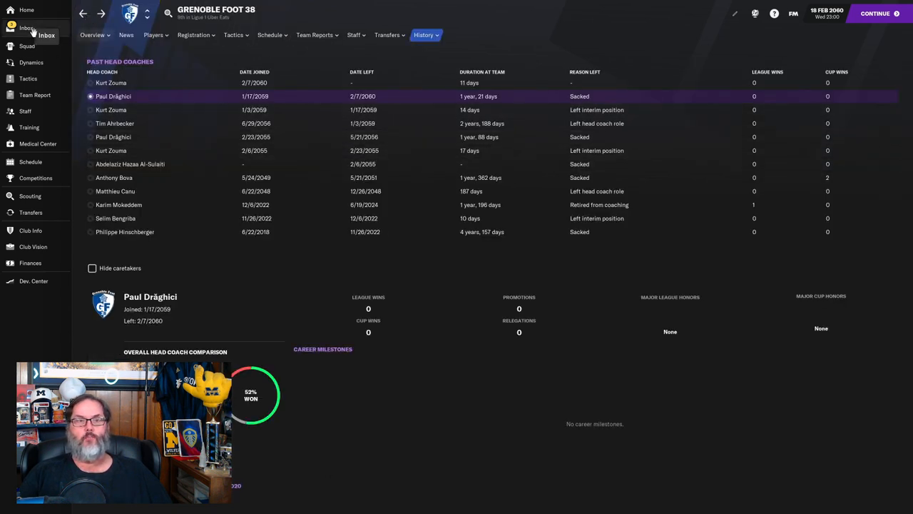
click(26, 29)
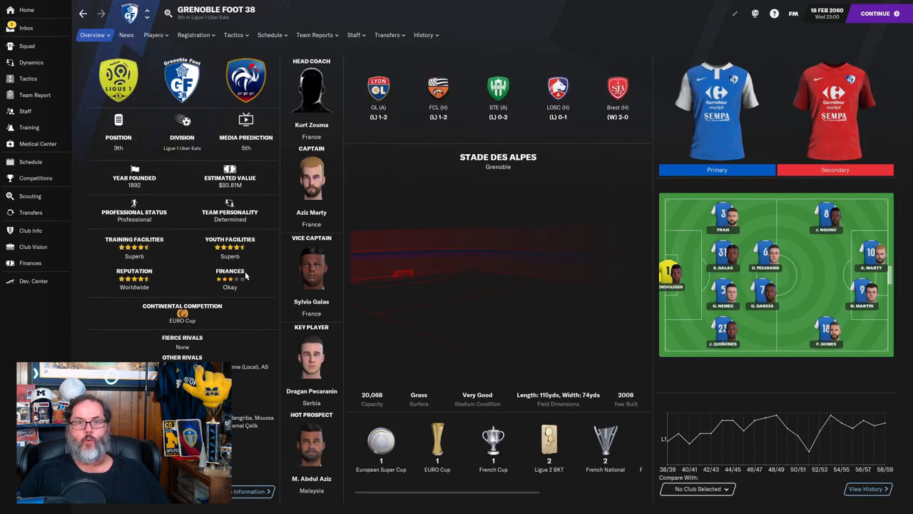
mouse_move(250, 188)
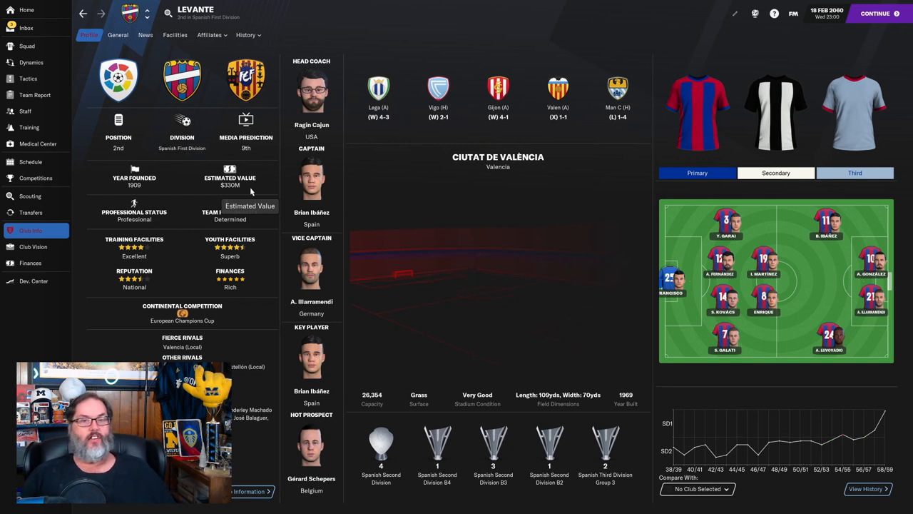
mouse_move(361, 234)
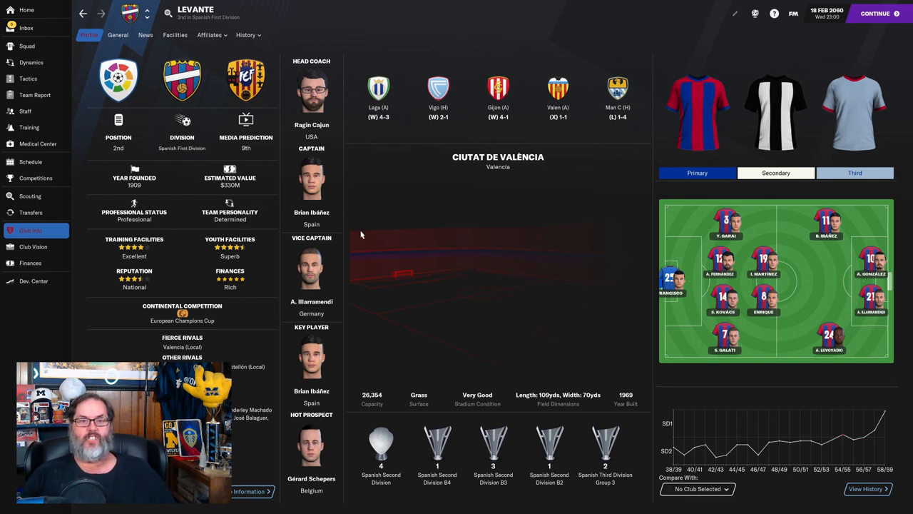
mouse_move(374, 241)
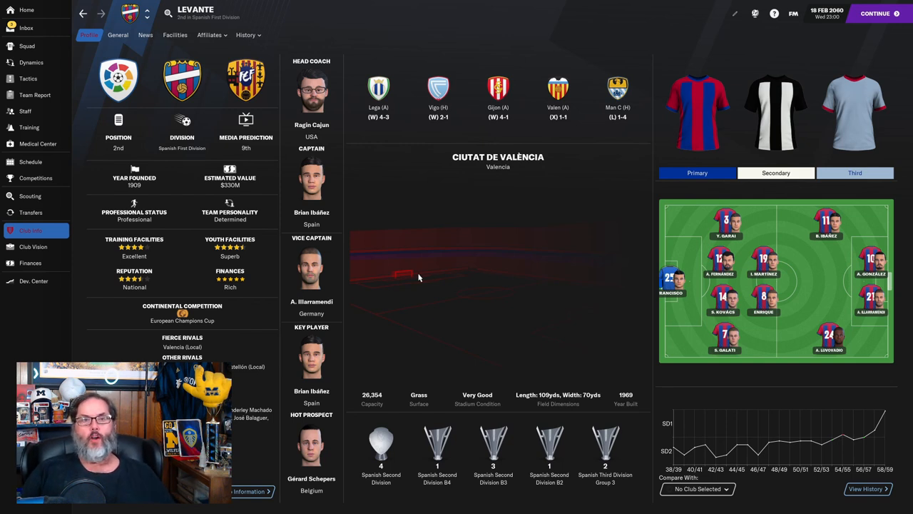
mouse_move(348, 150)
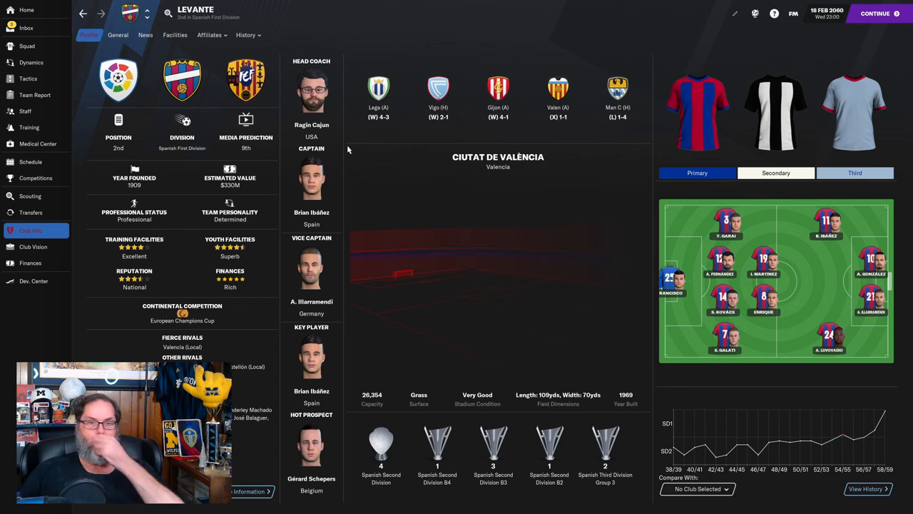
mouse_move(357, 148)
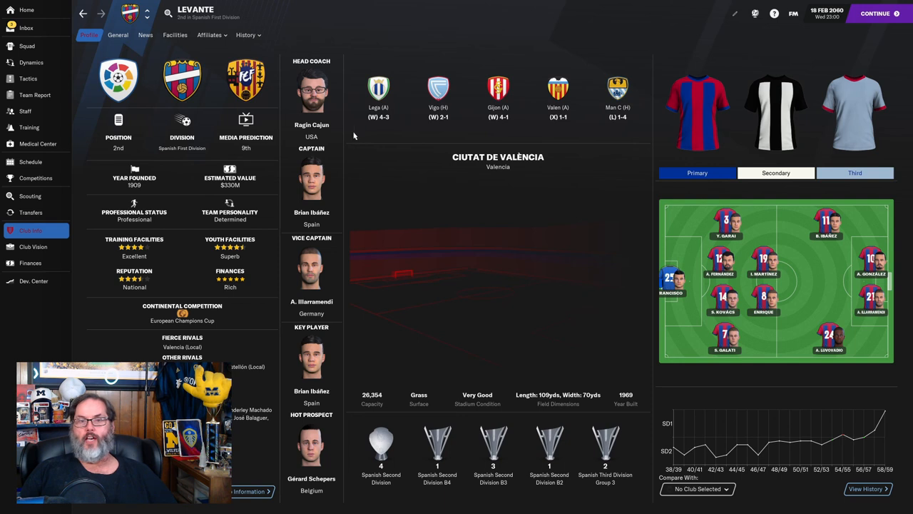
mouse_move(376, 191)
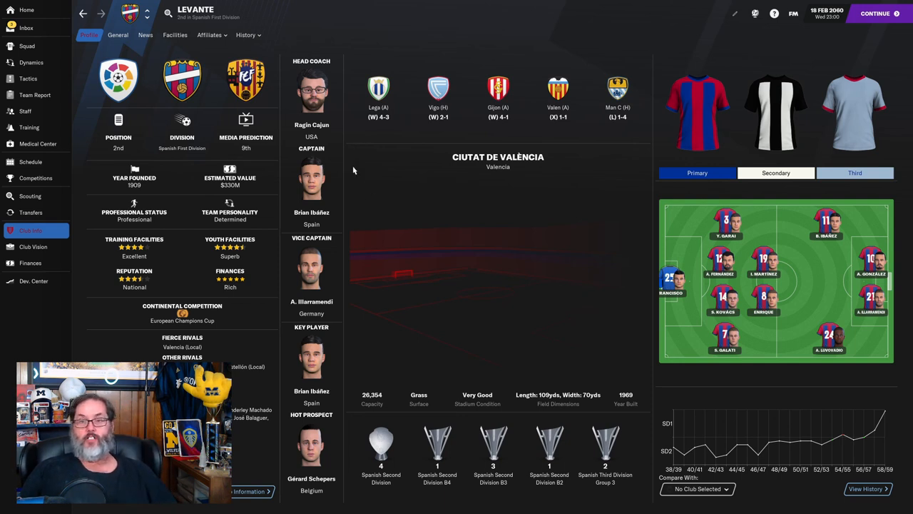
mouse_move(368, 168)
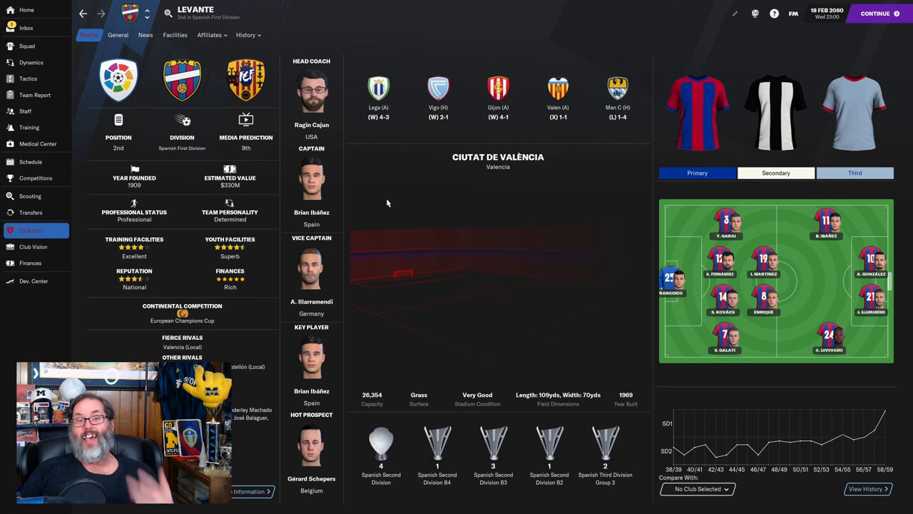
mouse_move(353, 217)
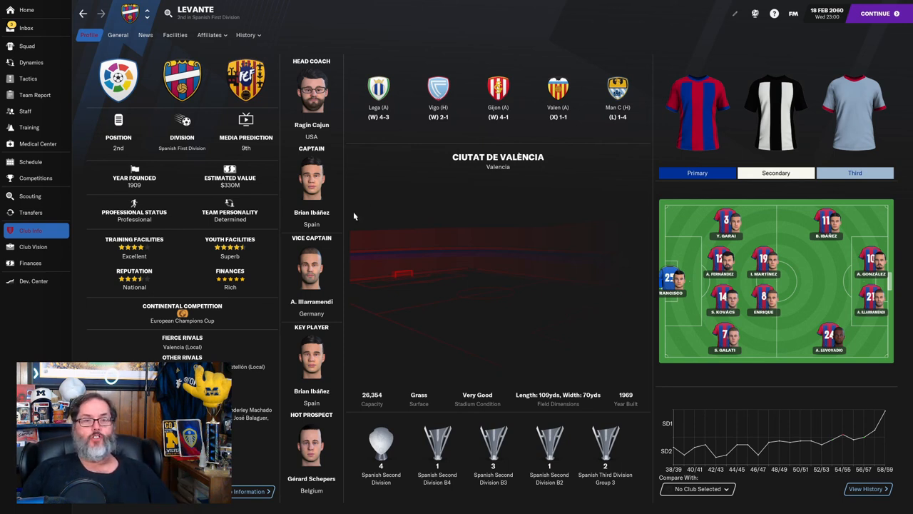
Read the inbox news about Grenoble fans' interest and Leo praising Carpes
click(26, 29)
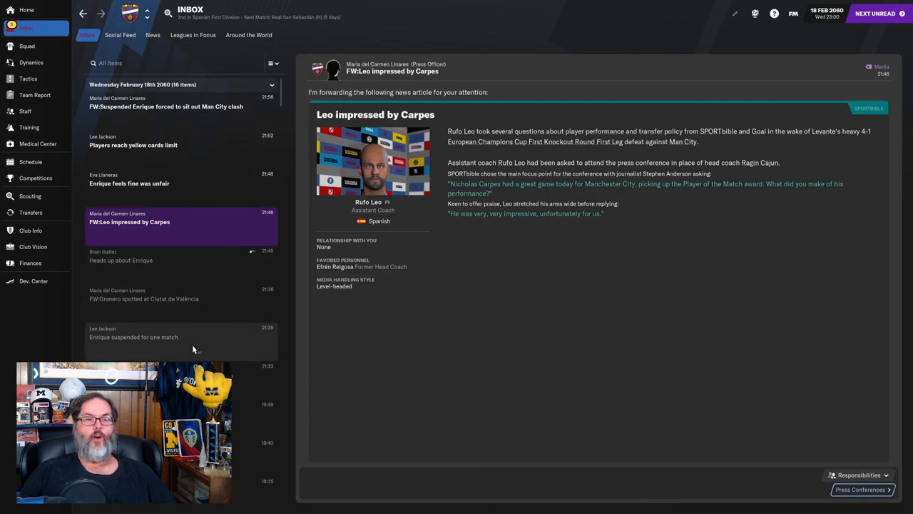
mouse_move(199, 354)
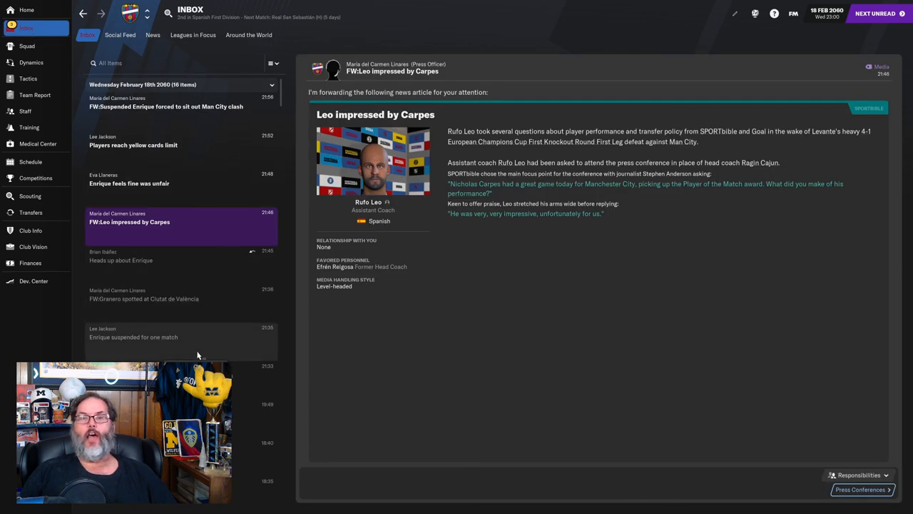
mouse_move(199, 354)
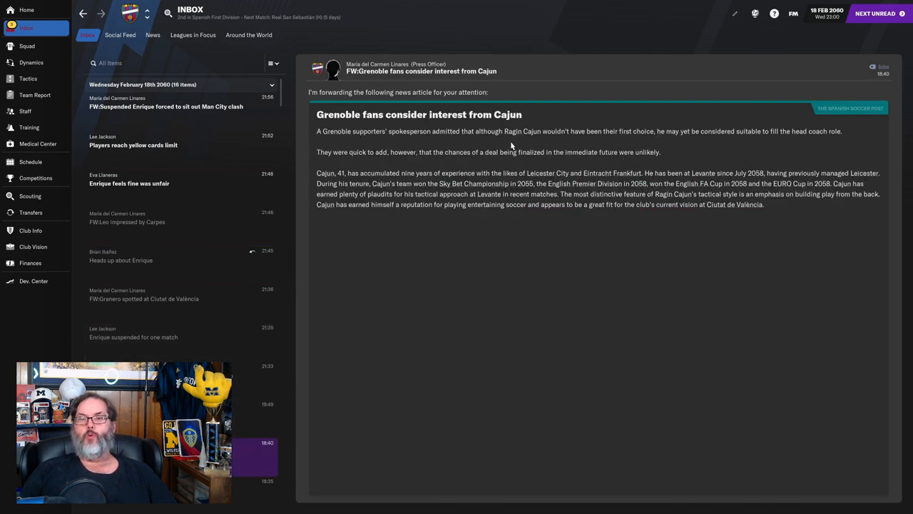
mouse_move(702, 145)
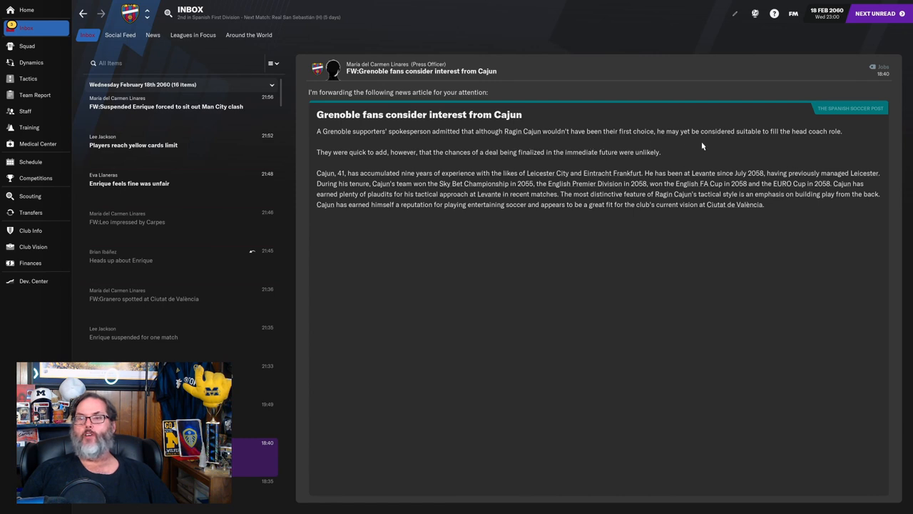
mouse_move(639, 163)
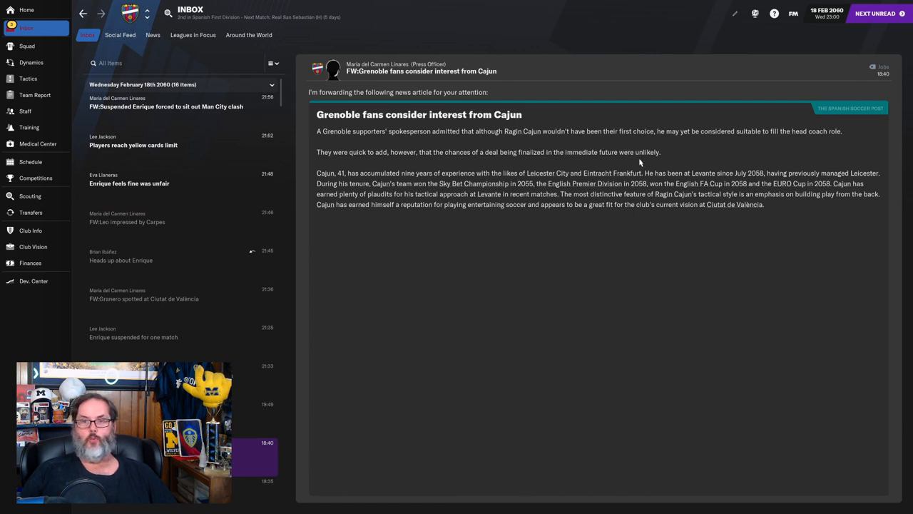
mouse_move(543, 162)
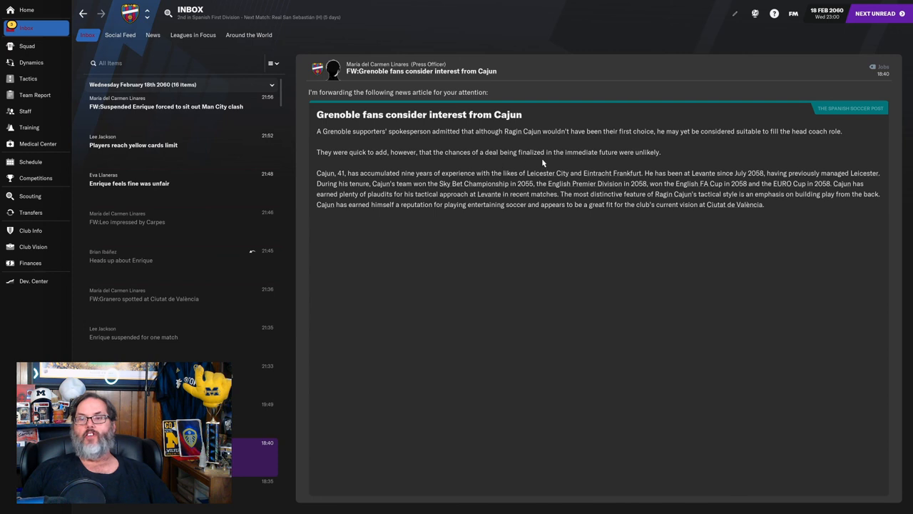
mouse_move(626, 163)
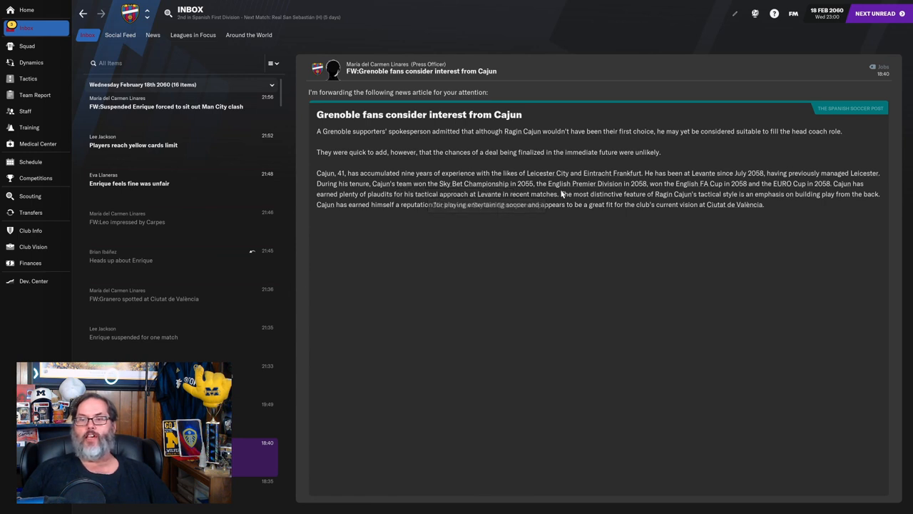
mouse_move(702, 192)
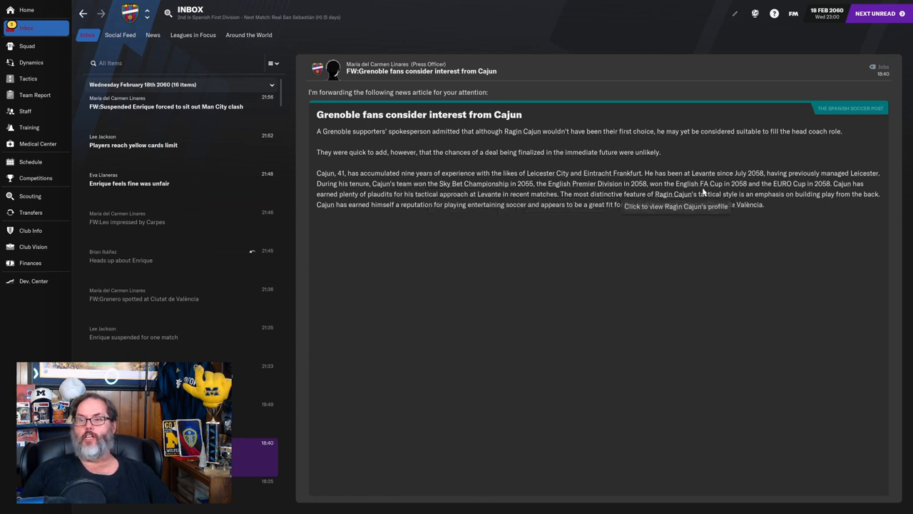
mouse_move(450, 205)
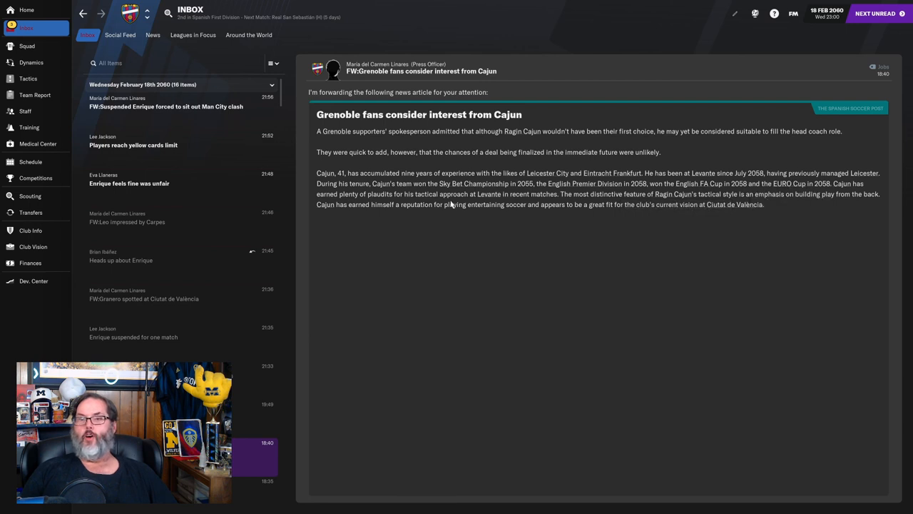
mouse_move(485, 200)
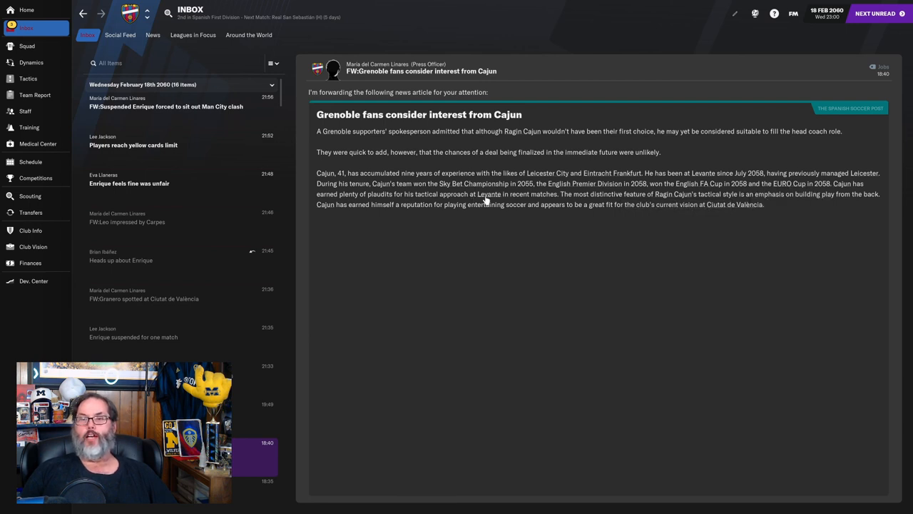
mouse_move(616, 208)
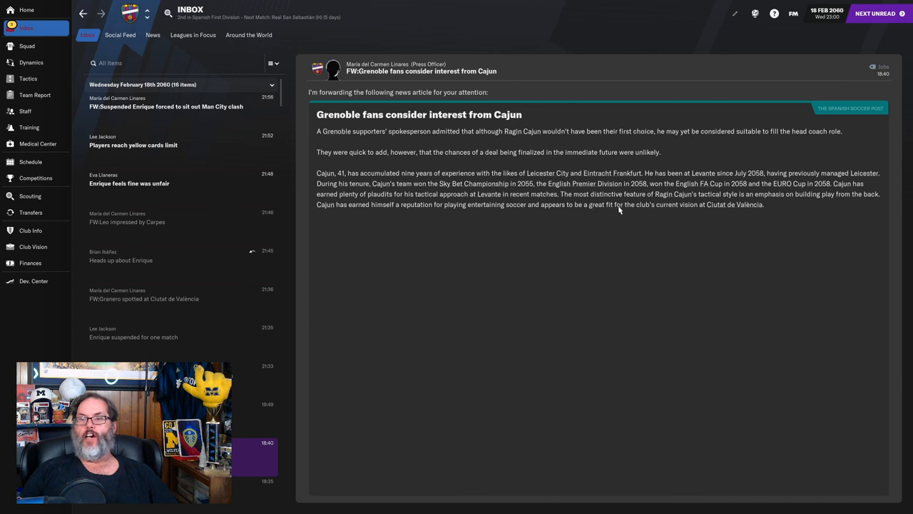
mouse_move(664, 230)
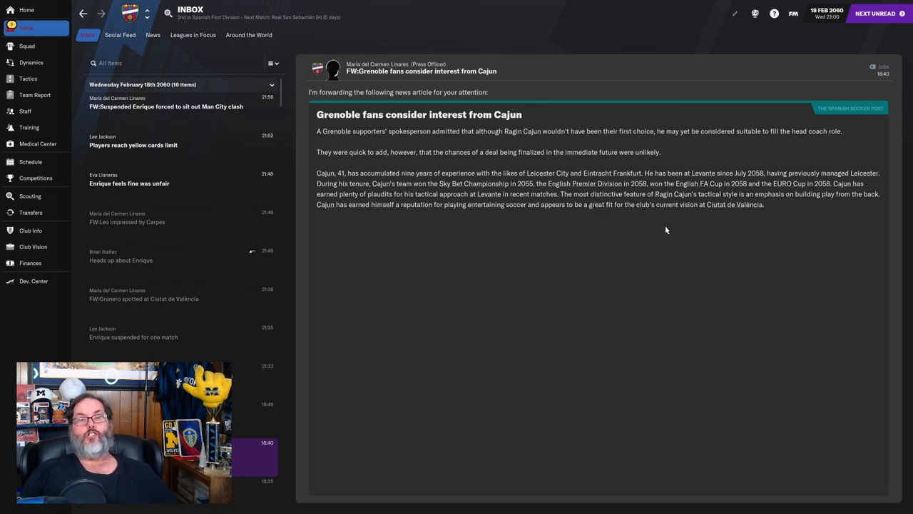
mouse_move(283, 337)
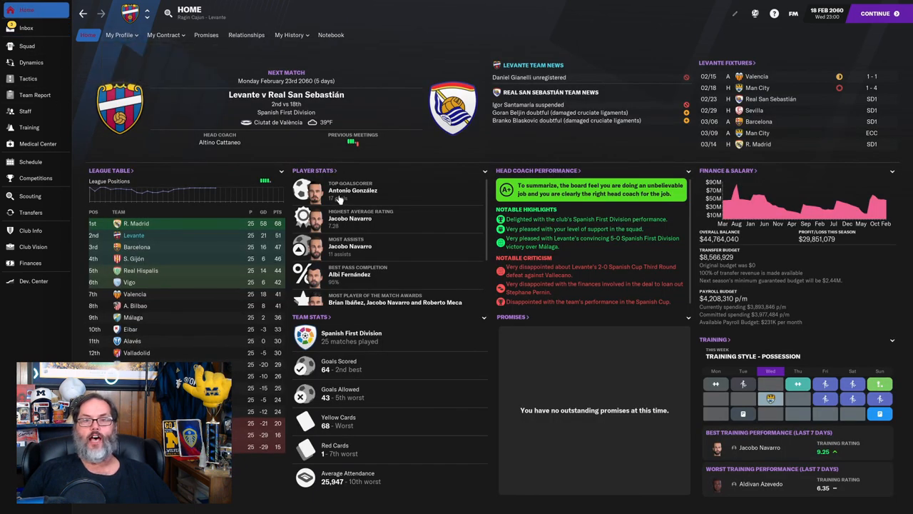
Check the manager profile's job security with the Grenoble application, then return to the inbox
click(120, 34)
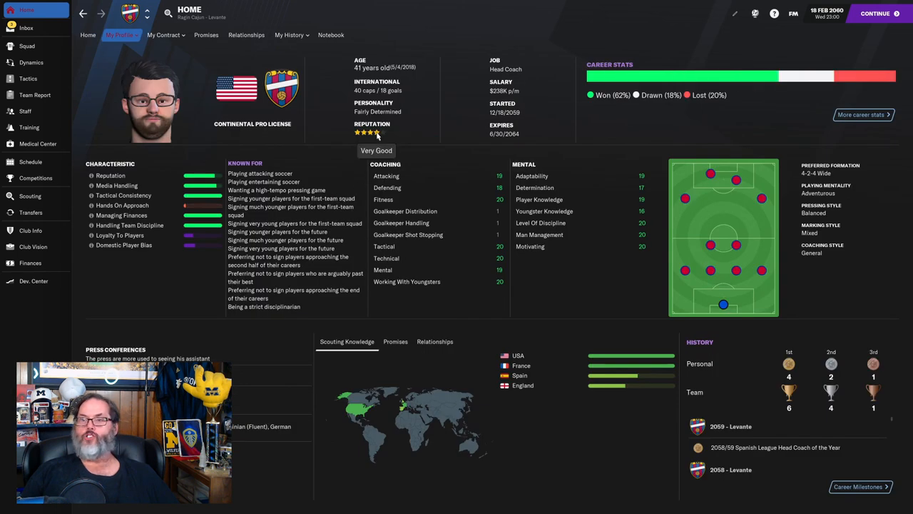
mouse_move(454, 146)
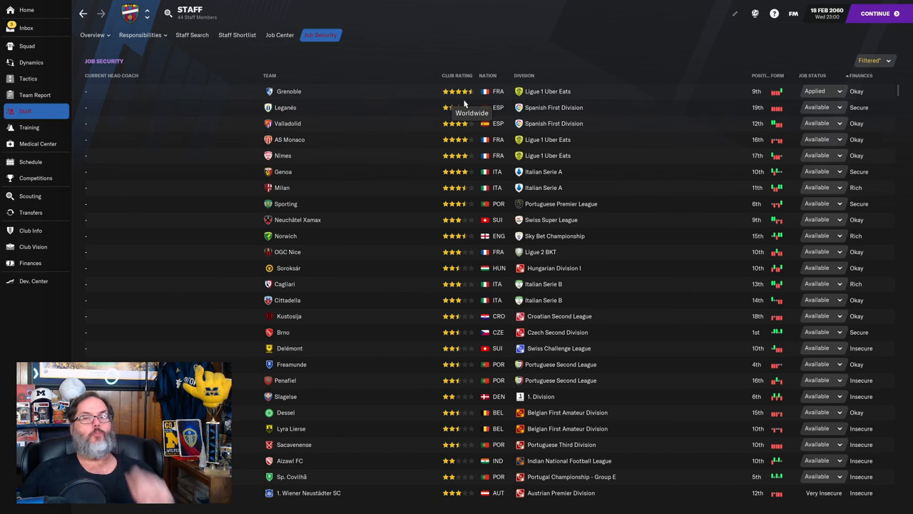
click(25, 28)
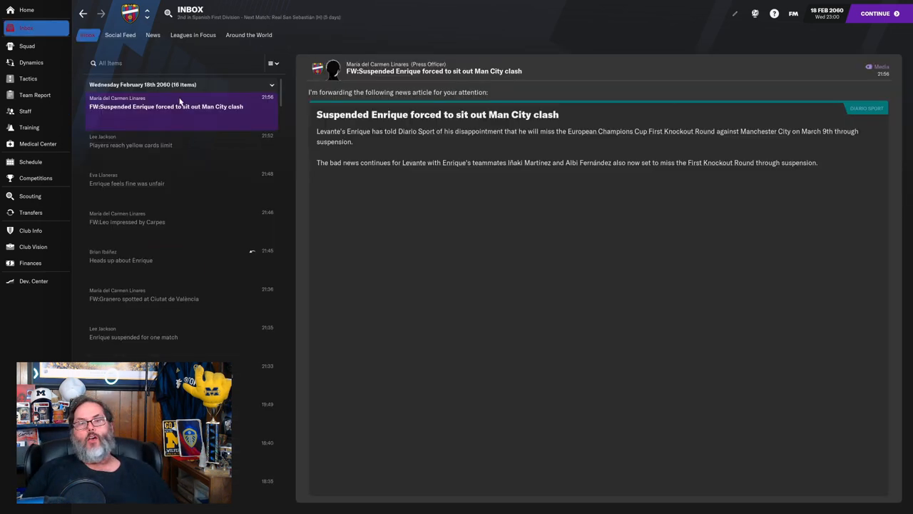
Review the season's upcoming fixtures, then bring up Club Vision with board objectives
click(30, 161)
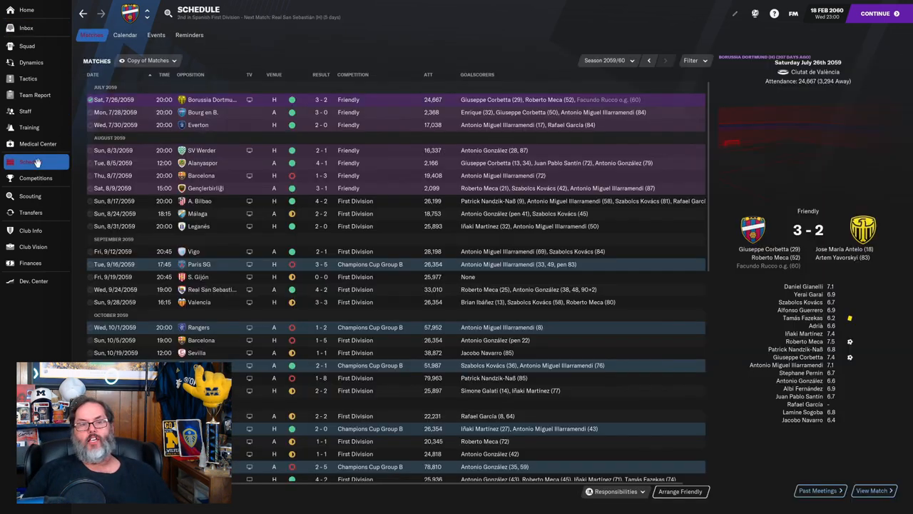
scroll(down, 3)
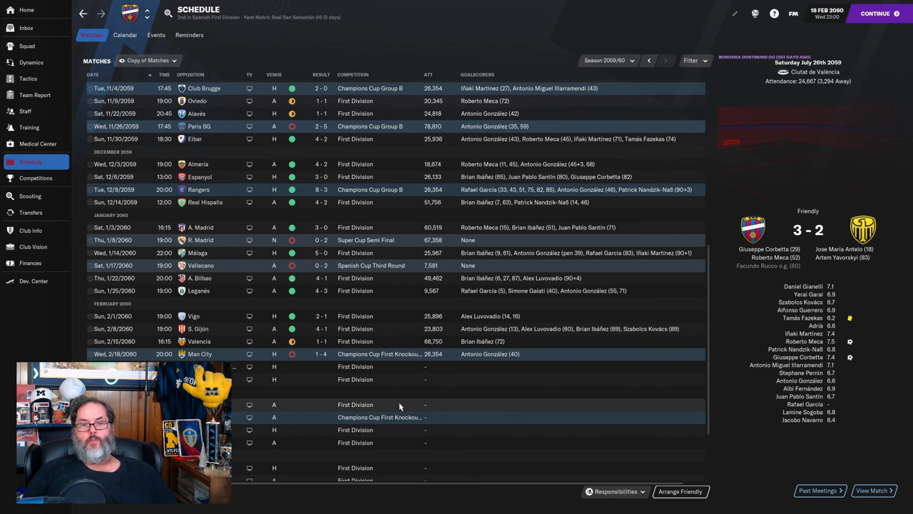
mouse_move(379, 417)
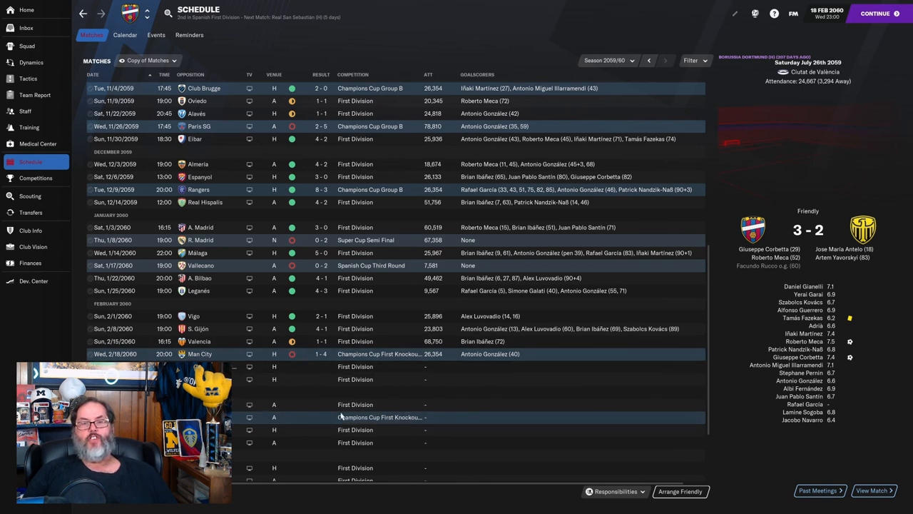
click(33, 245)
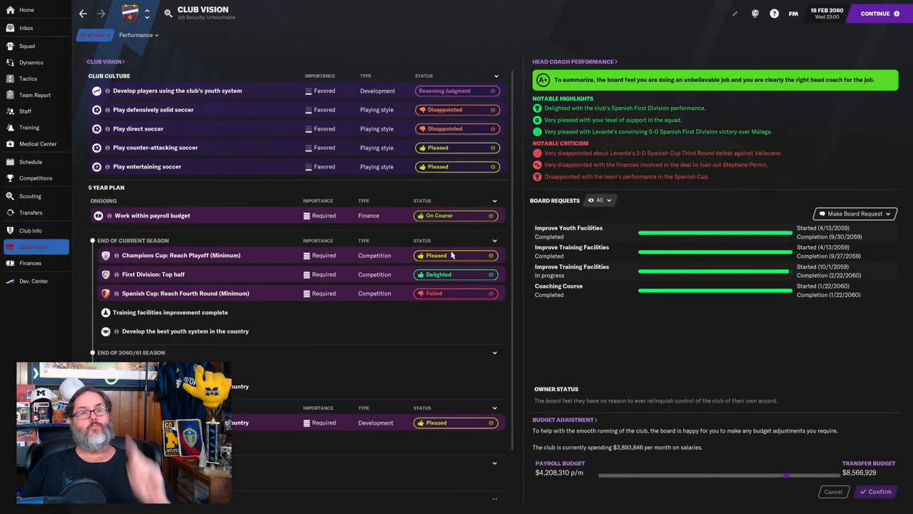
mouse_move(376, 242)
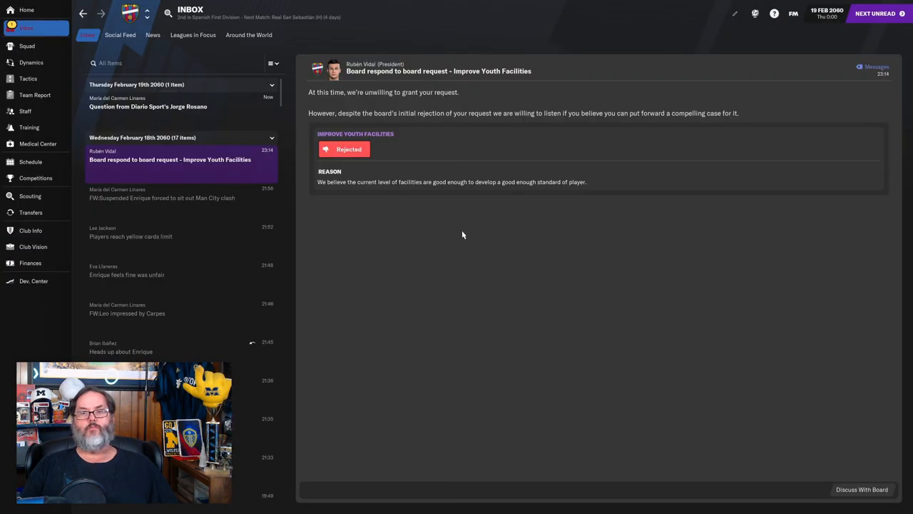
Read the press question and the board's Improve Youth Facilities rejection, revisiting Club Vision and the schedule
click(149, 103)
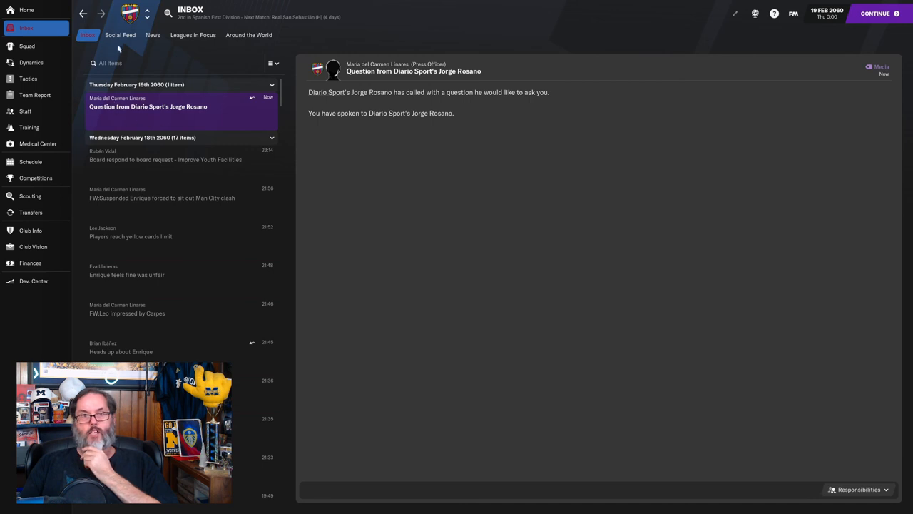
click(33, 245)
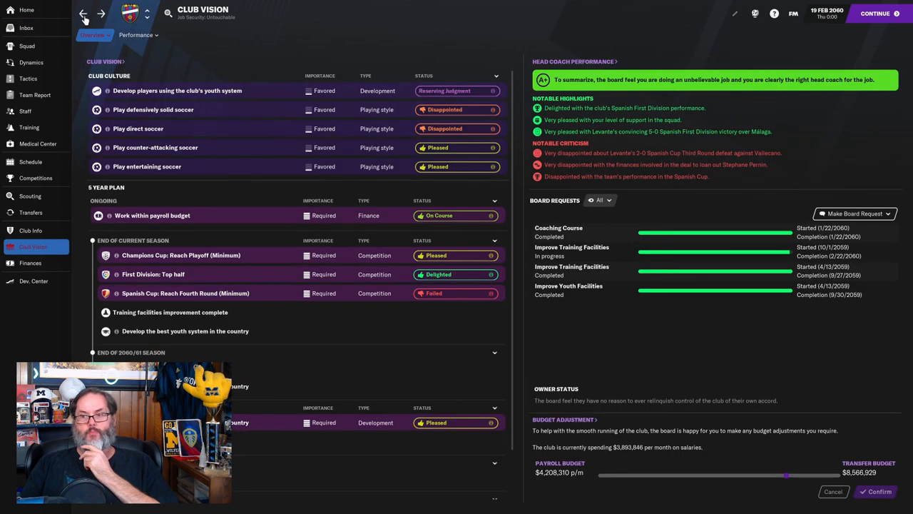
click(25, 29)
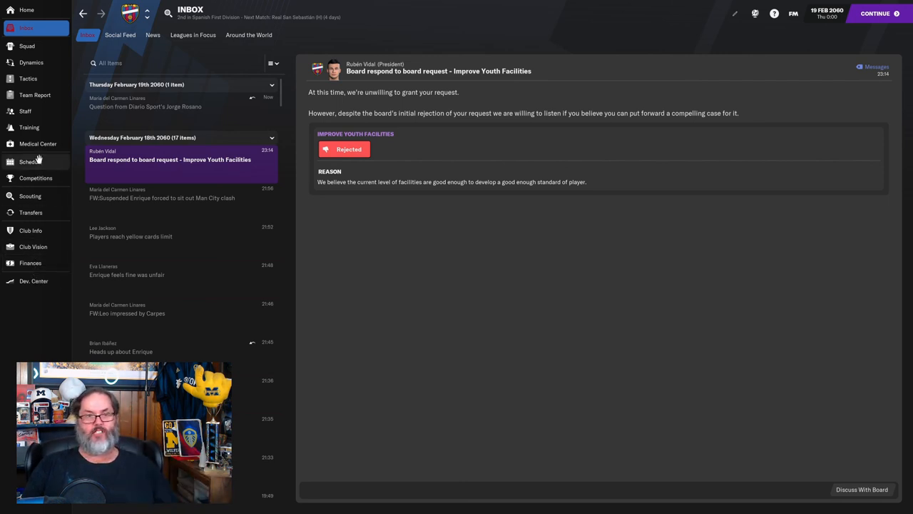
click(30, 161)
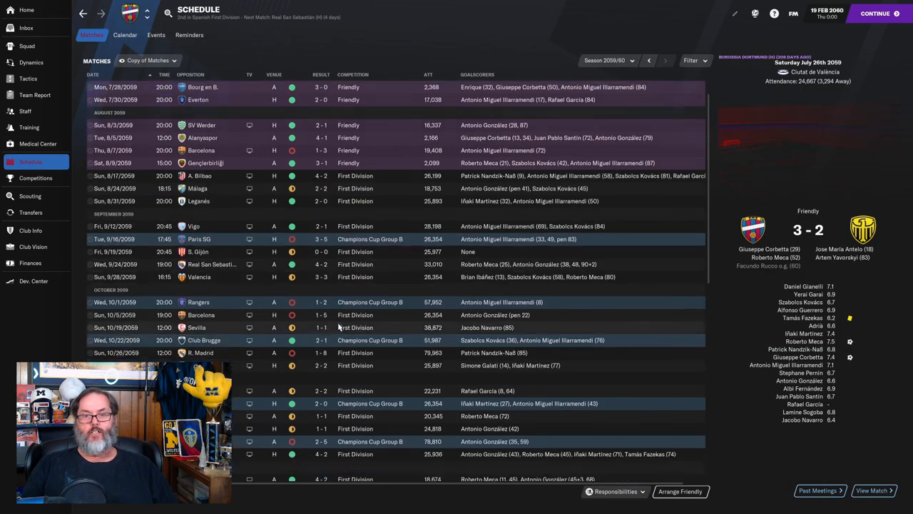
Look at Manchester City's overview from the schedule, then return to Club Vision
scroll(down, 3)
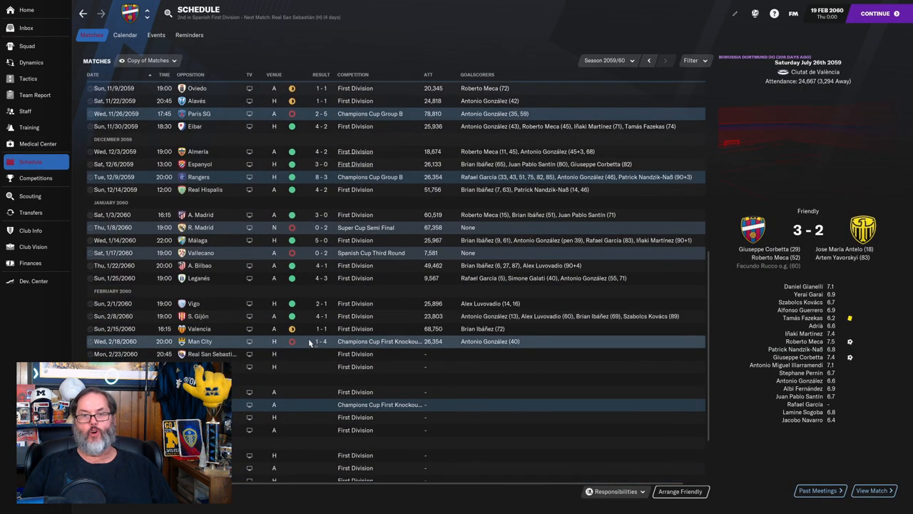
mouse_move(311, 405)
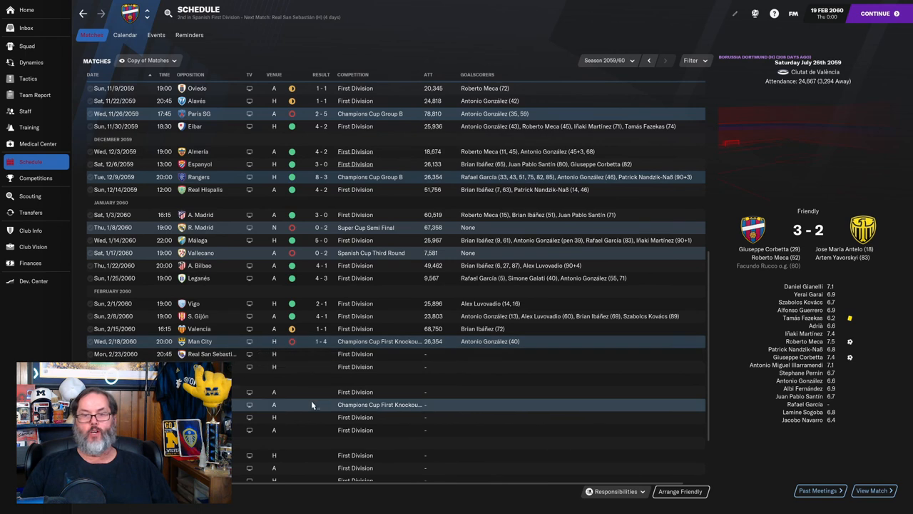
mouse_move(248, 405)
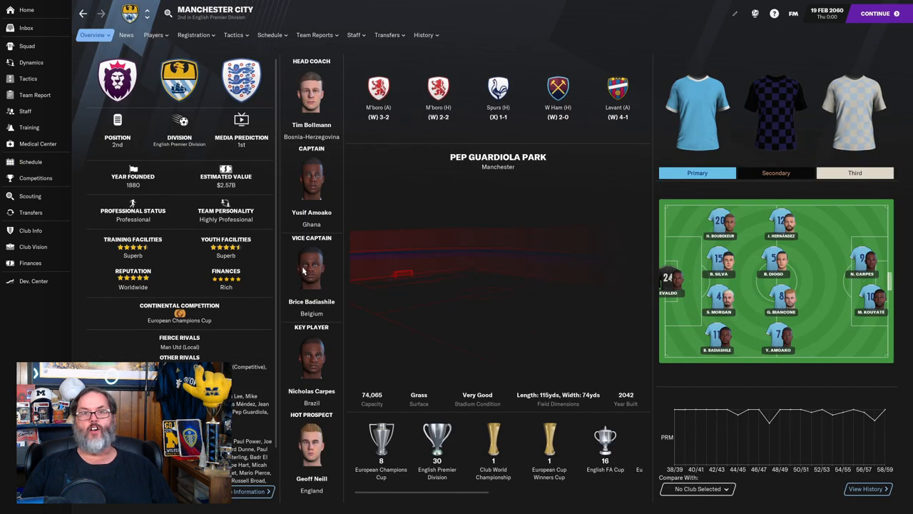
mouse_move(302, 268)
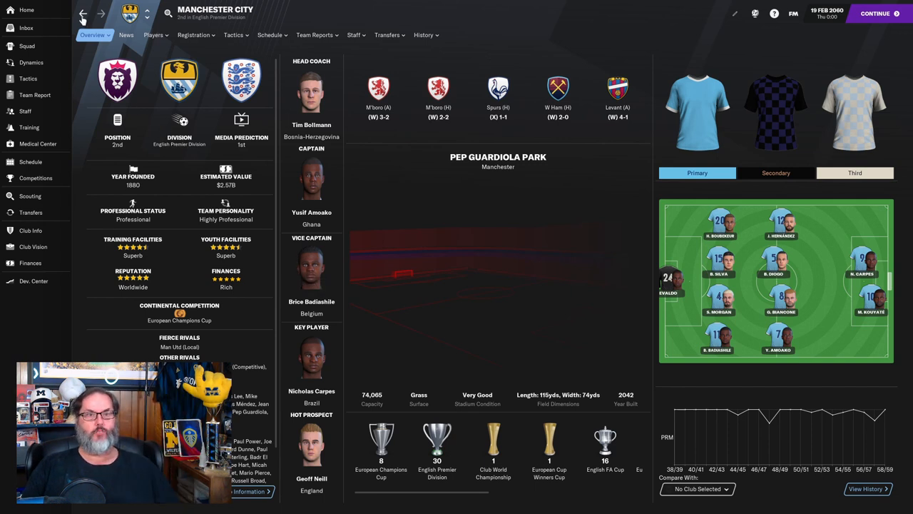
click(33, 245)
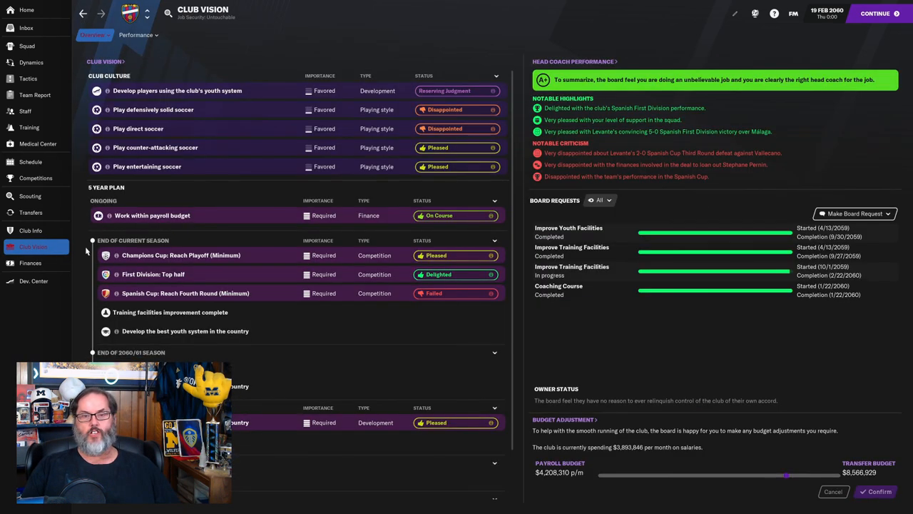
mouse_move(227, 346)
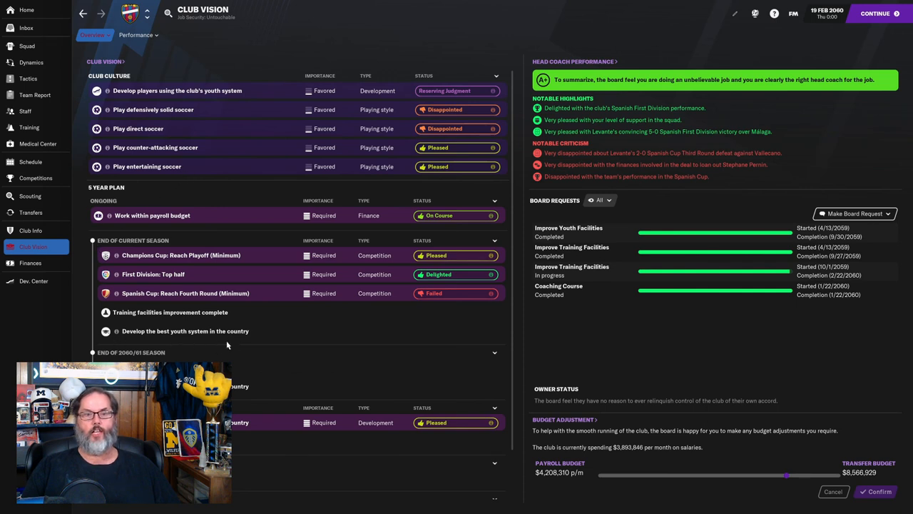
mouse_move(234, 342)
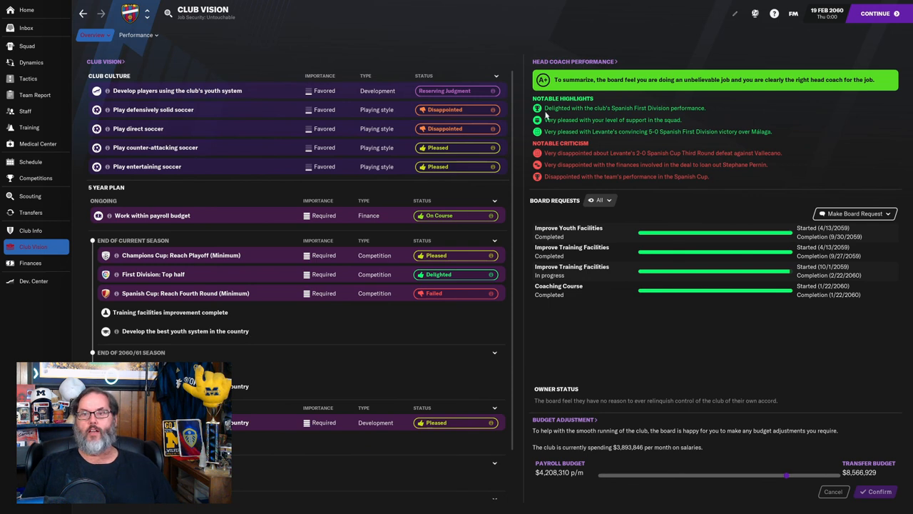
mouse_move(588, 170)
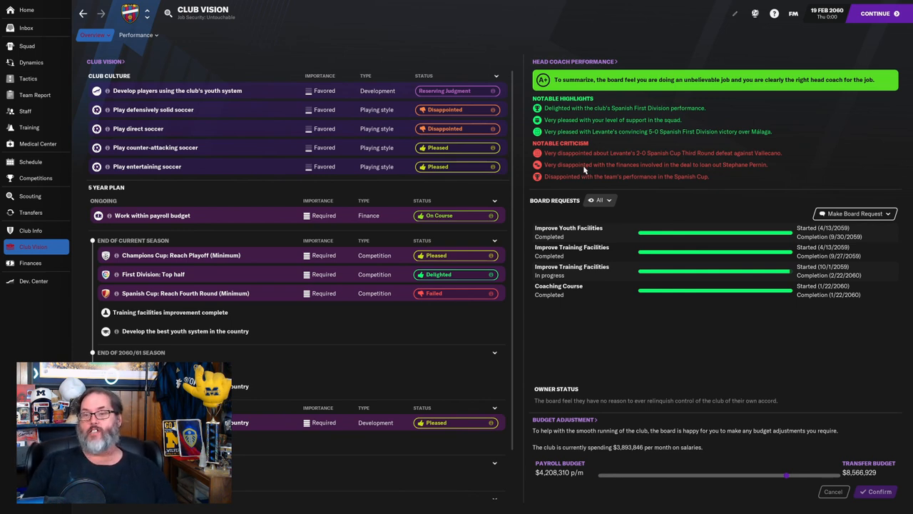
mouse_move(773, 157)
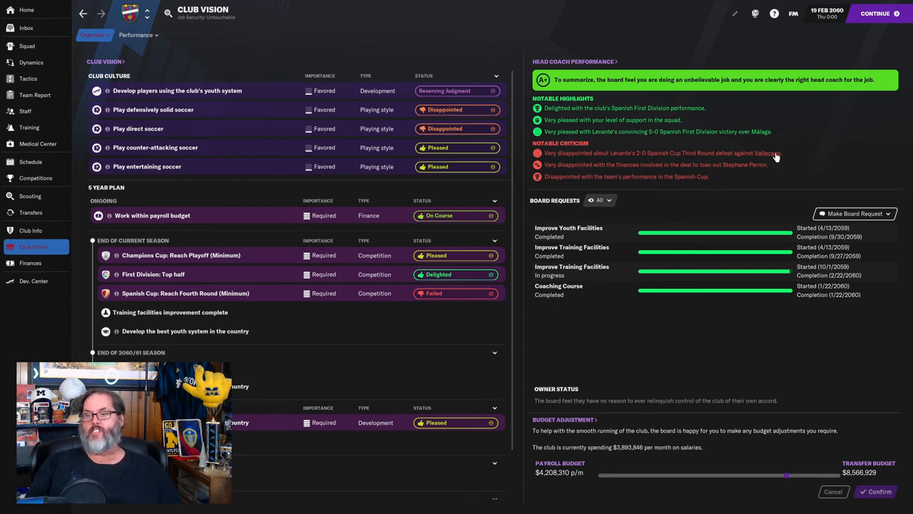
mouse_move(784, 157)
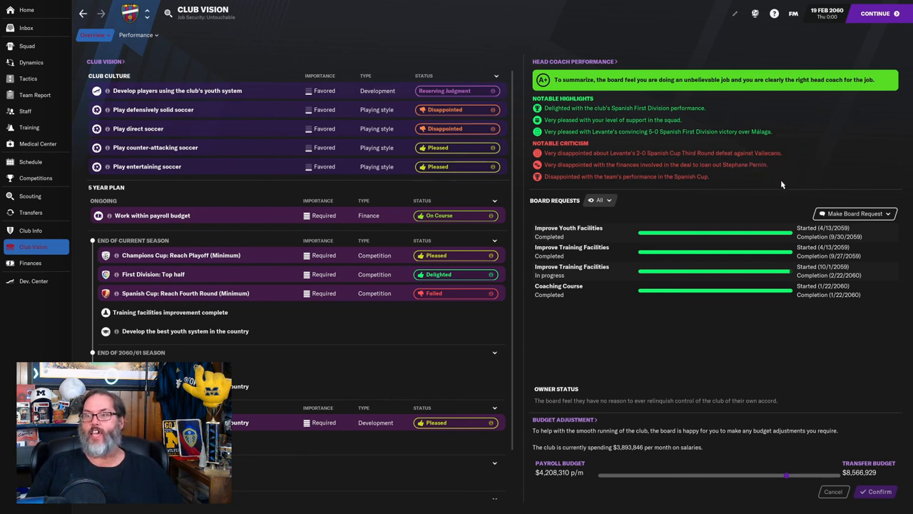
Show the competitions overview with the Spanish First Division table and cup progress
click(34, 177)
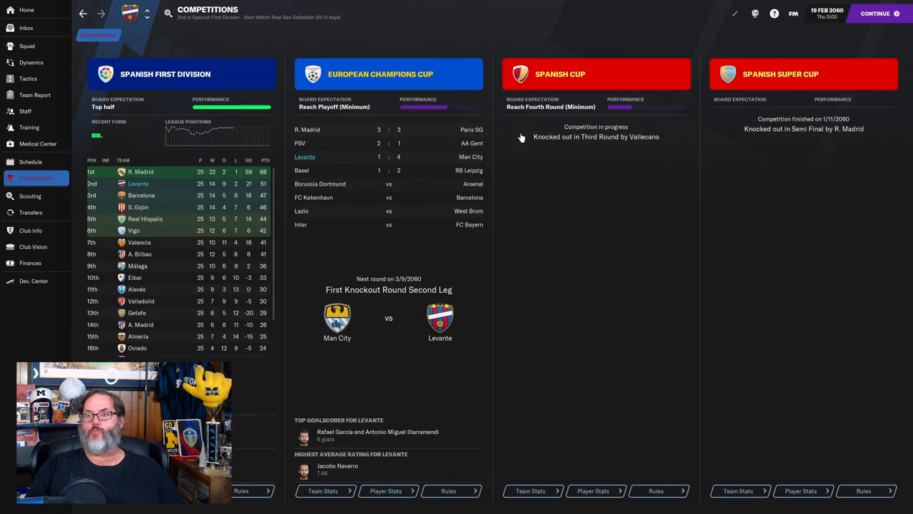
mouse_move(820, 143)
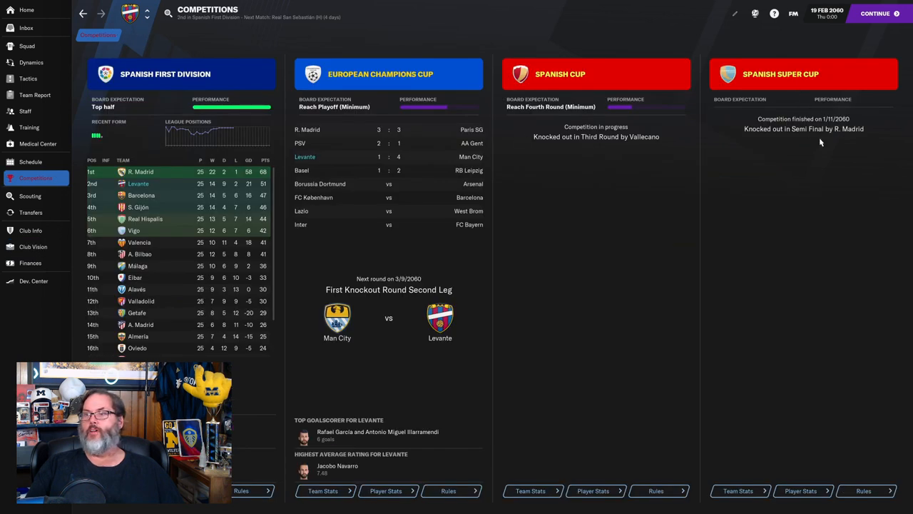
mouse_move(735, 105)
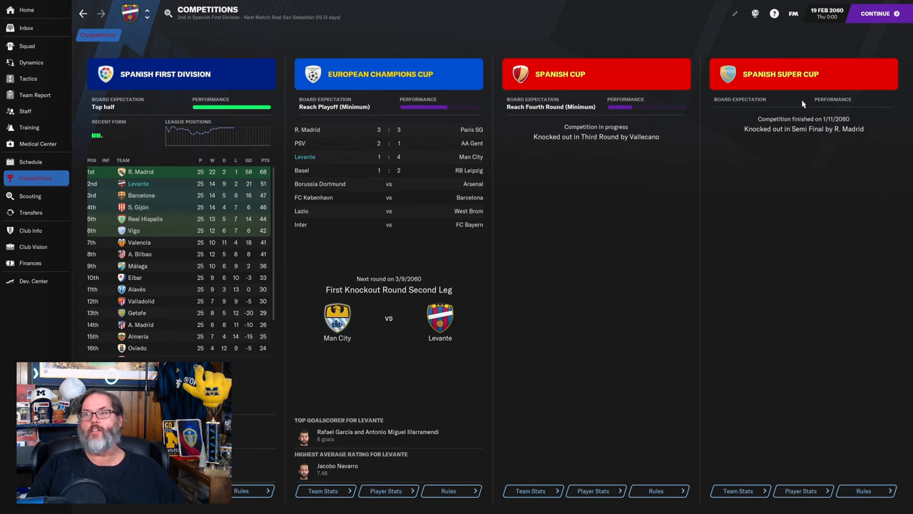
mouse_move(560, 111)
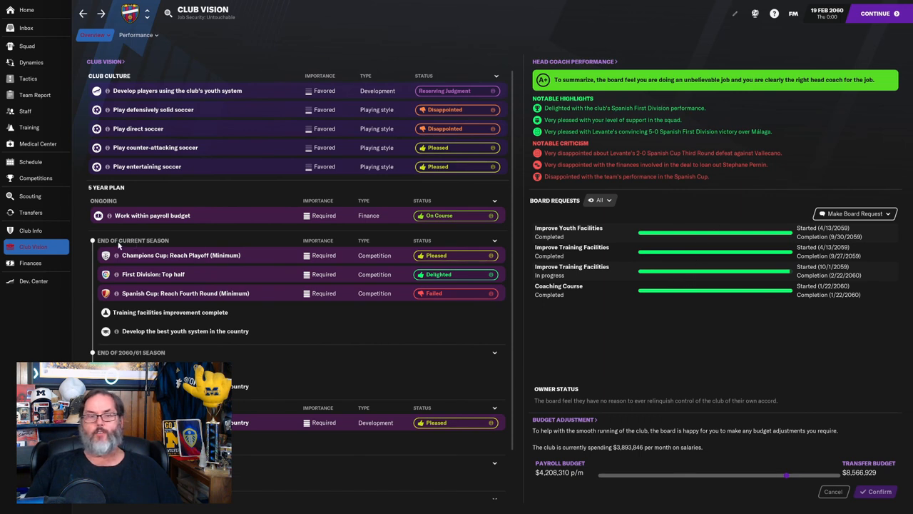
mouse_move(260, 339)
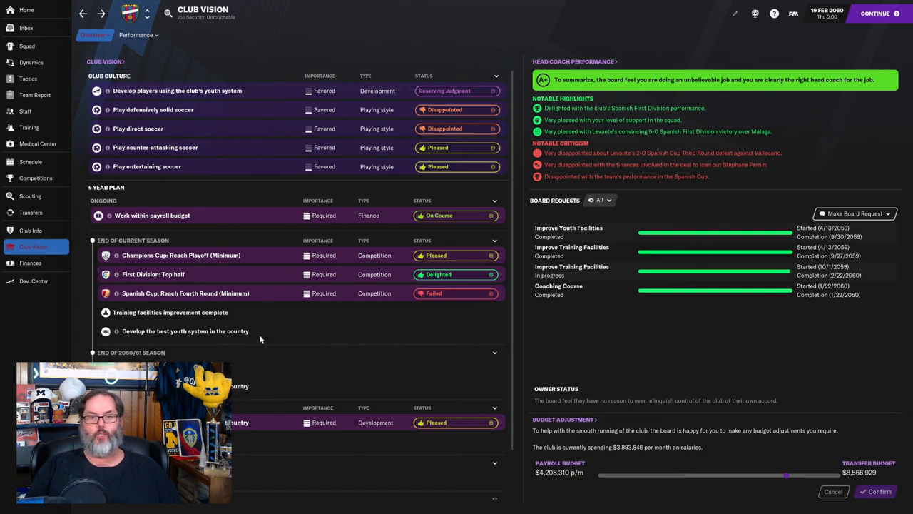
mouse_move(278, 337)
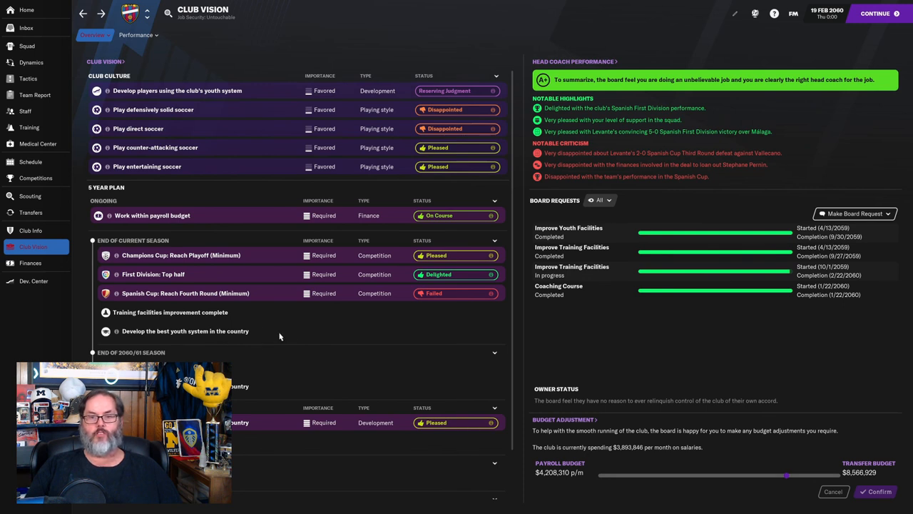
mouse_move(265, 391)
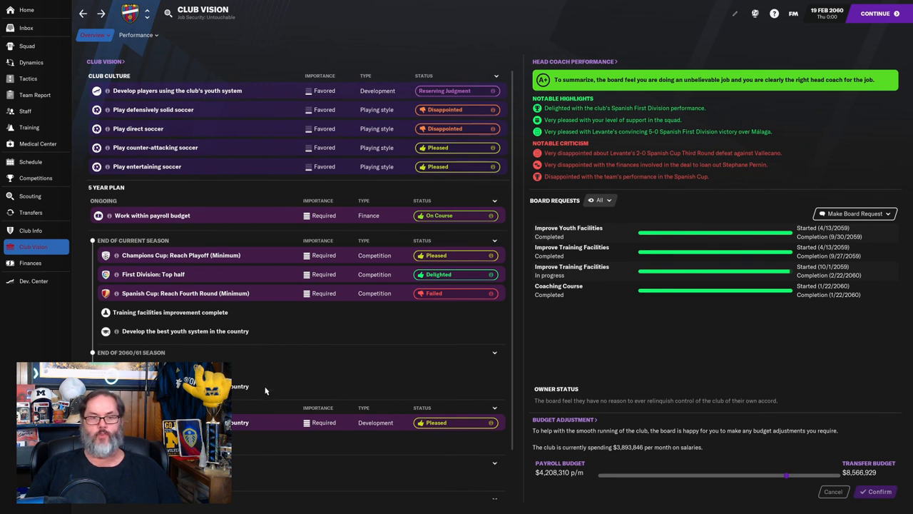
mouse_move(360, 432)
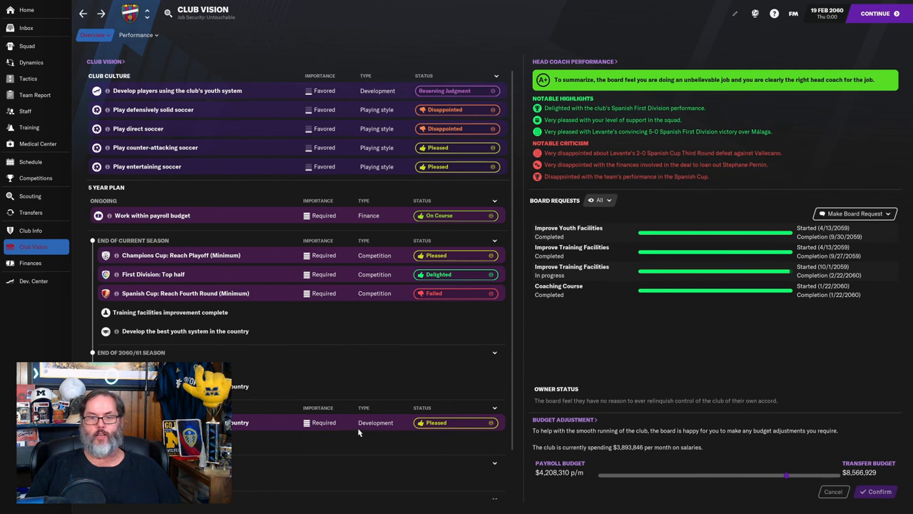
mouse_move(455, 428)
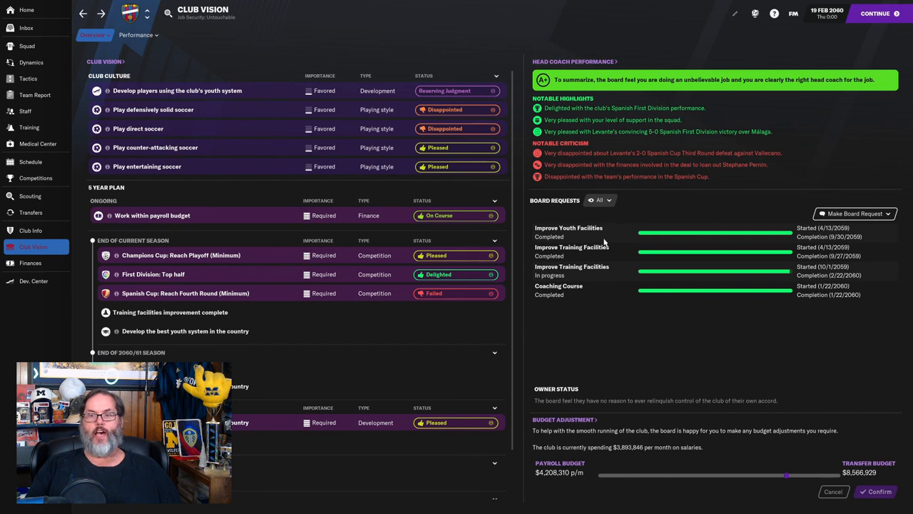
mouse_move(605, 311)
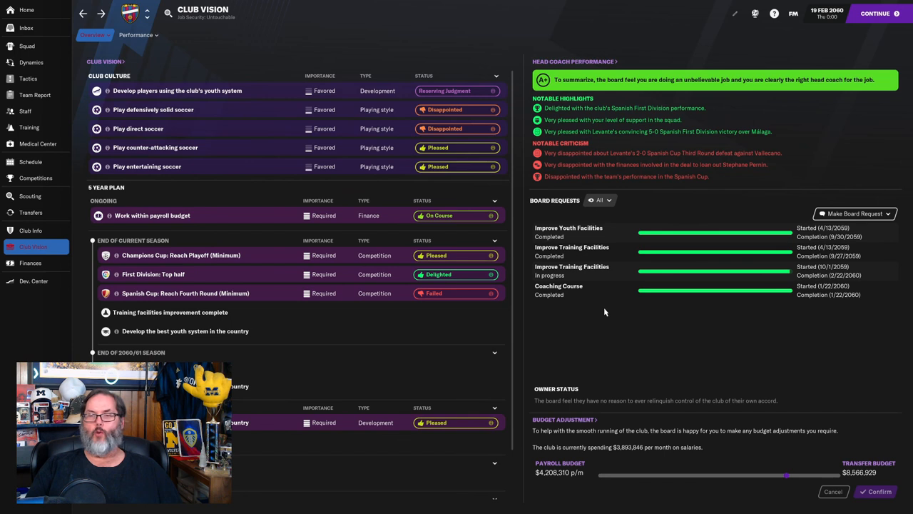
mouse_move(585, 316)
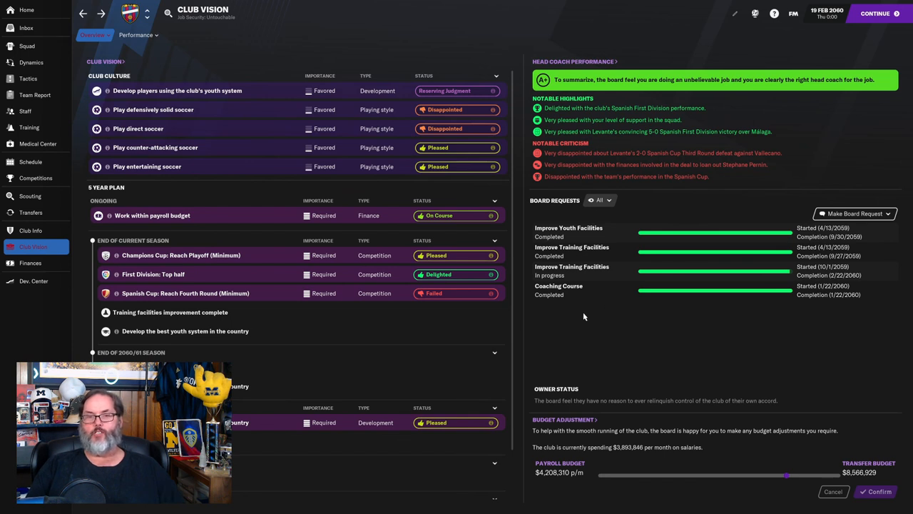